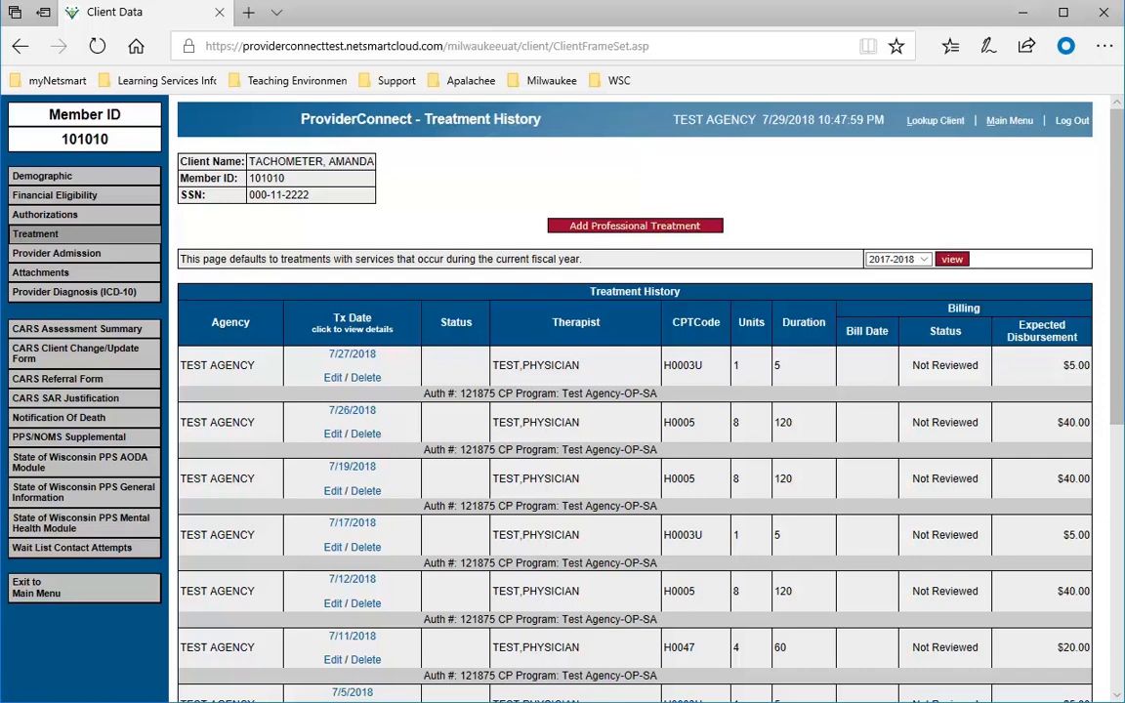
mouse_move(986, 236)
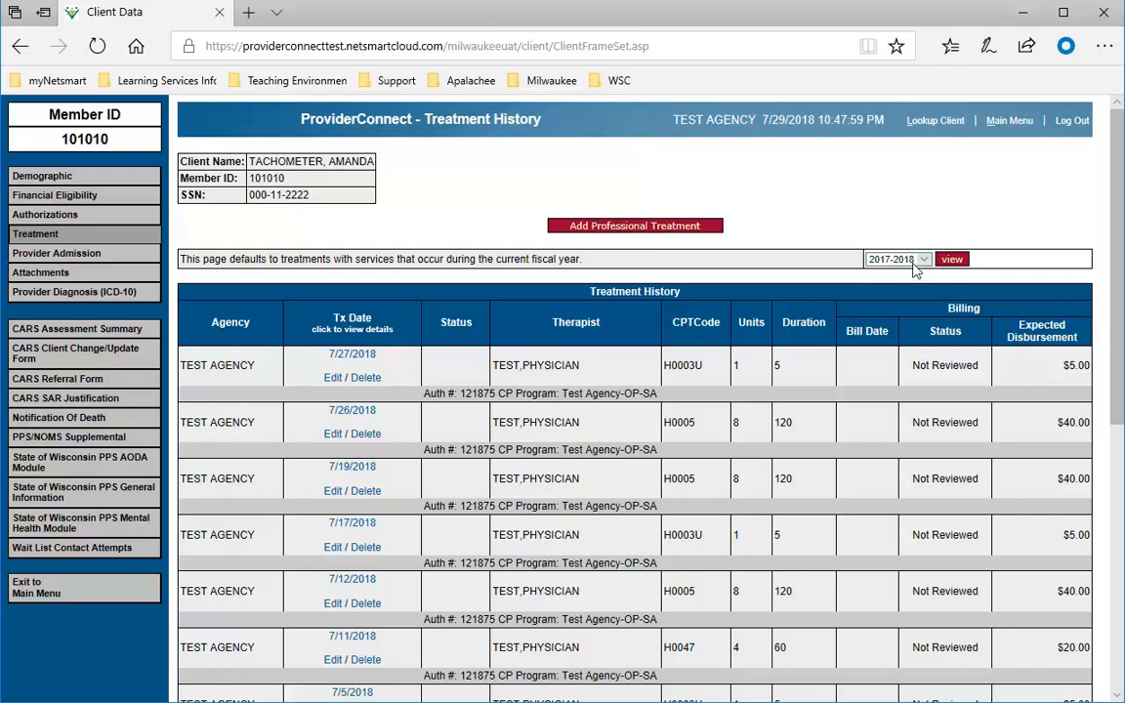
View the 2016-2017 fiscal year treatments, then switch back to 2017-2018
left_click(922, 258)
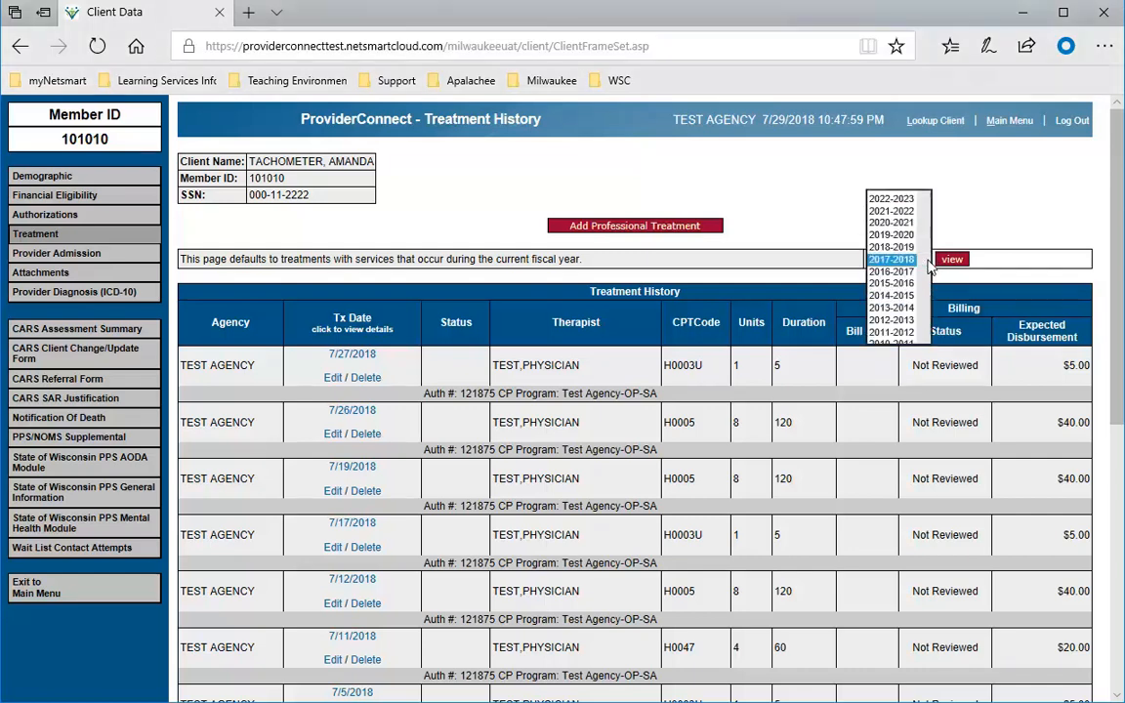
left_click(890, 271)
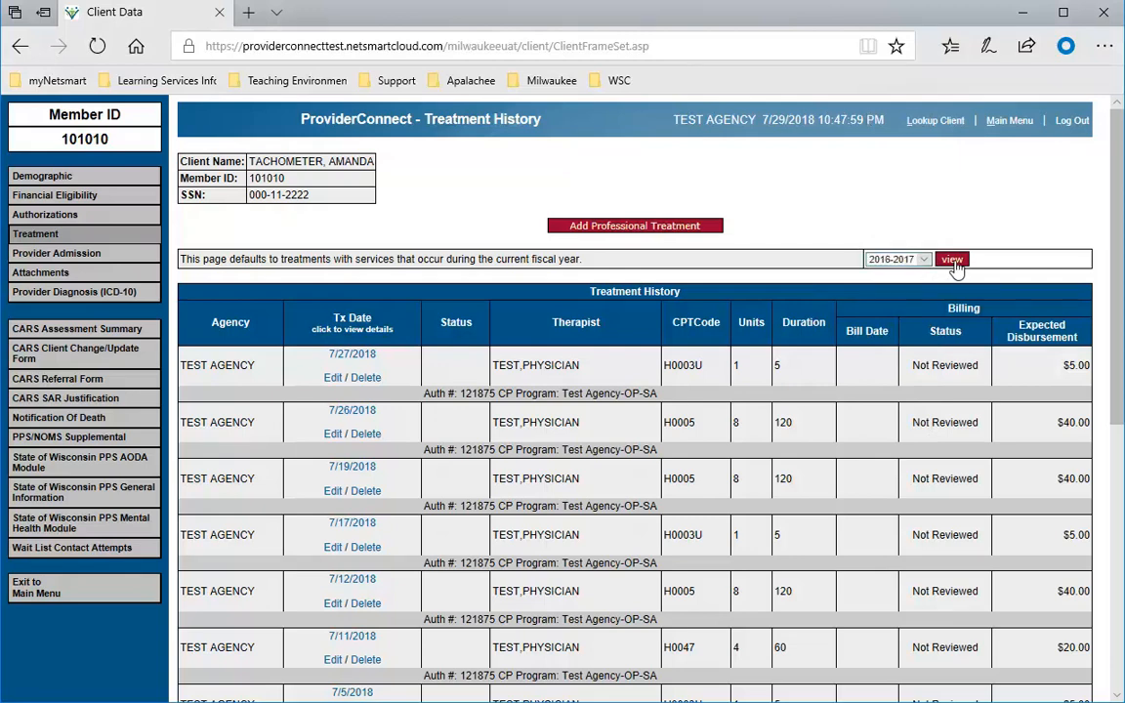
left_click(951, 258)
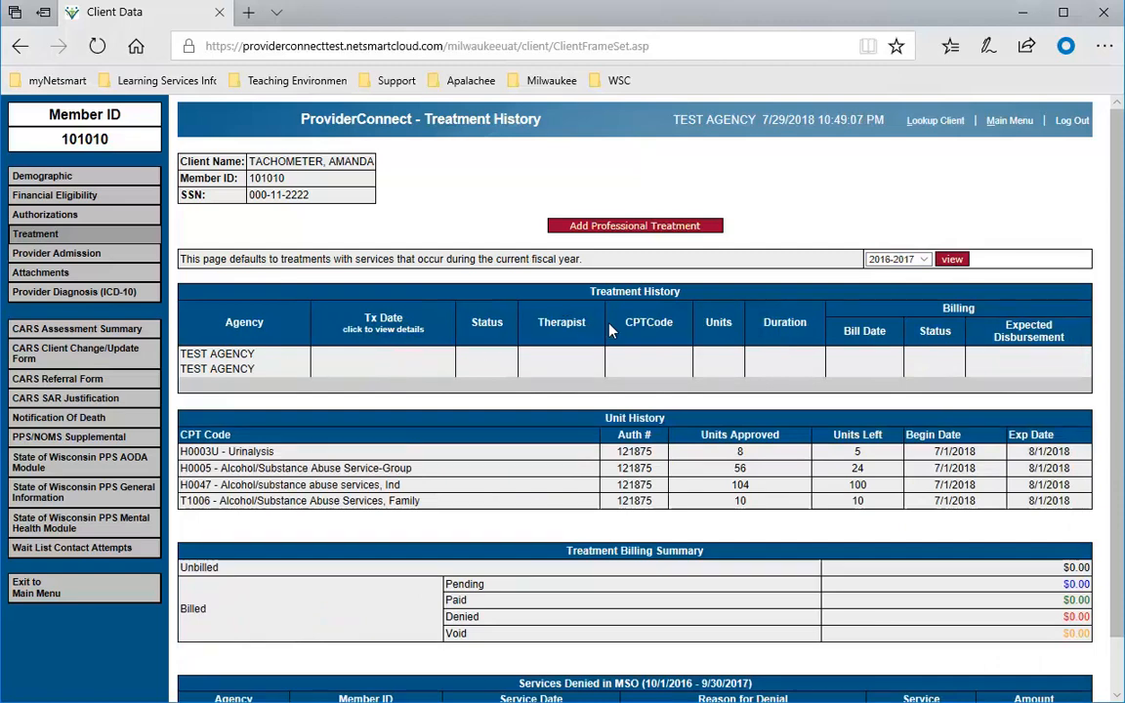
left_click(896, 259)
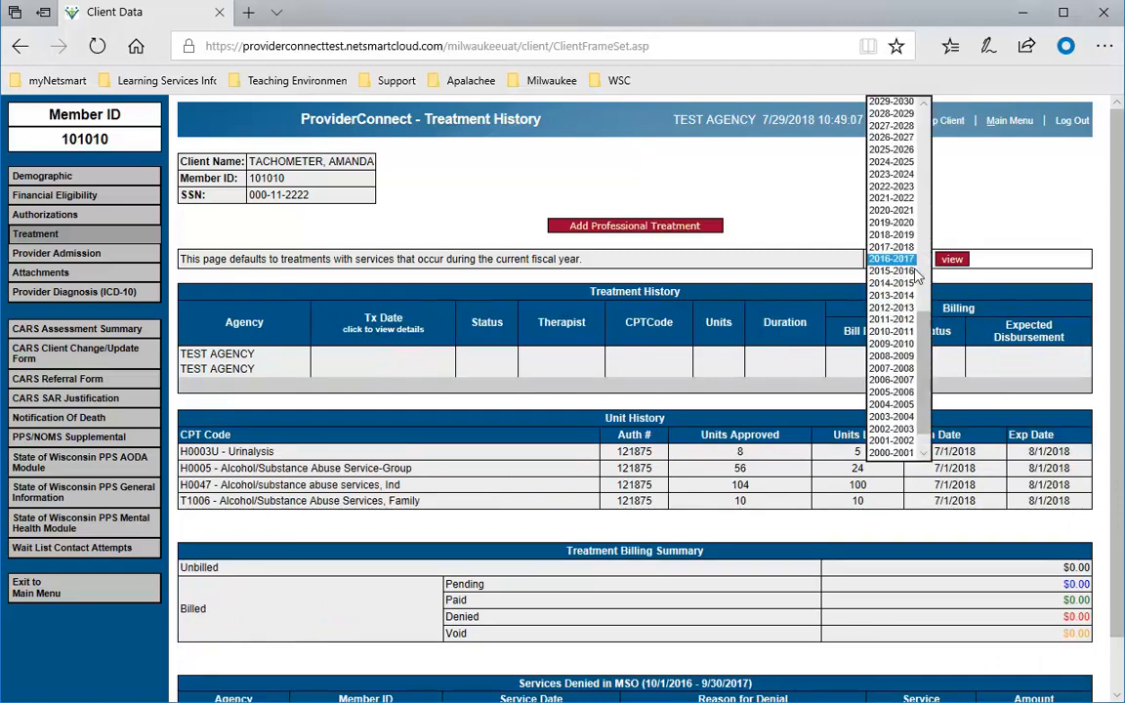
left_click(889, 246)
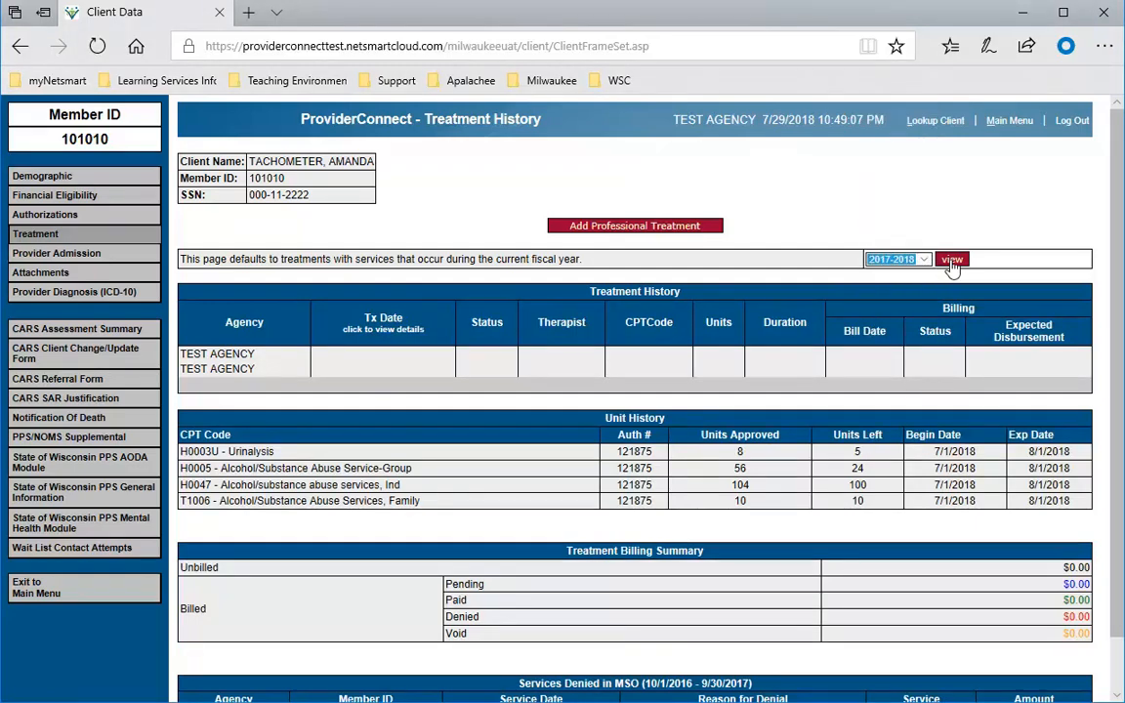
left_click(950, 258)
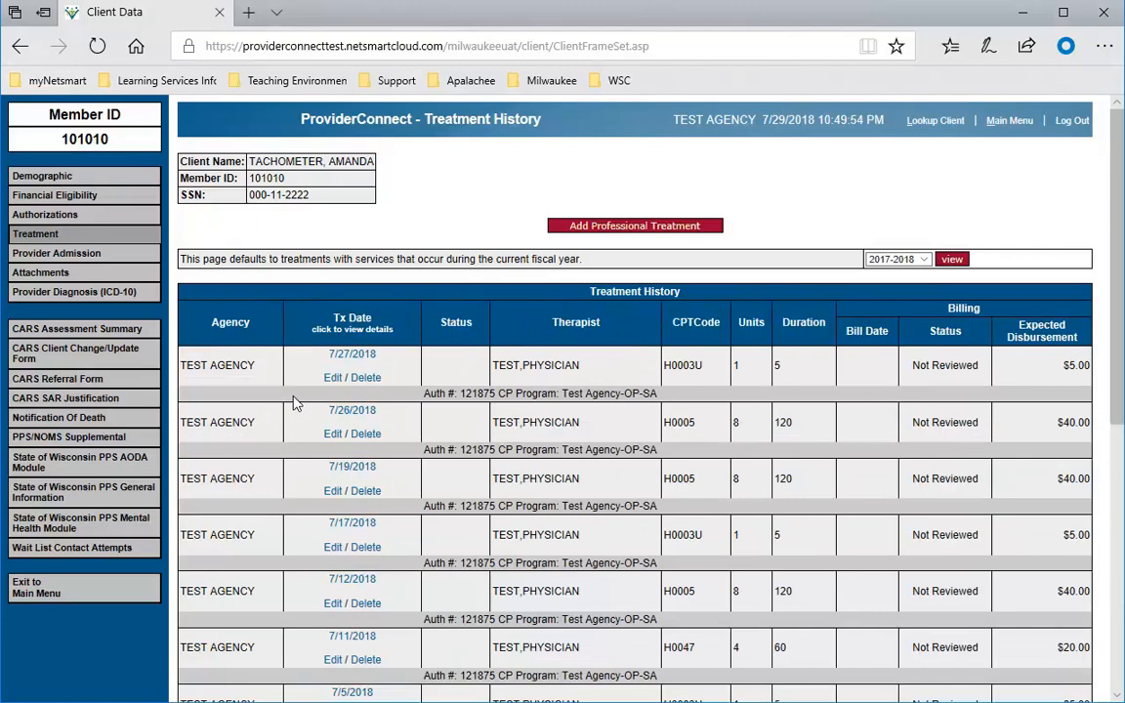
mouse_move(564, 447)
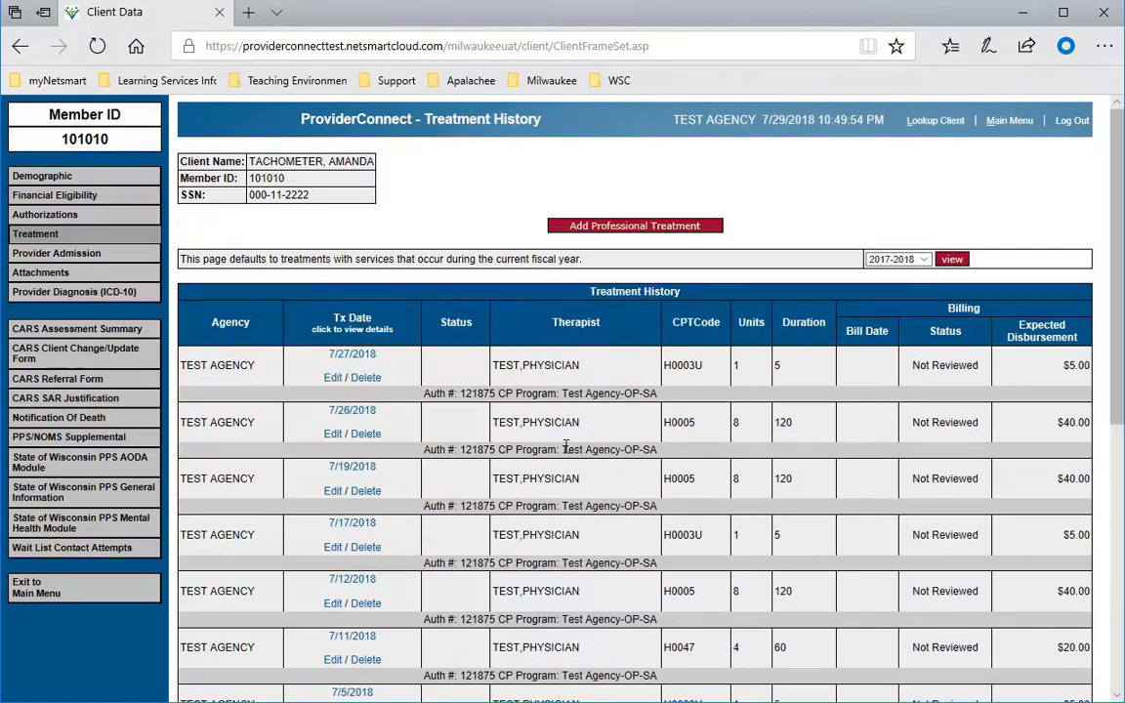
Scroll down to the Unit History and Treatment Billing Summary tables
scroll("down", 3)
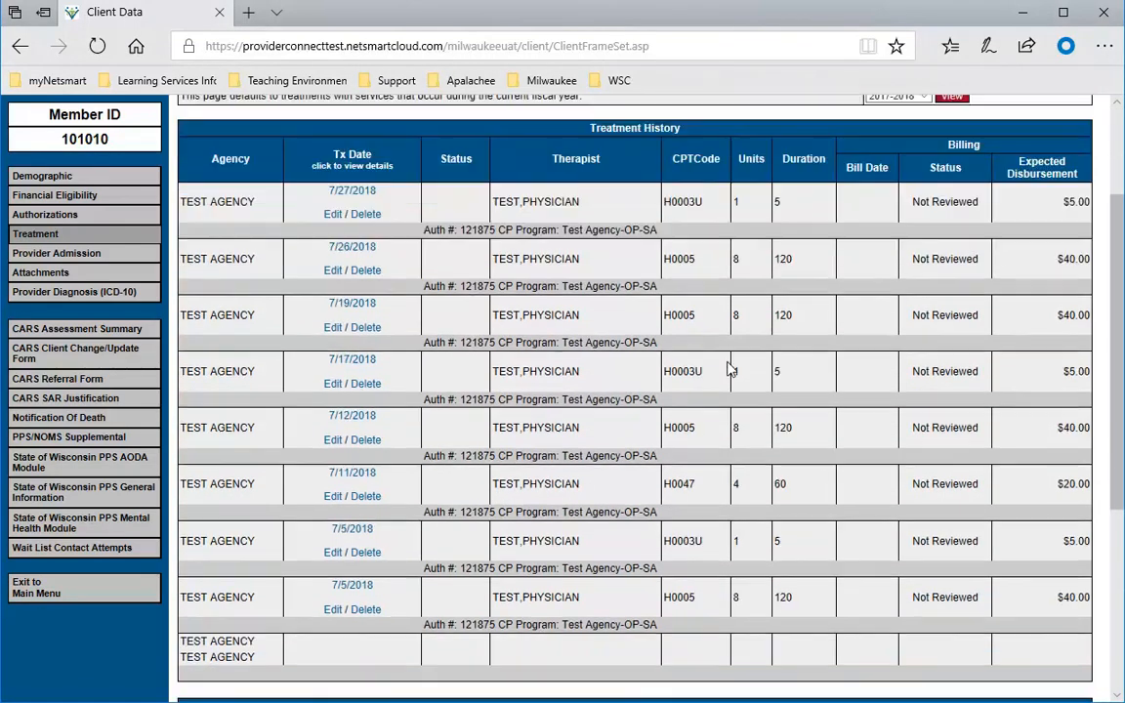
scroll("down", 3)
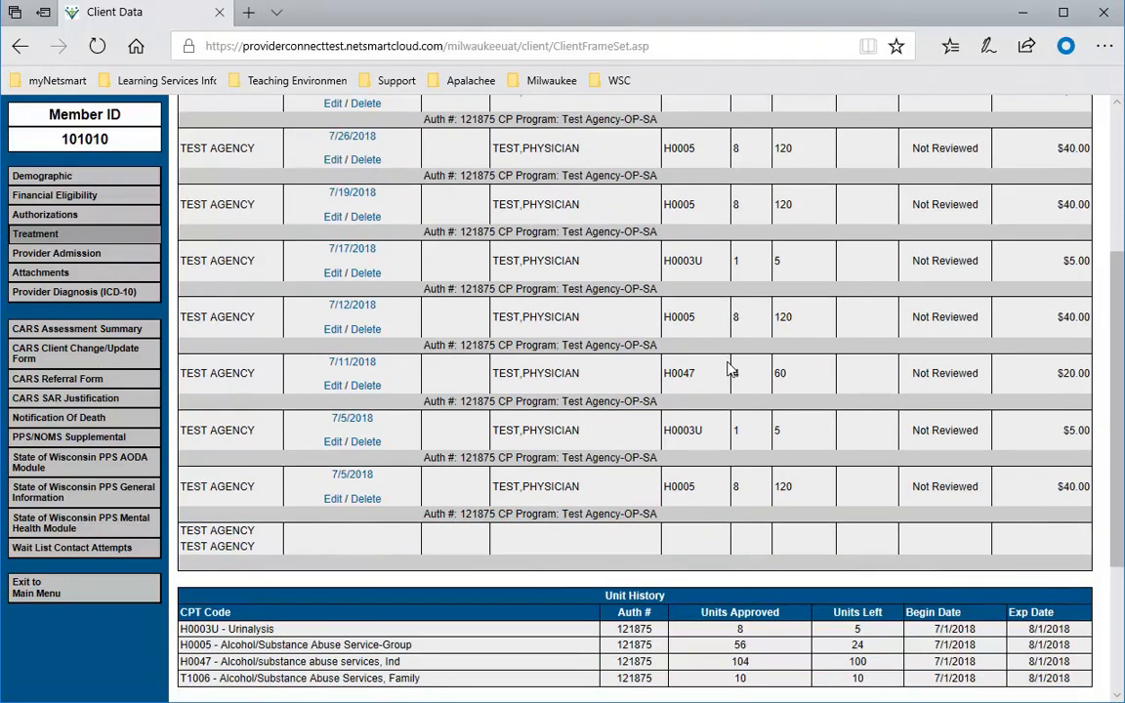
scroll("down", 3)
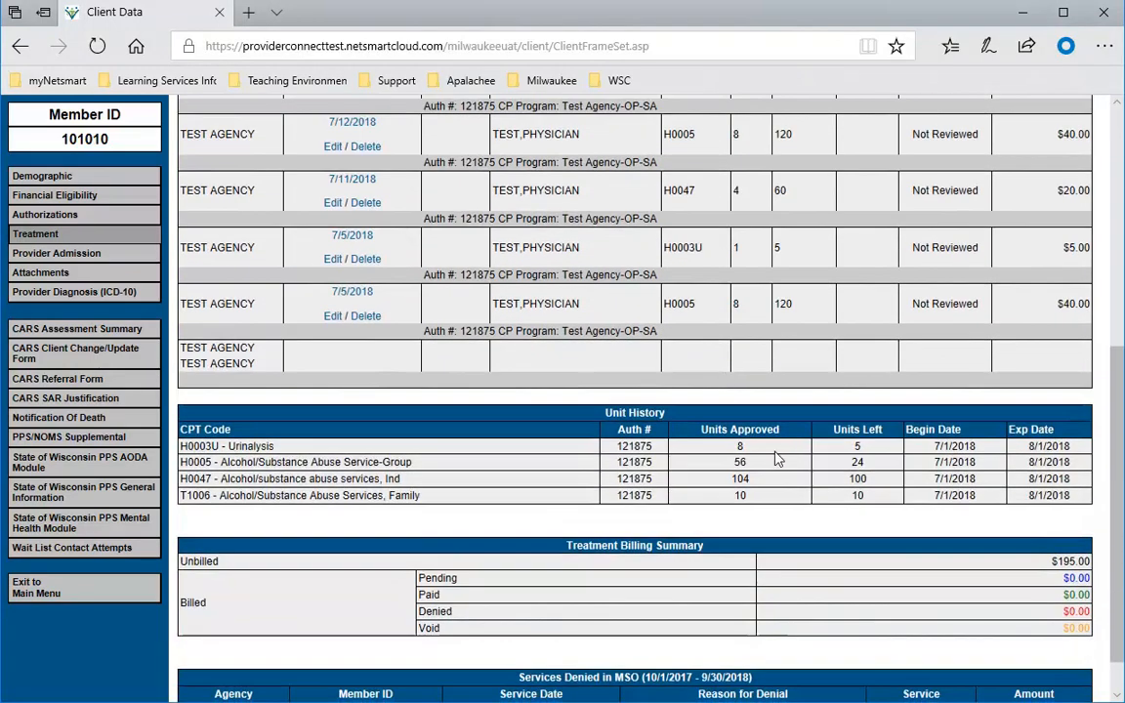
mouse_move(303, 459)
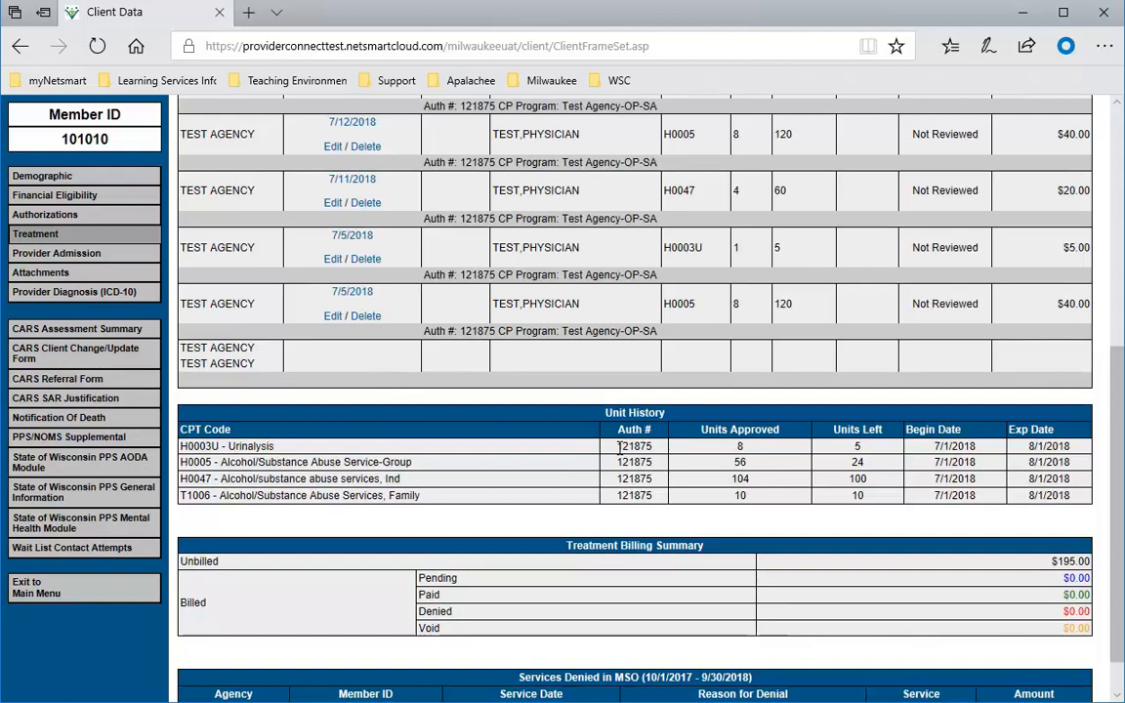
mouse_move(727, 447)
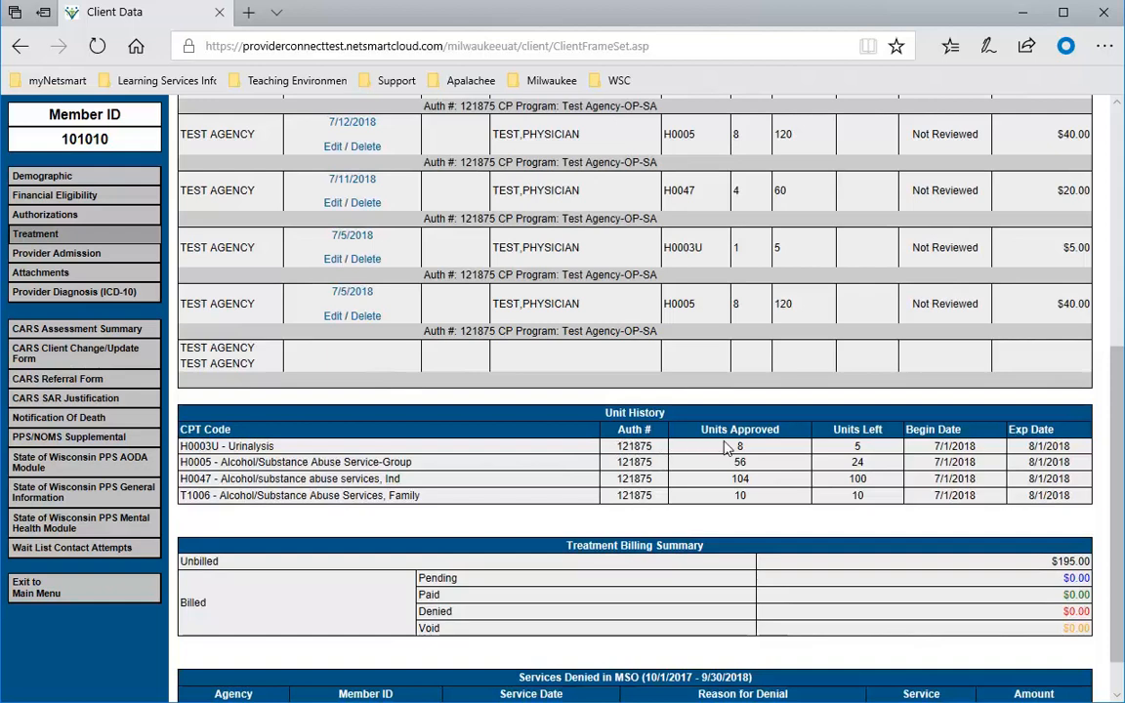
mouse_move(752, 501)
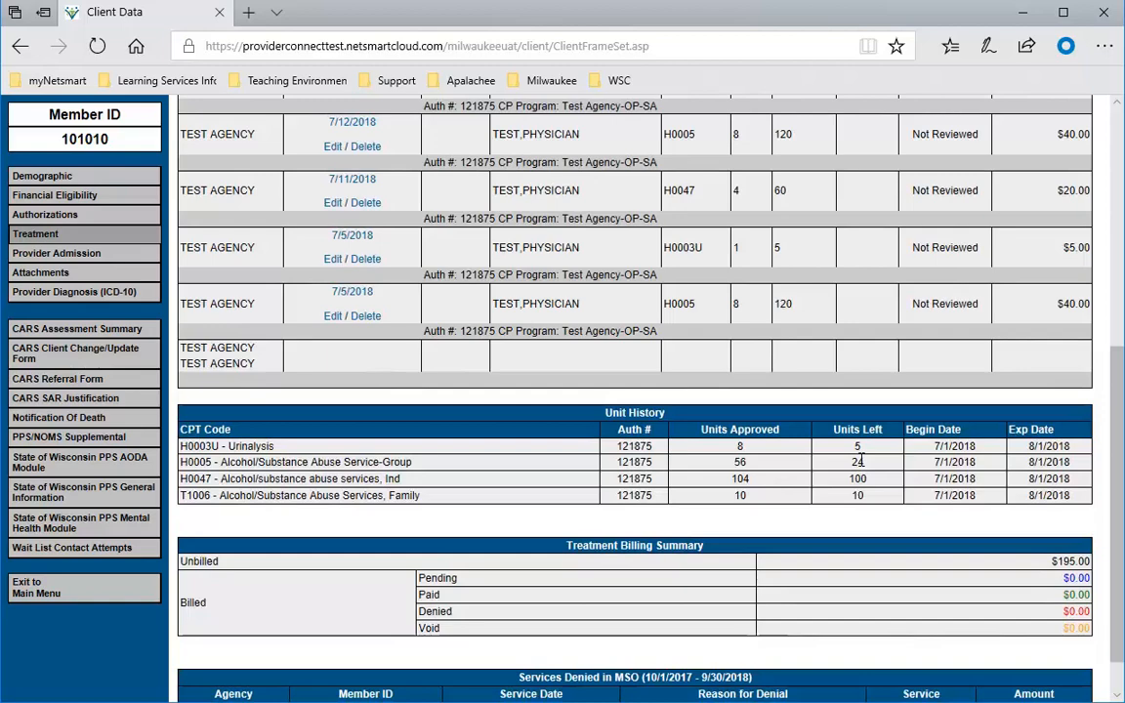
mouse_move(955, 496)
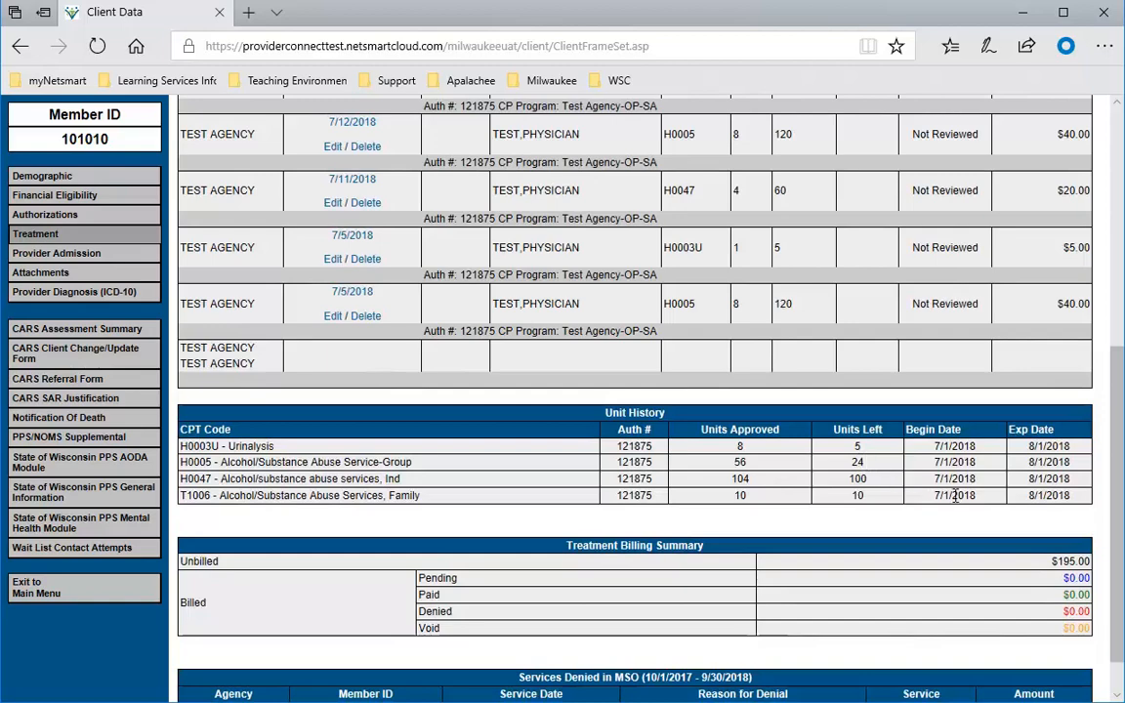
Scroll to the page bottom to show the empty Services Denied in MSO table
scroll("down", 3)
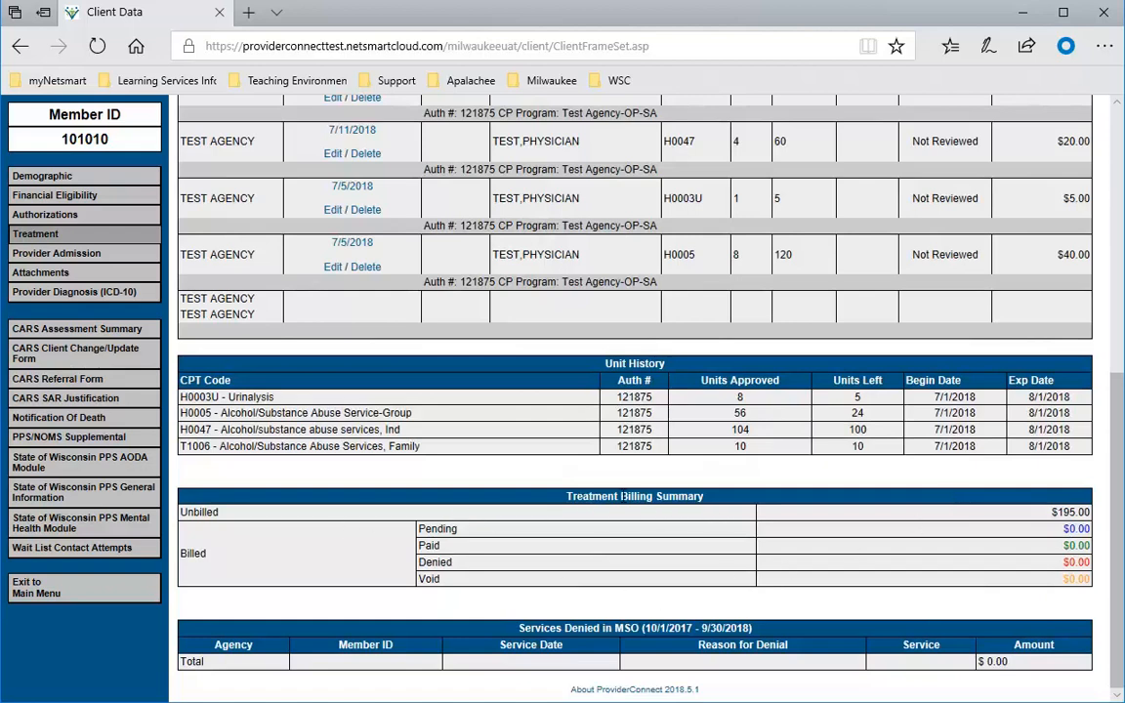
mouse_move(293, 542)
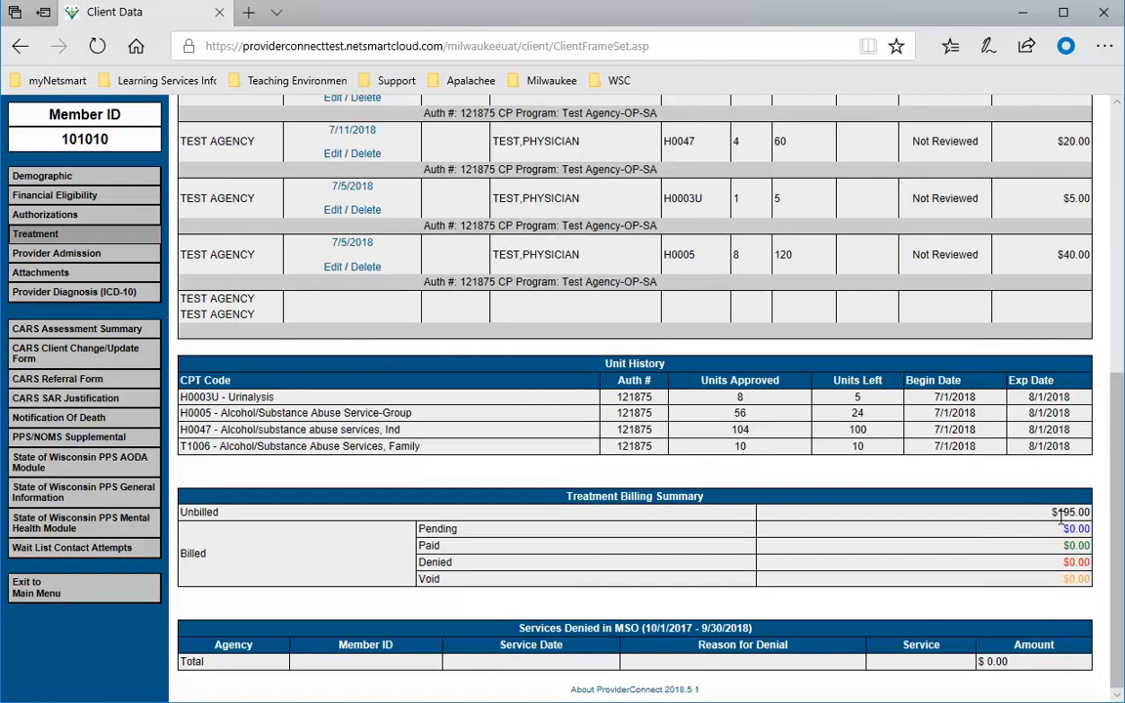
mouse_move(1046, 588)
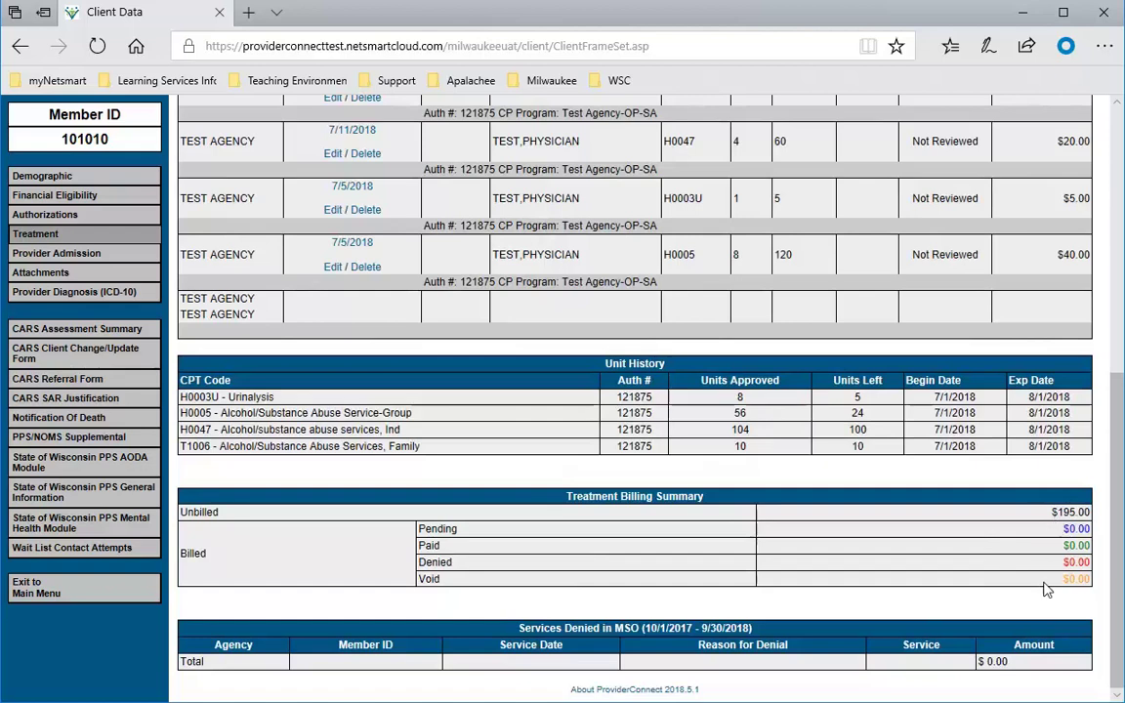
mouse_move(1051, 534)
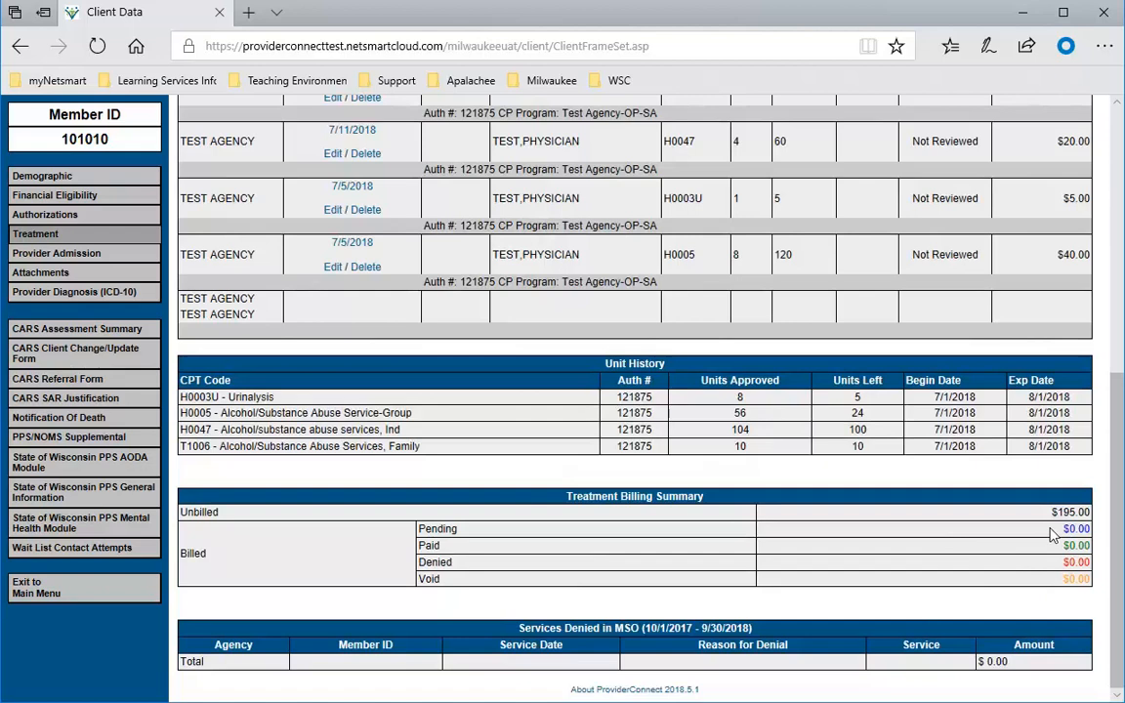
mouse_move(1010, 546)
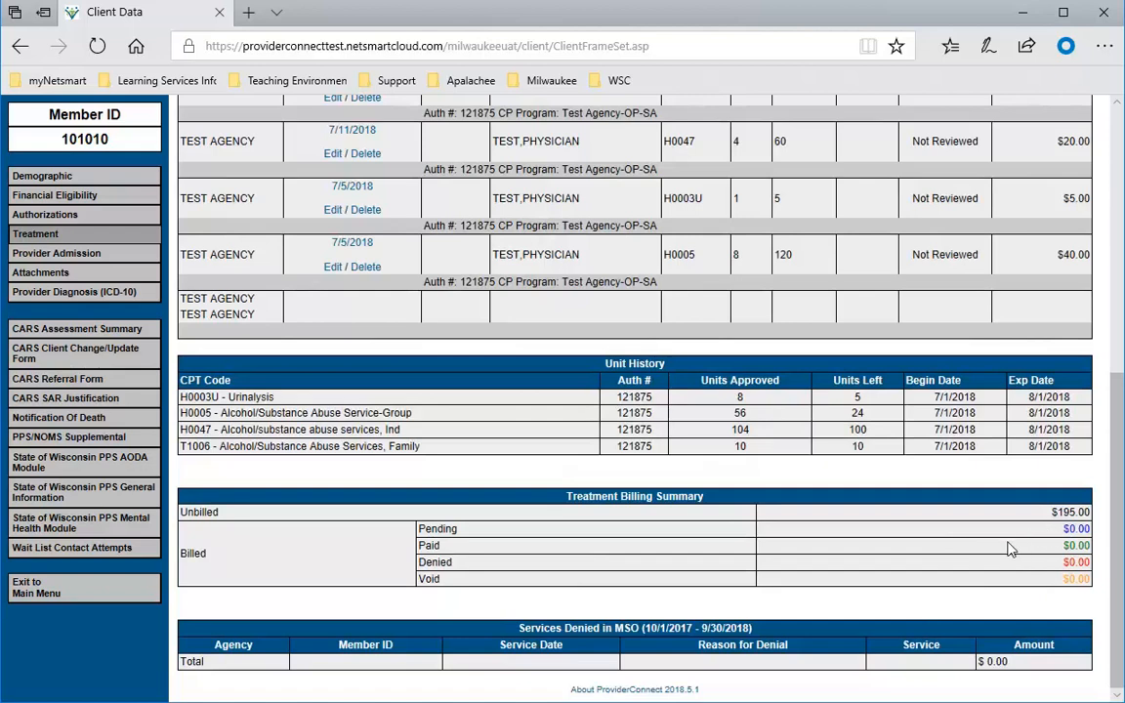
mouse_move(1045, 577)
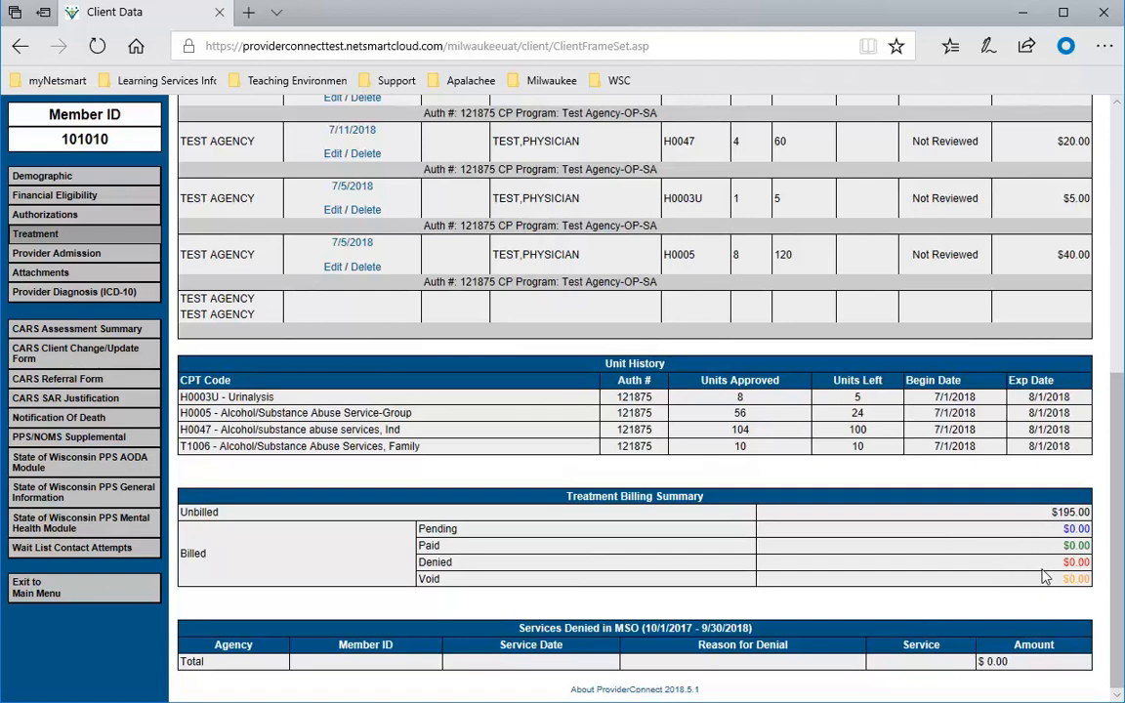
mouse_move(1048, 589)
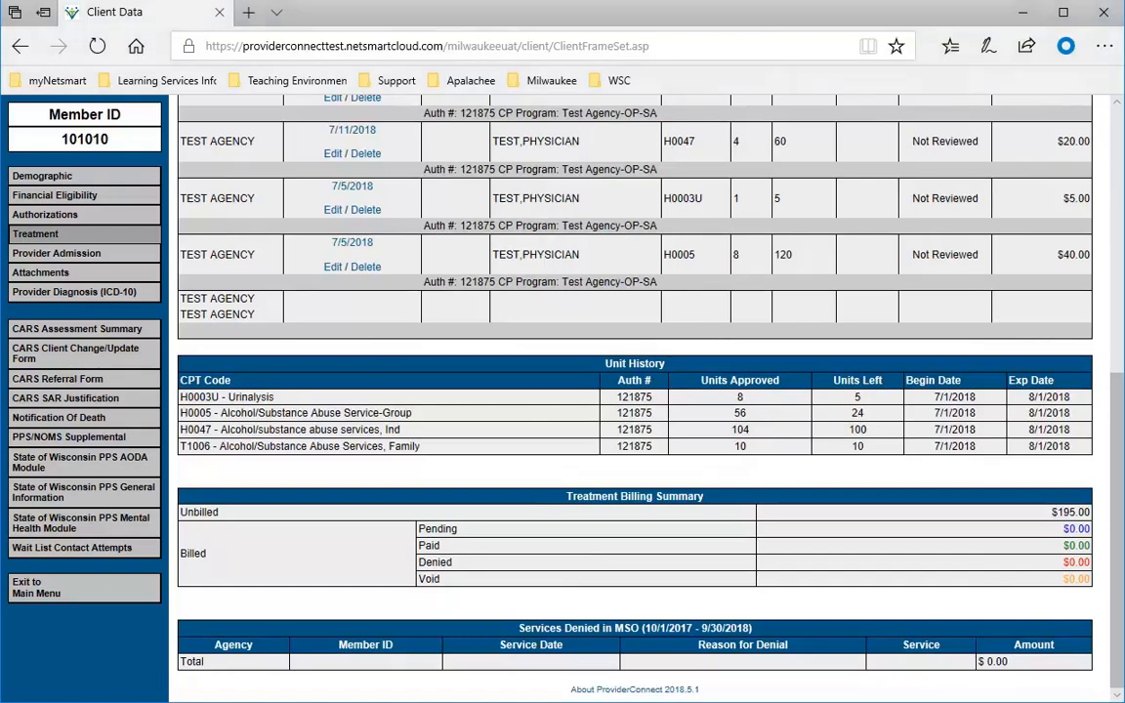
mouse_move(779, 561)
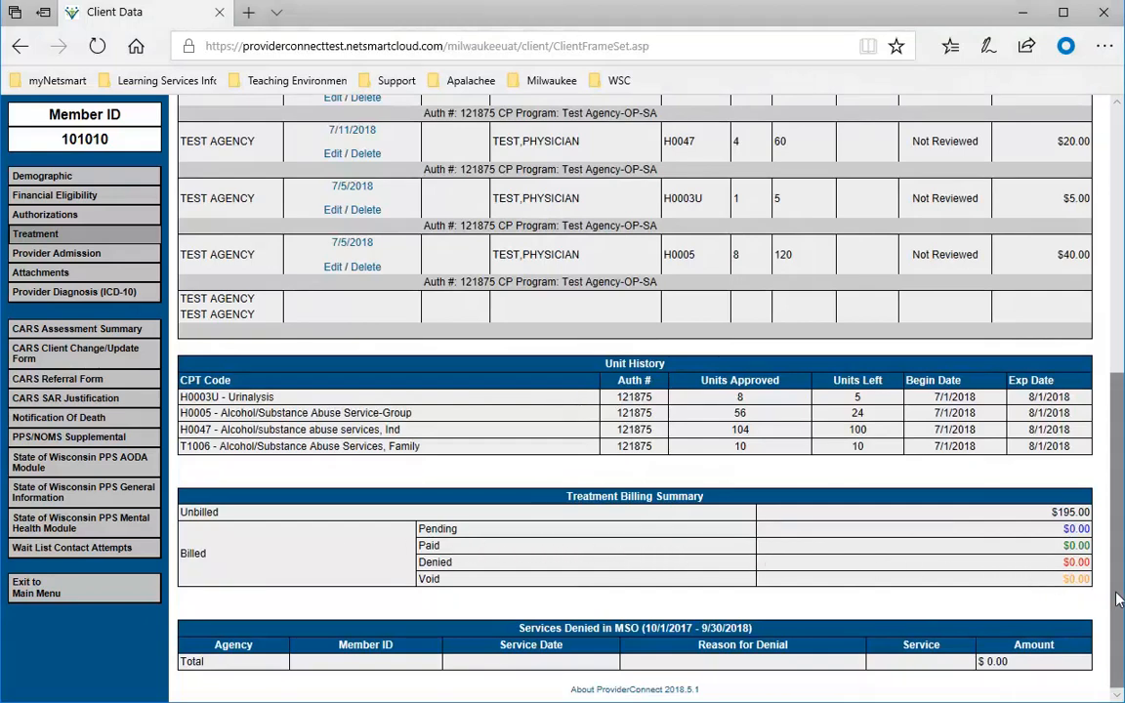
Scroll back up and start a new professional treatment entry
scroll("up", 3)
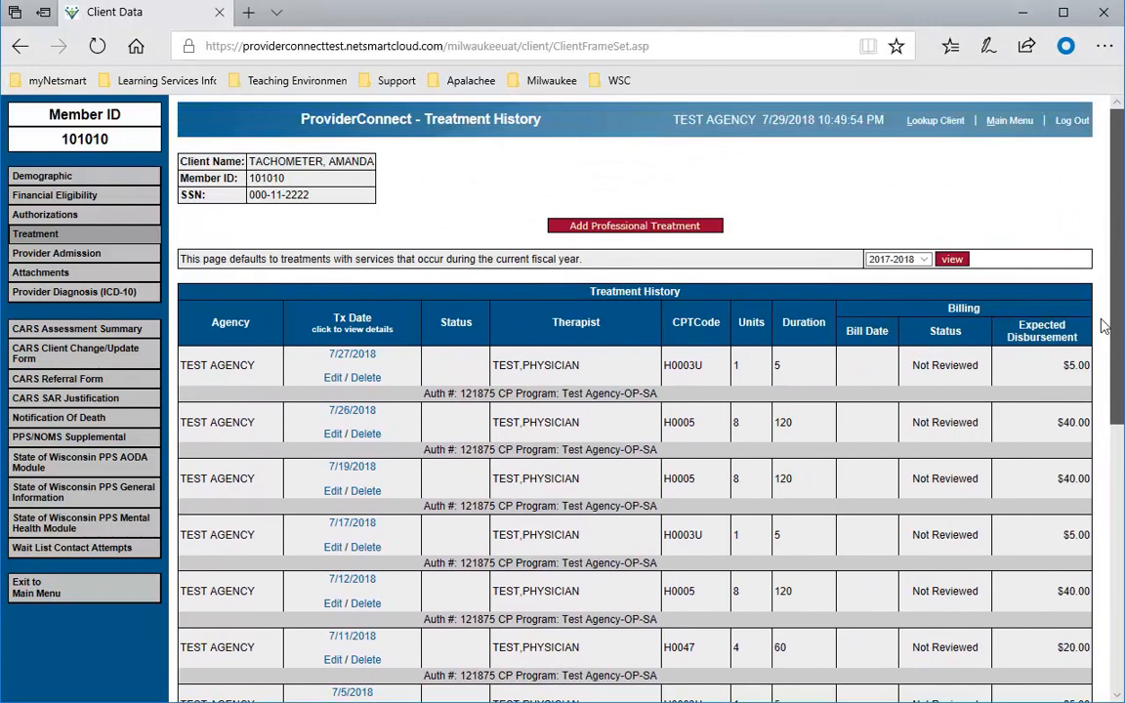
mouse_move(608, 237)
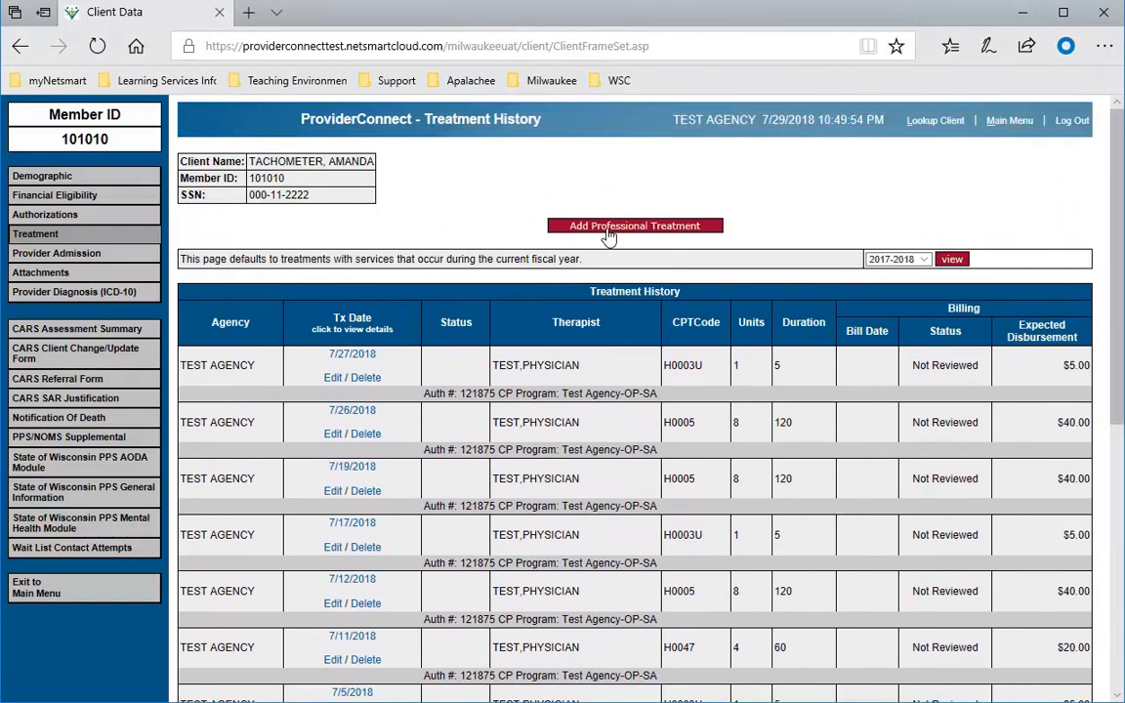
left_click(634, 225)
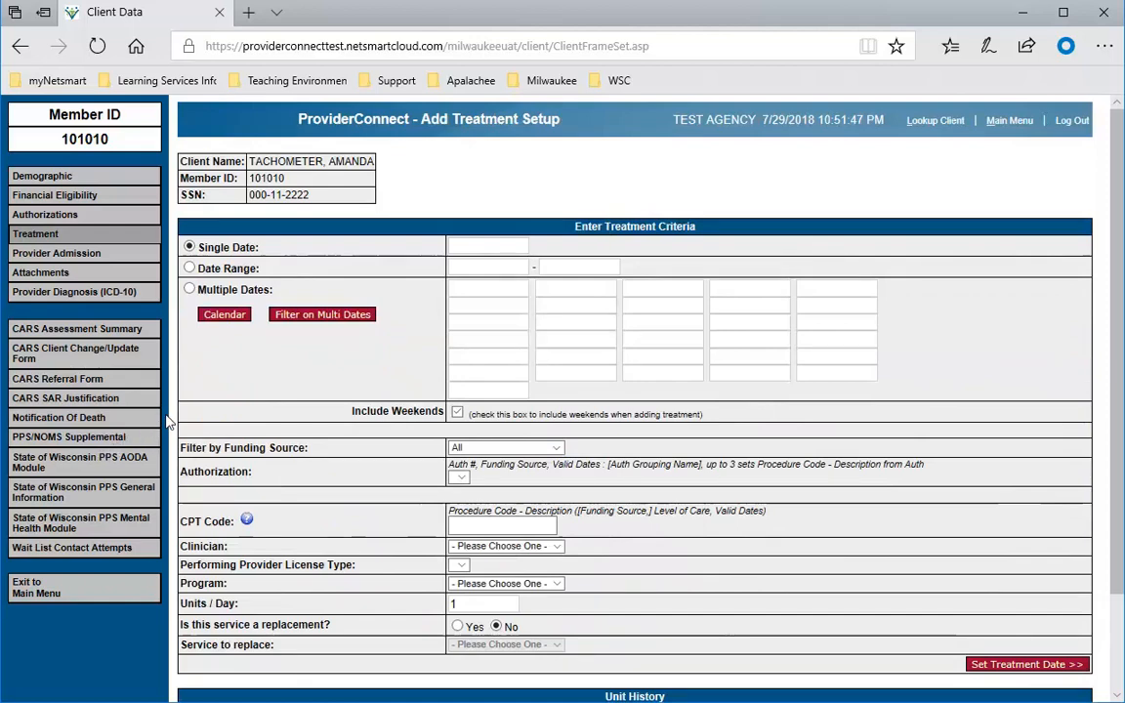
mouse_move(214, 387)
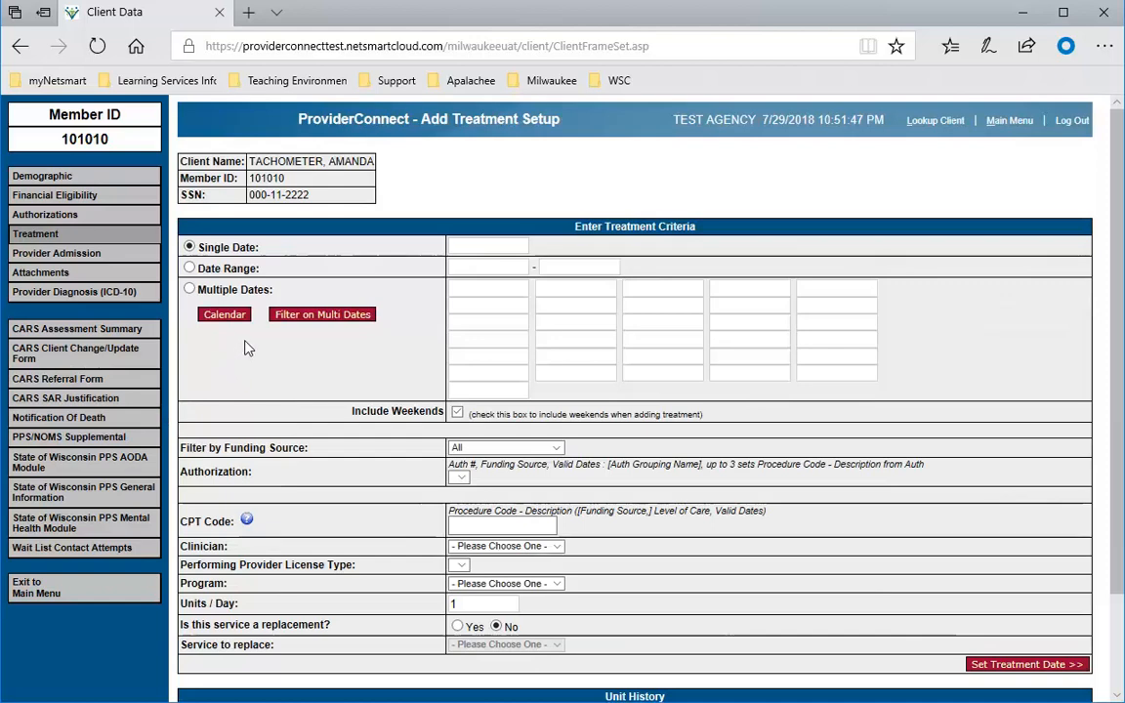
mouse_move(269, 305)
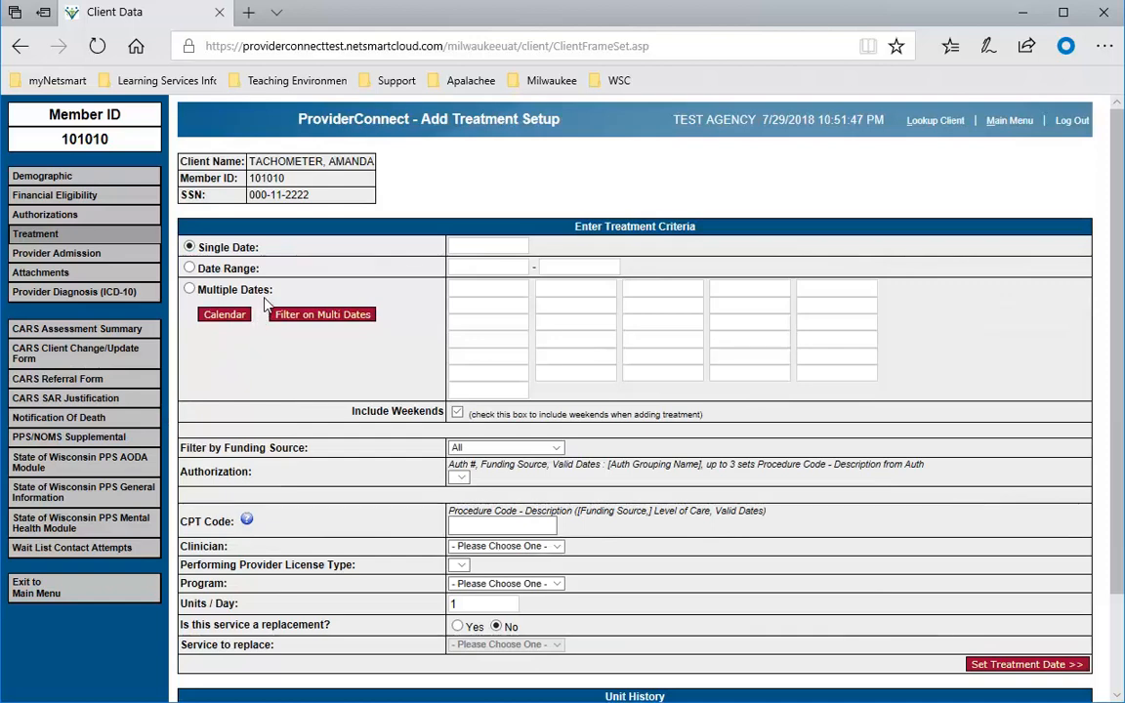
mouse_move(276, 257)
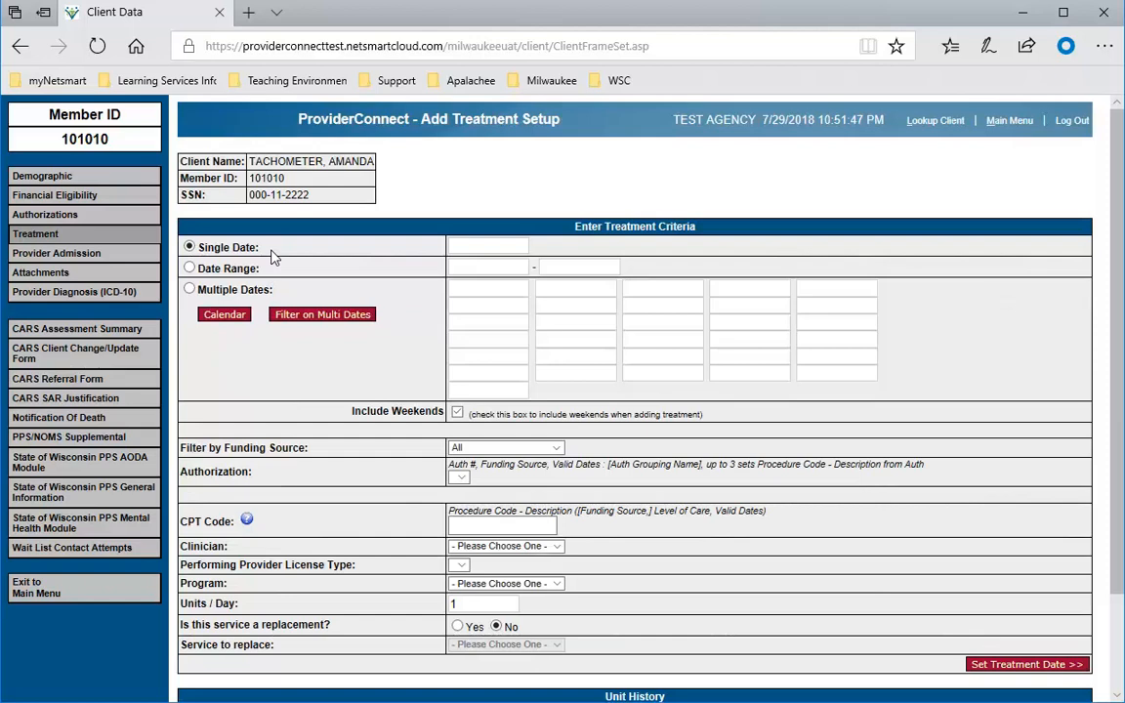
mouse_move(381, 392)
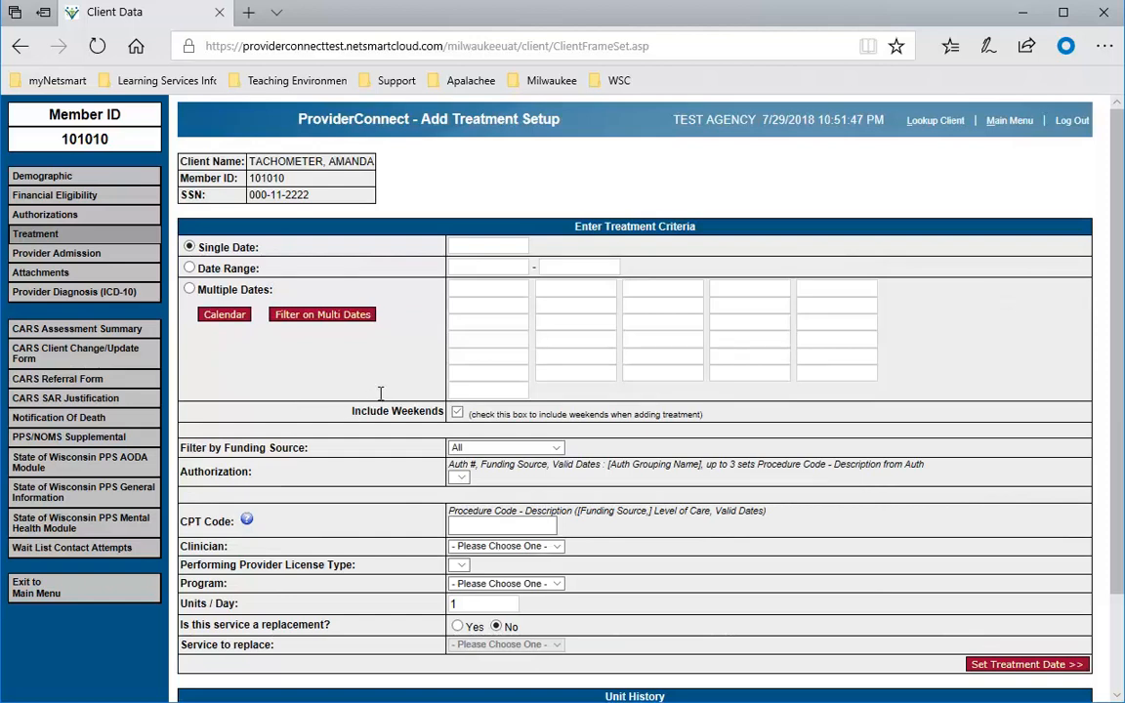
mouse_move(411, 369)
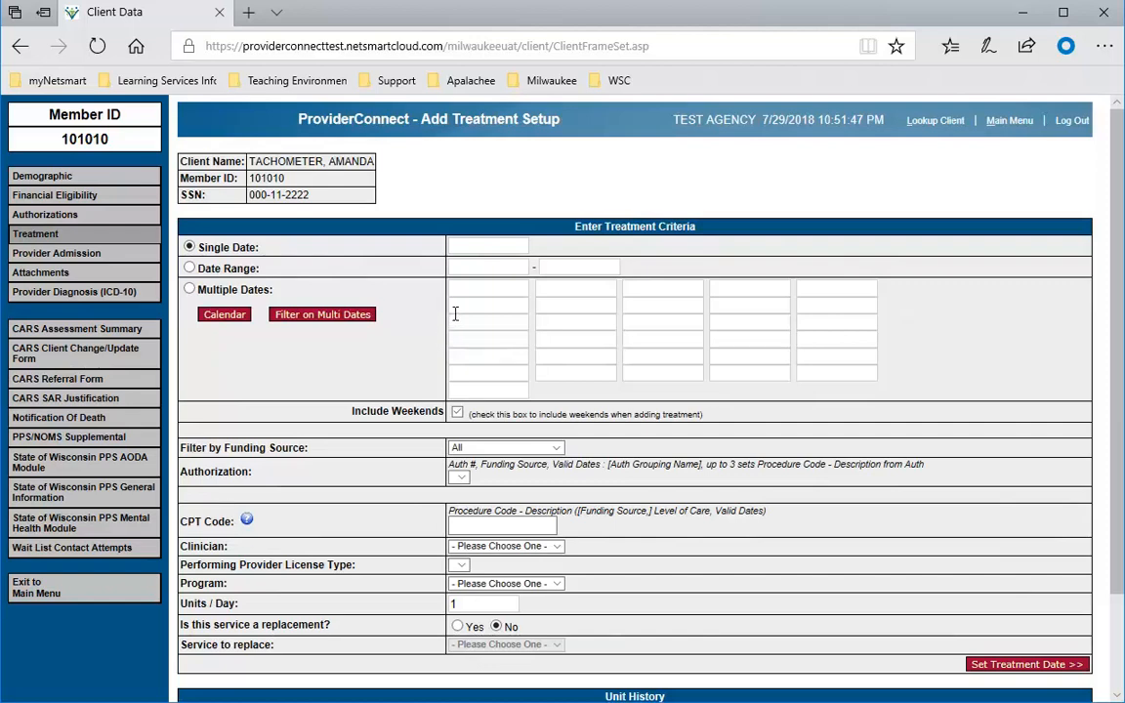
mouse_move(466, 283)
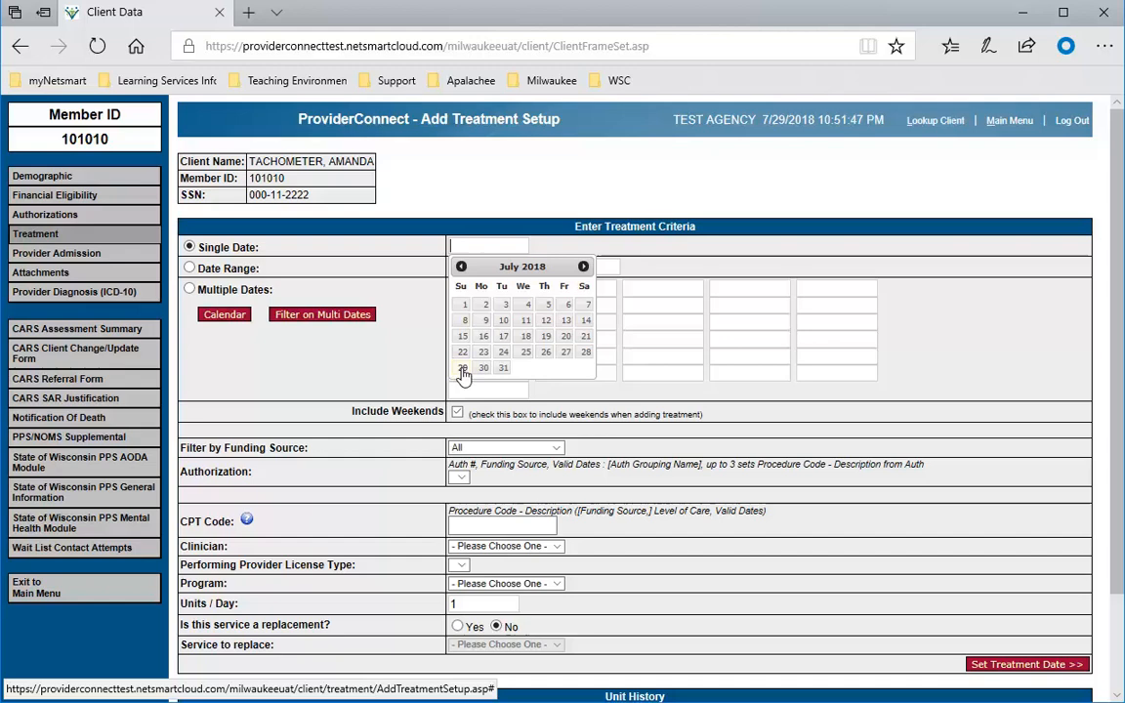
left_click(462, 368)
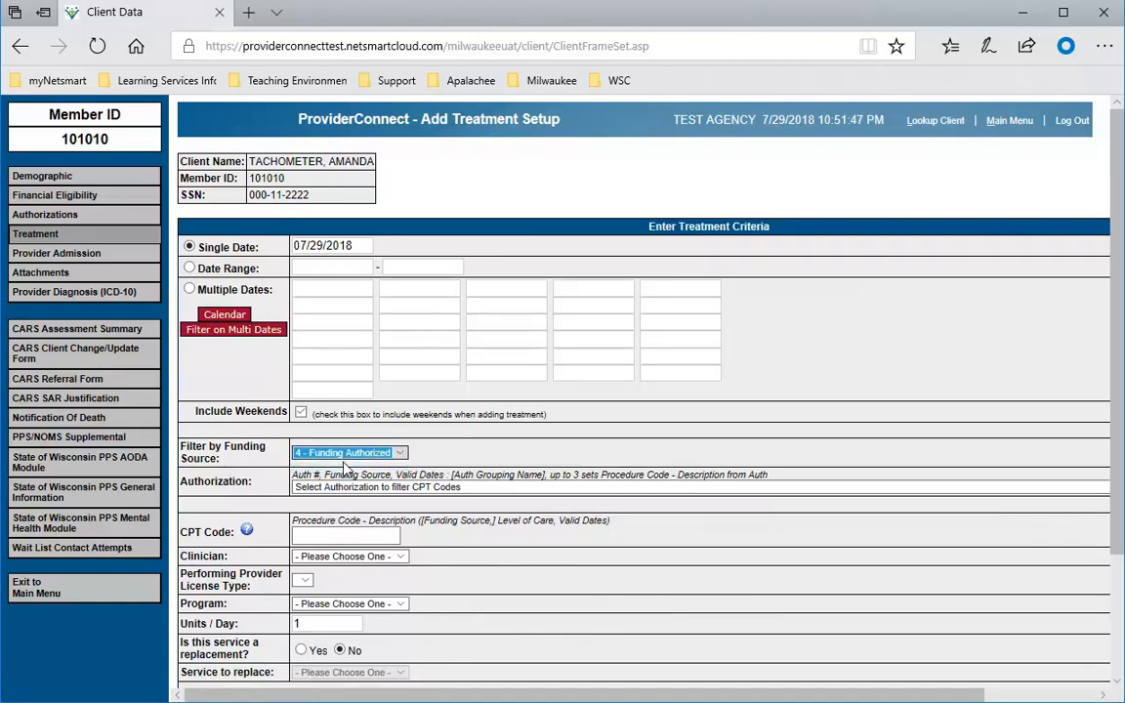
left_click(349, 480)
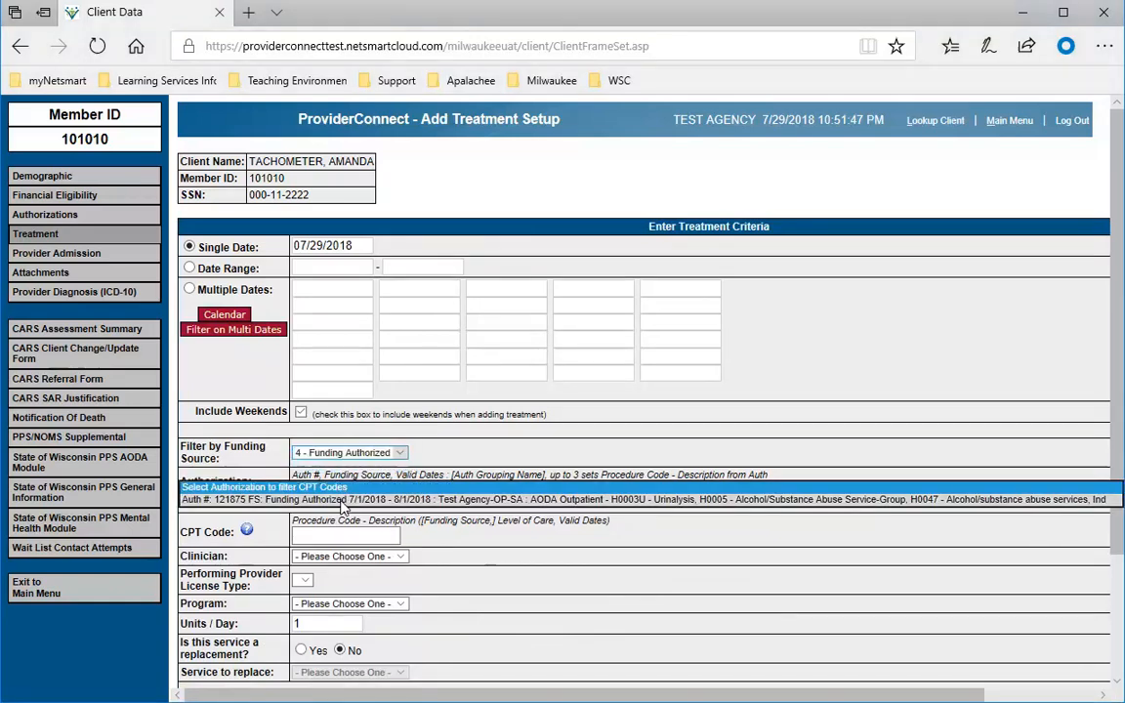
left_click(683, 499)
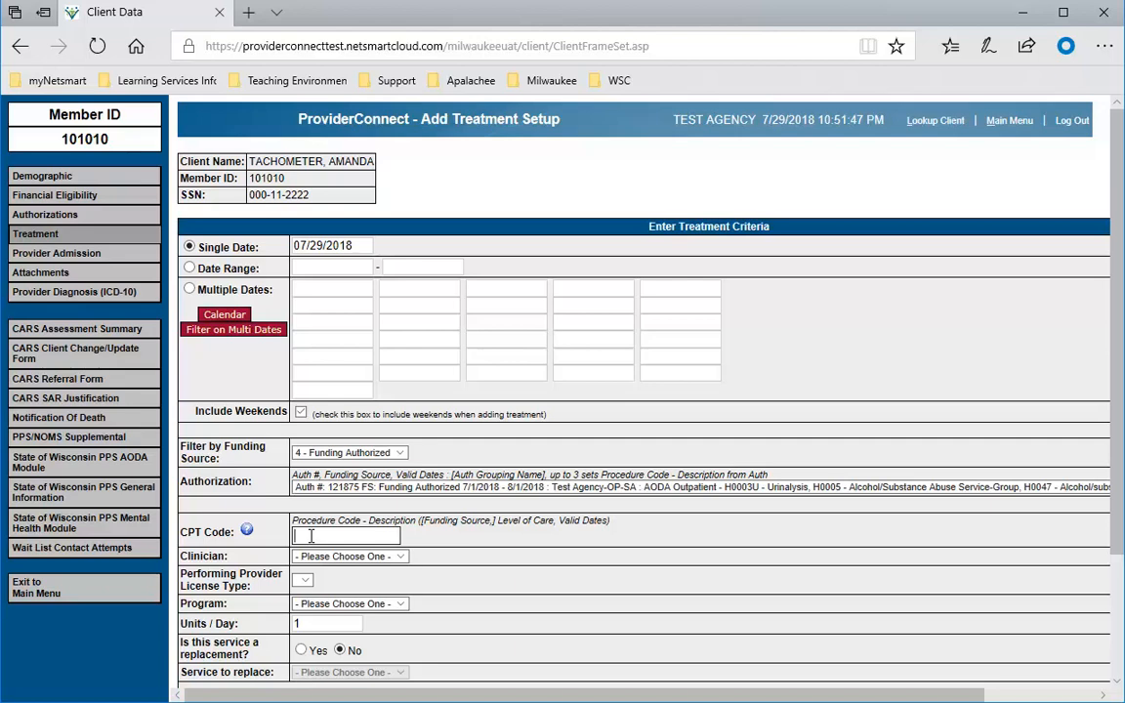
Enter 'h' in the CPT Code box to list matching procedure codes
type("h")
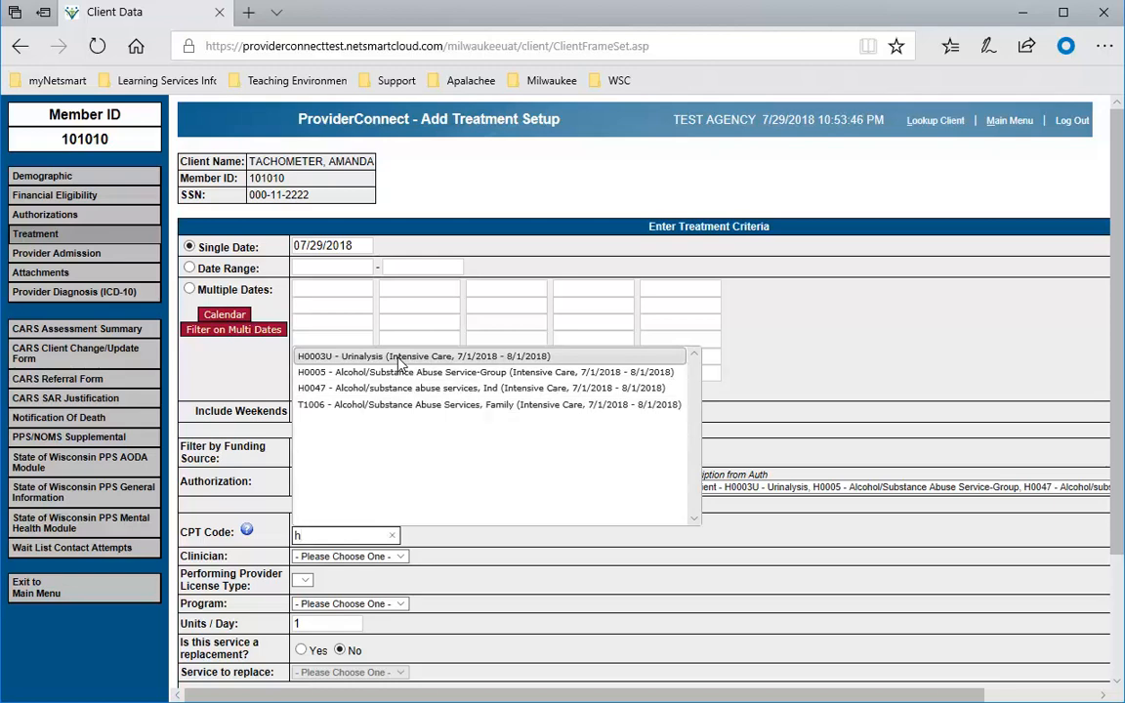
mouse_move(357, 356)
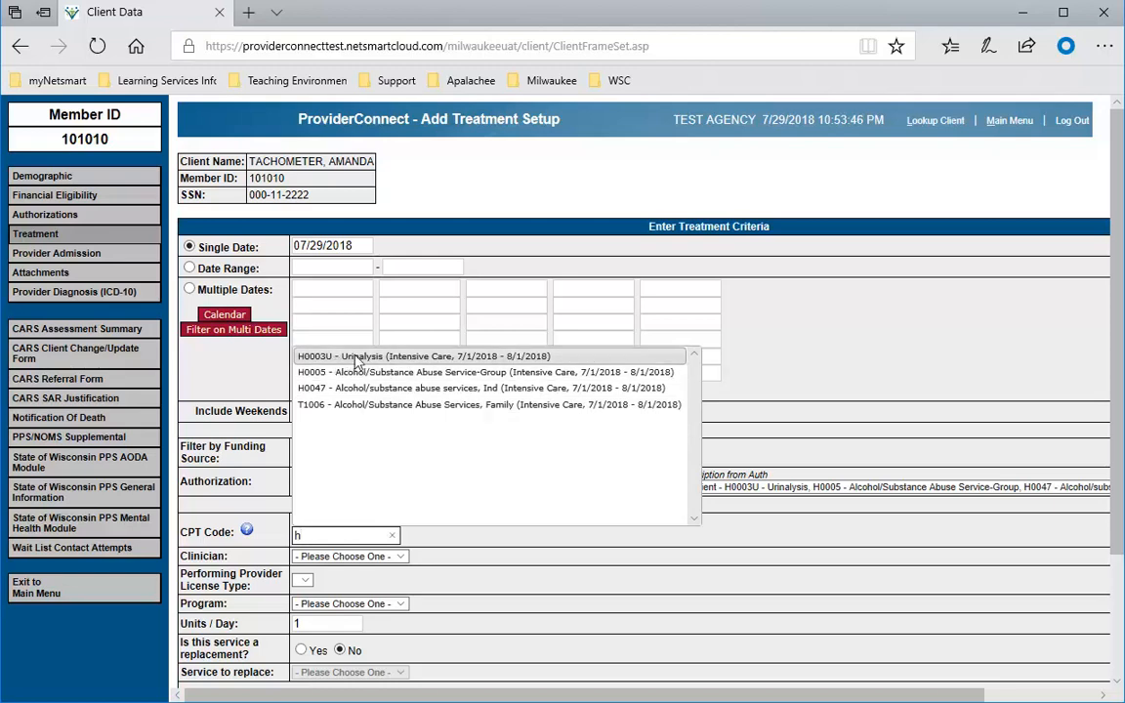
mouse_move(462, 369)
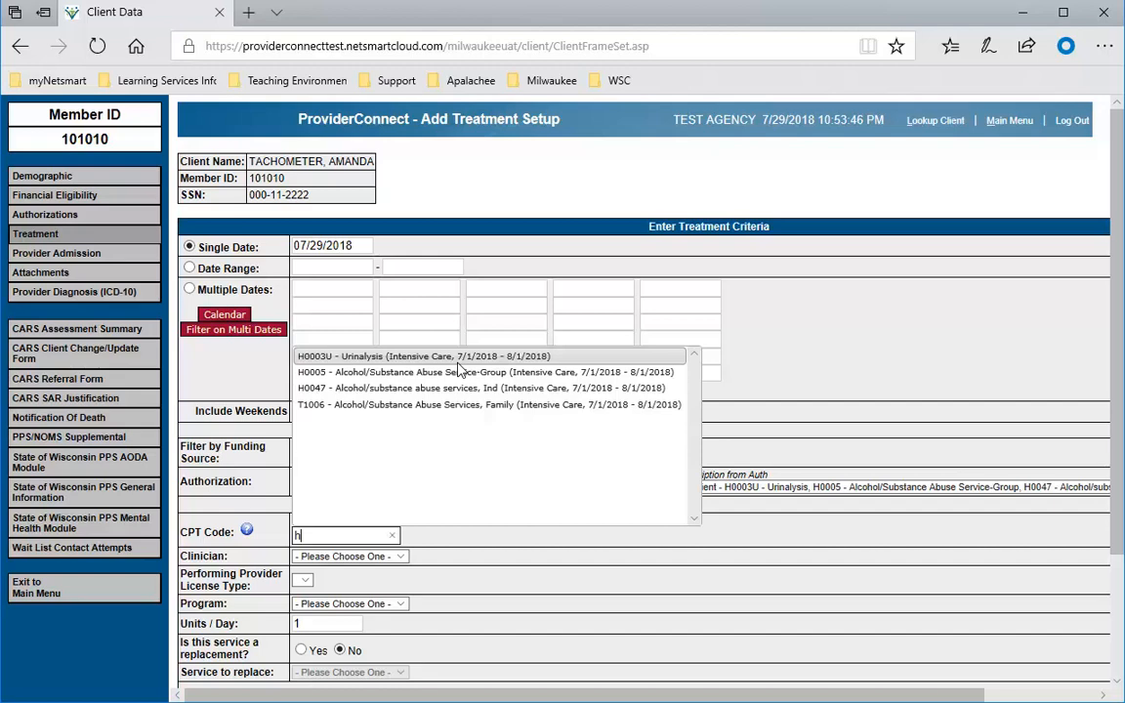
mouse_move(390, 387)
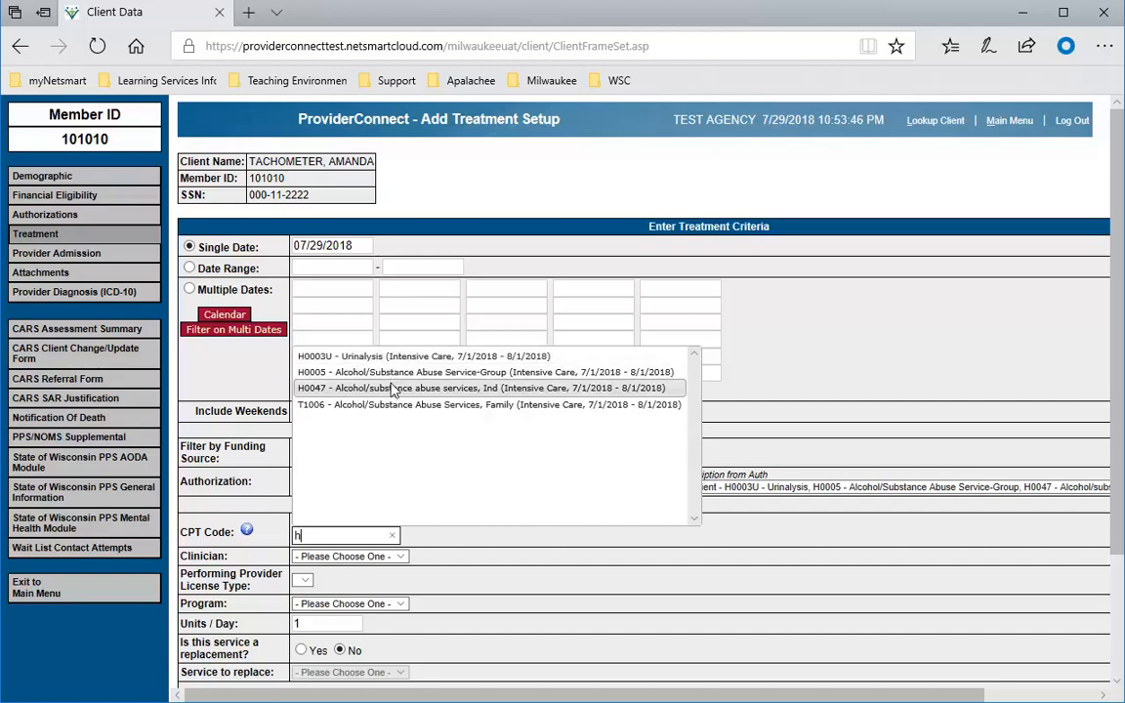
mouse_move(390, 404)
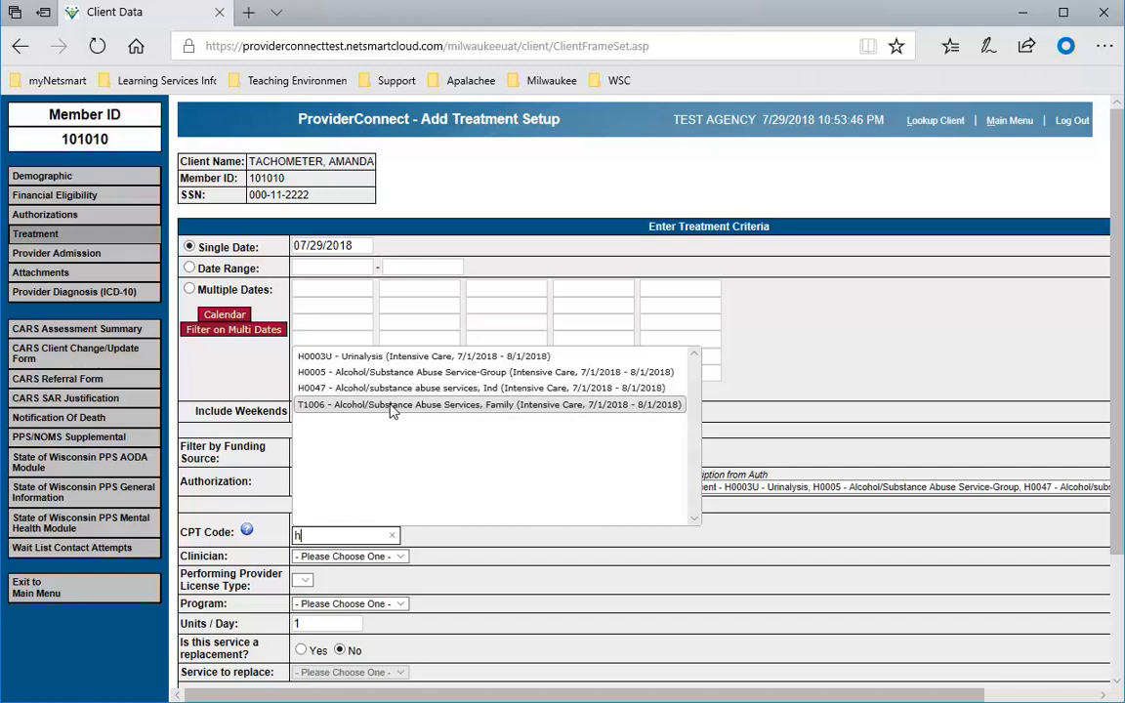
mouse_move(405, 408)
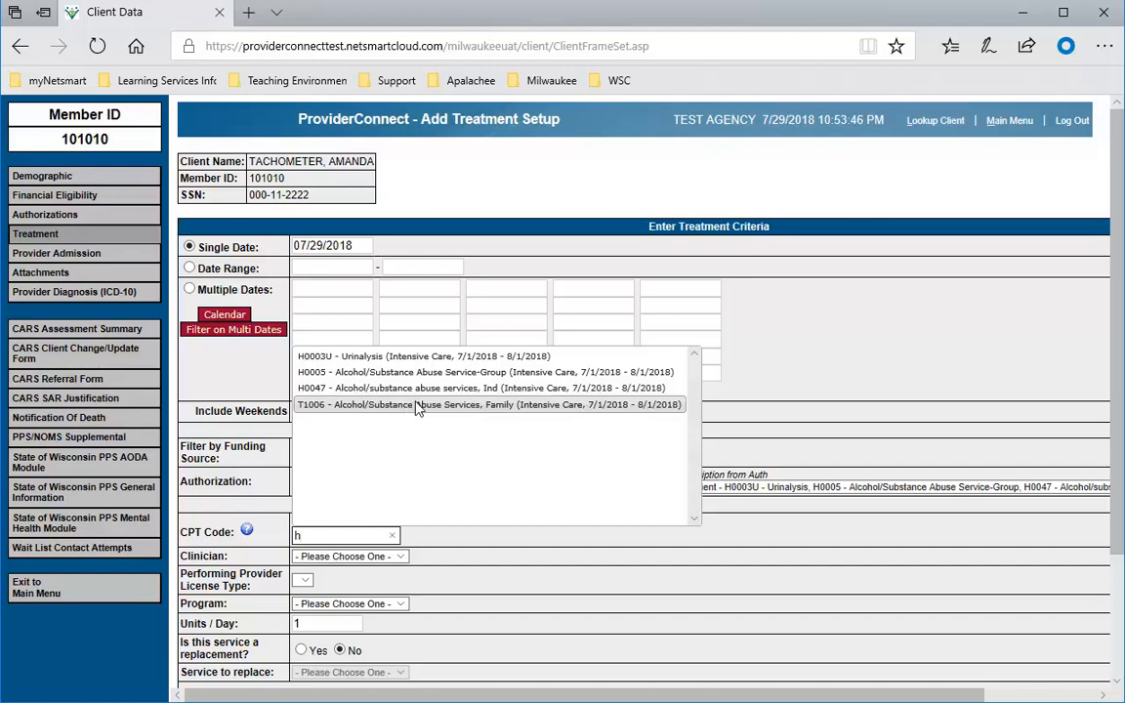
mouse_move(423, 407)
type("H0003U")
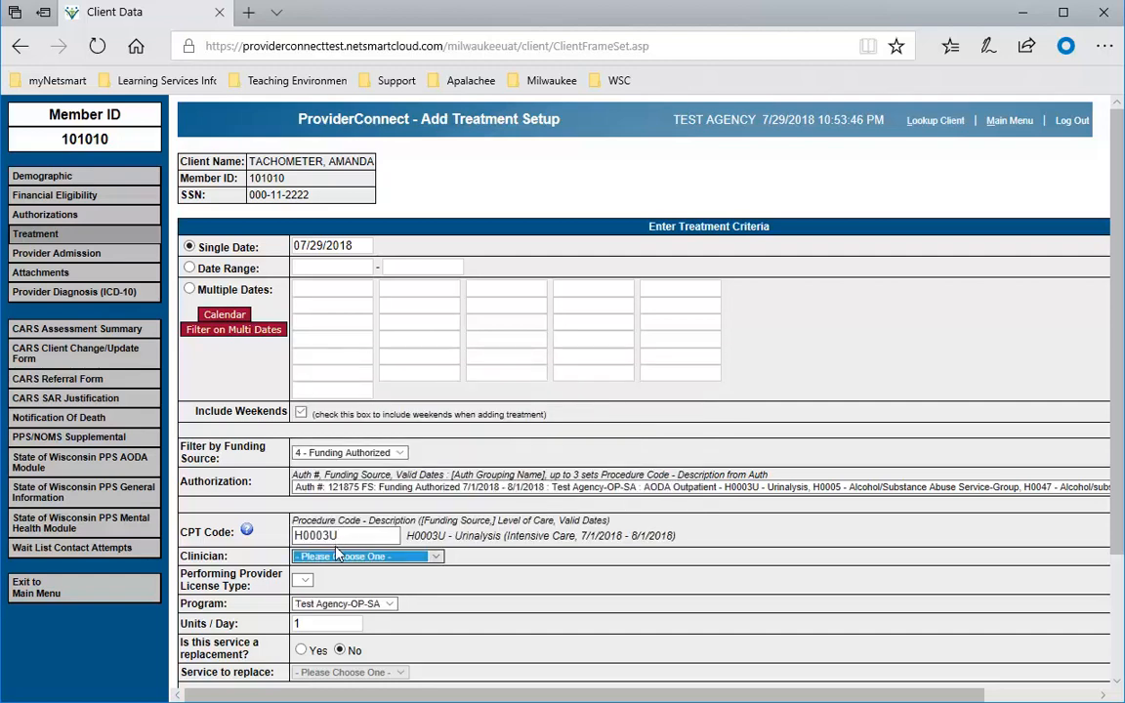
Assign clinician TEST,PHYSICIAN and continue to the treatment details page
left_click(368, 555)
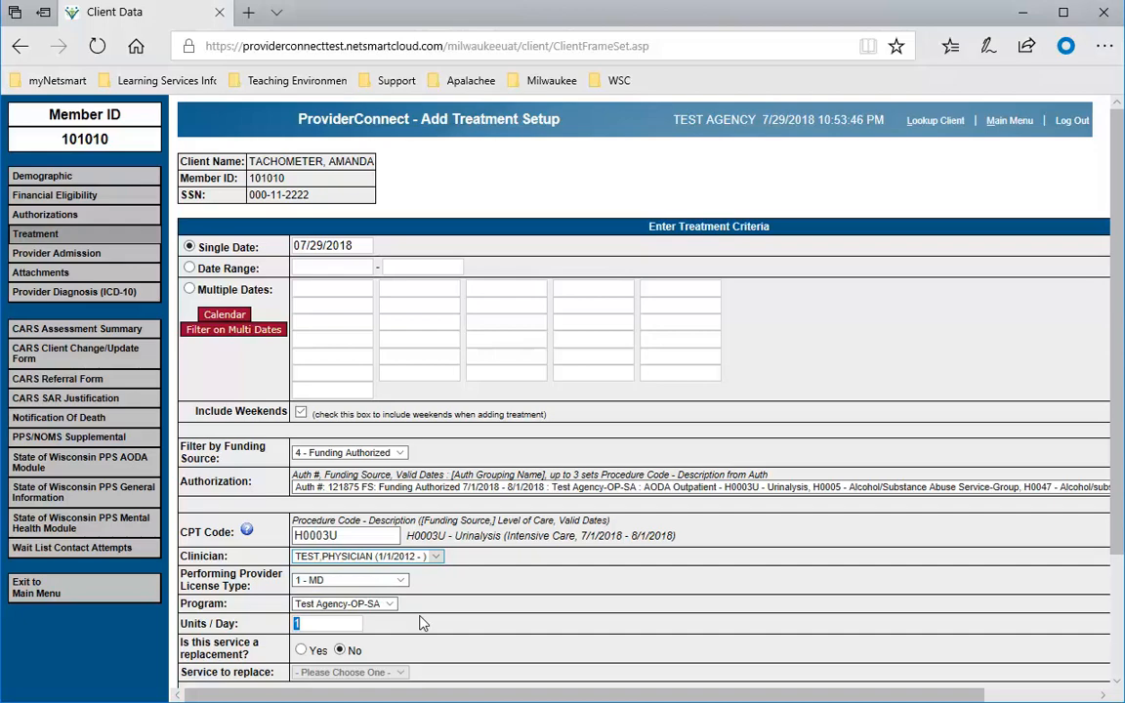
scroll("down", 3)
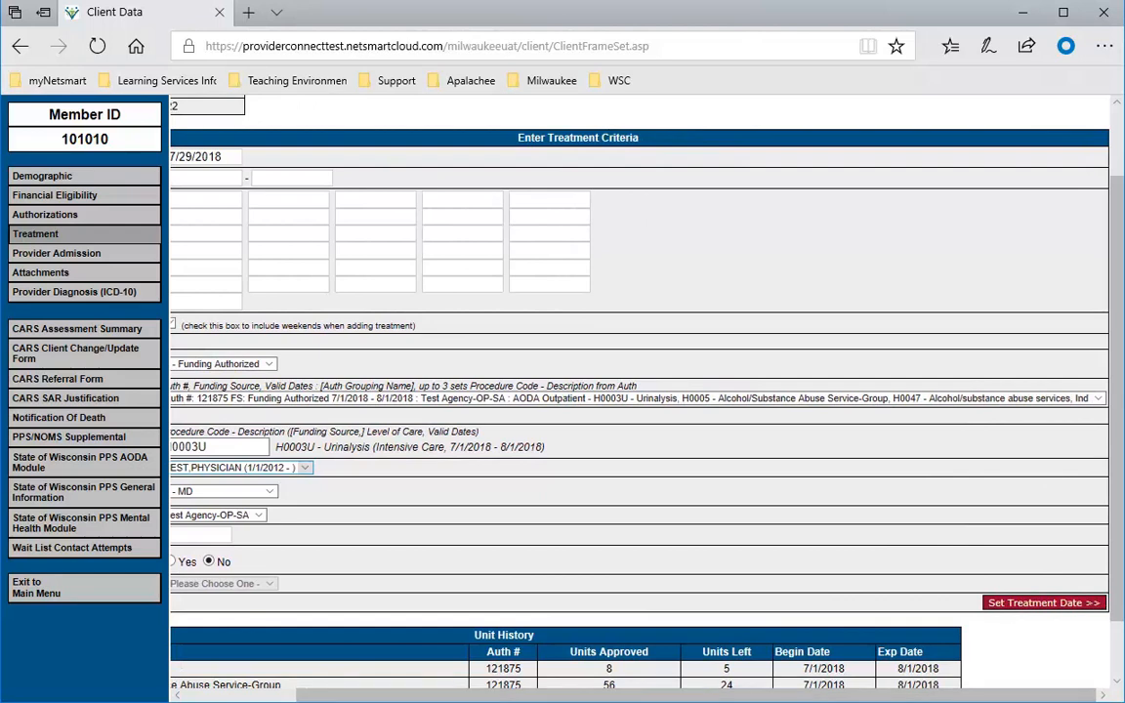
mouse_move(1031, 609)
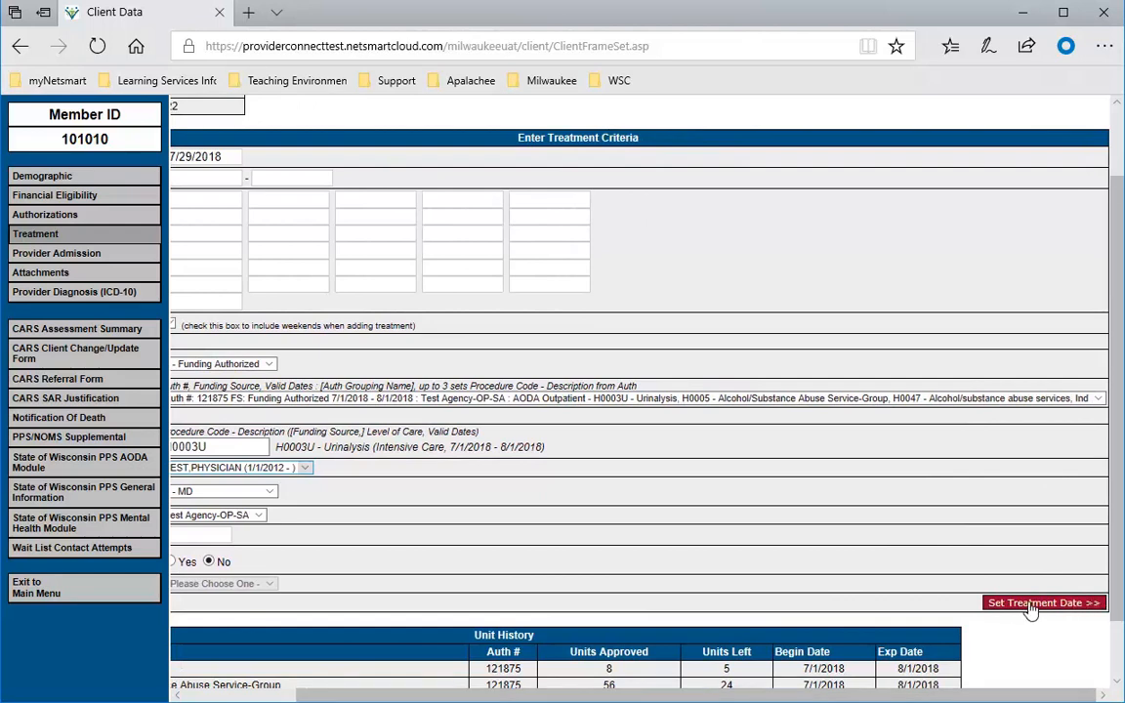
left_click(1042, 602)
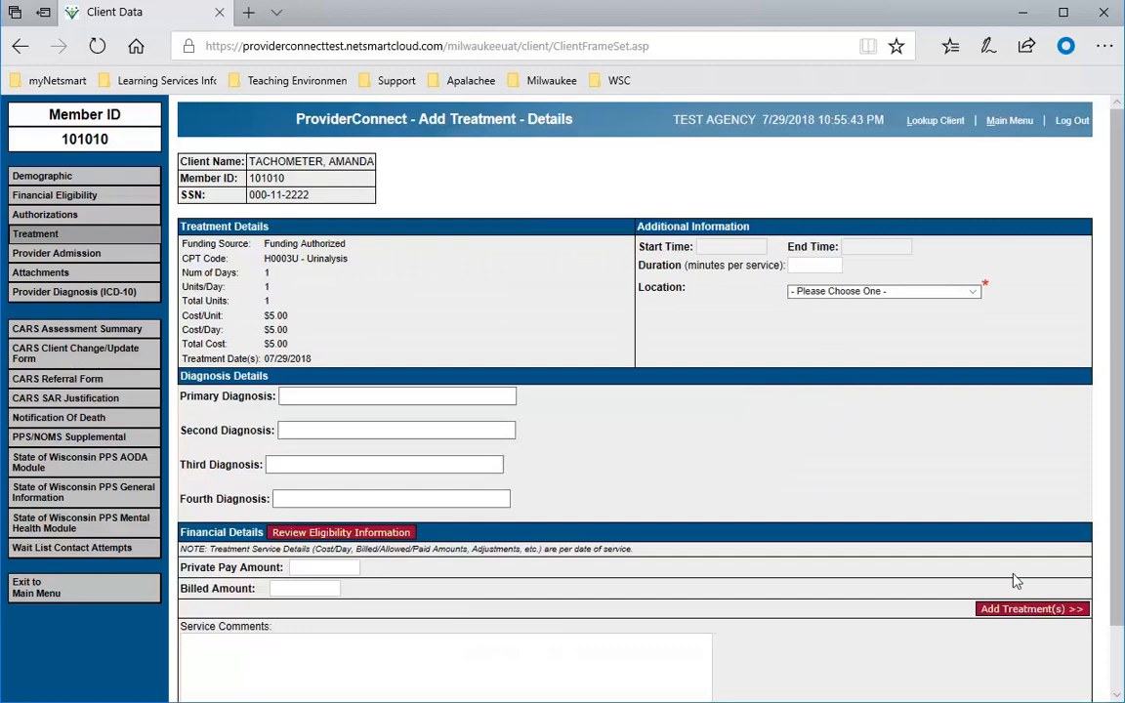
mouse_move(727, 244)
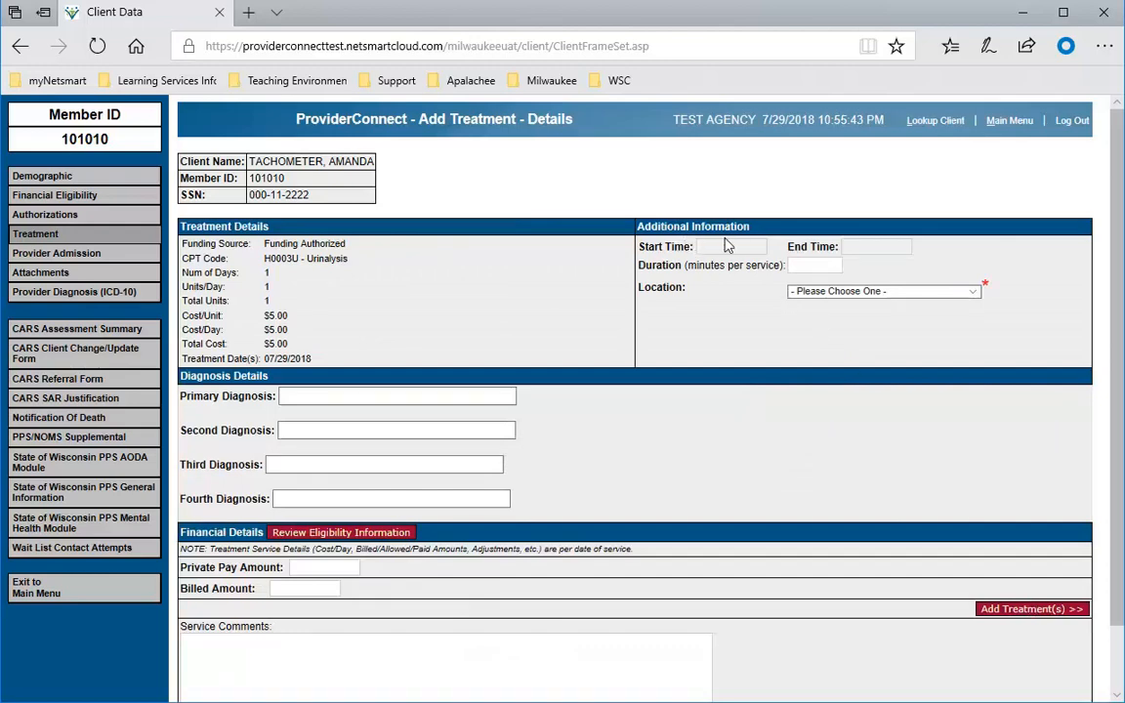
mouse_move(859, 256)
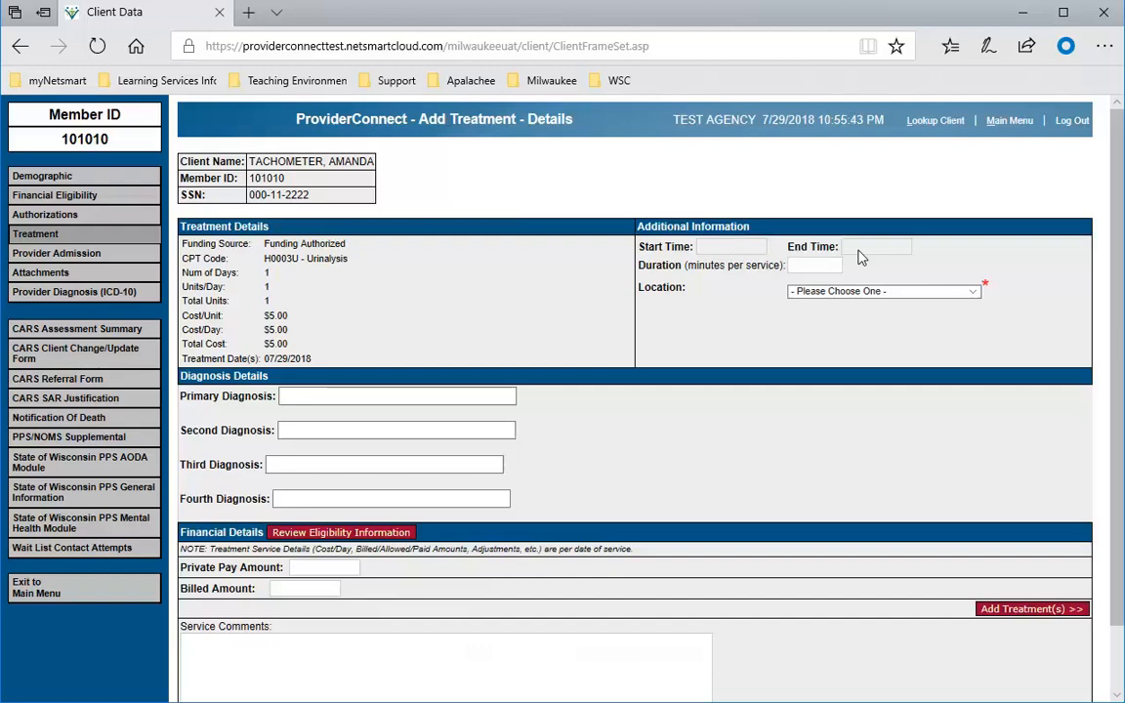
Enter a 7-minute duration and set the location to Office
left_click(815, 264)
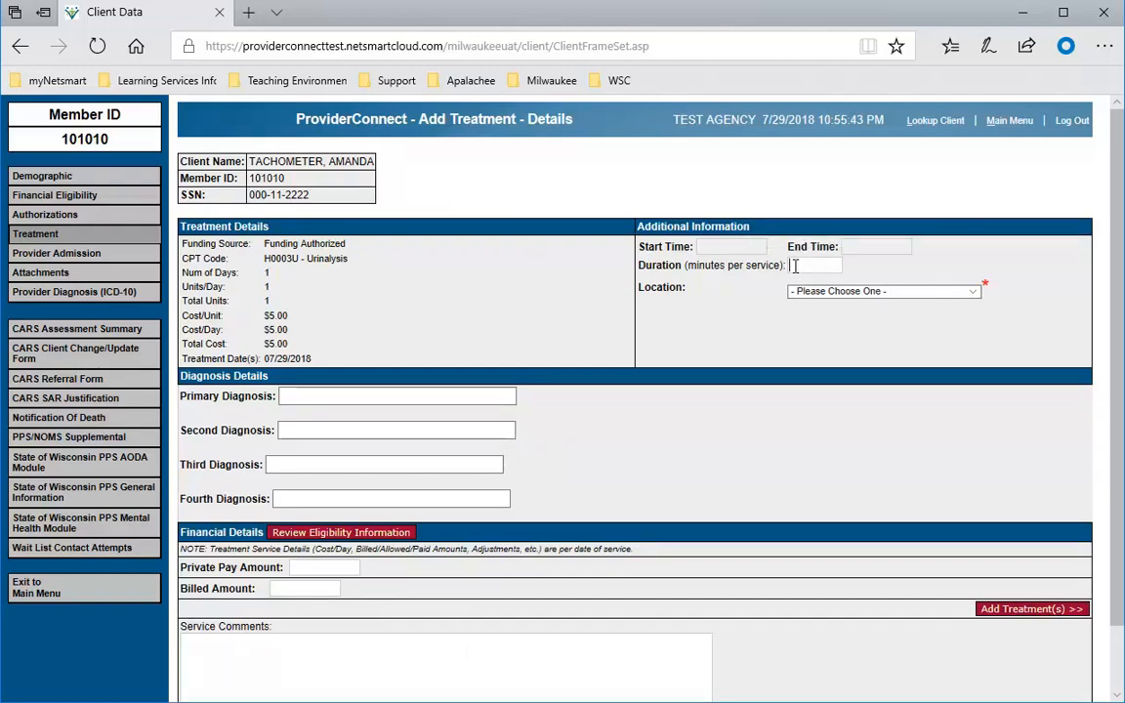
type("7")
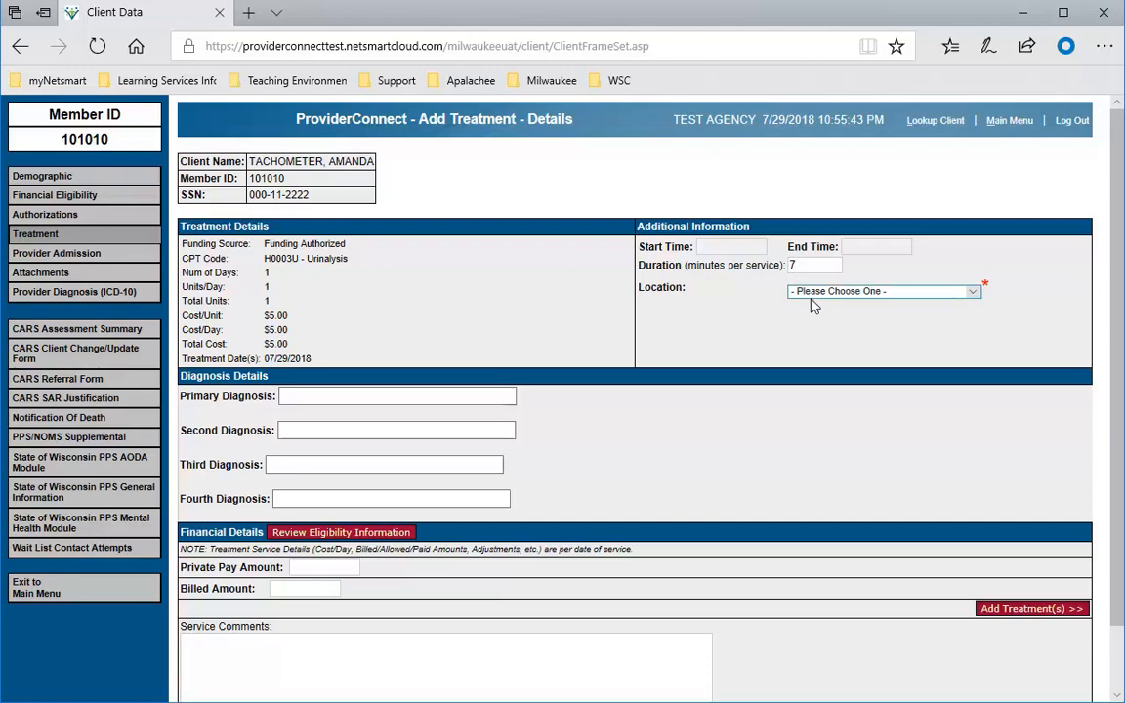
left_click(882, 291)
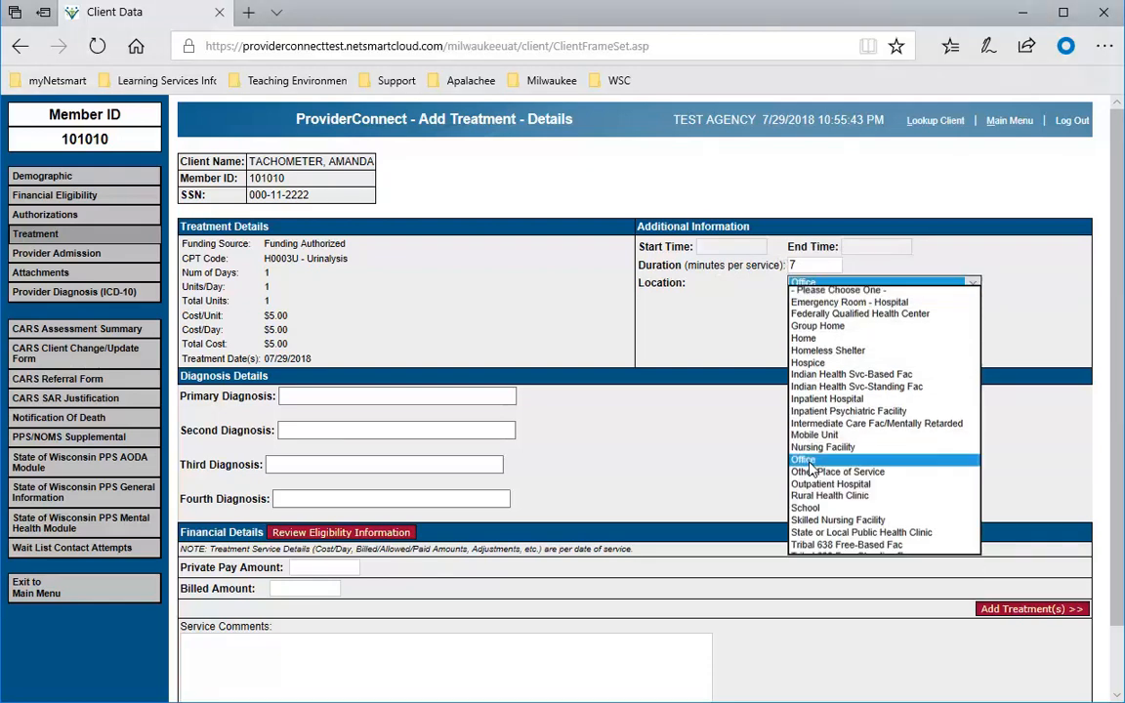
left_click(802, 459)
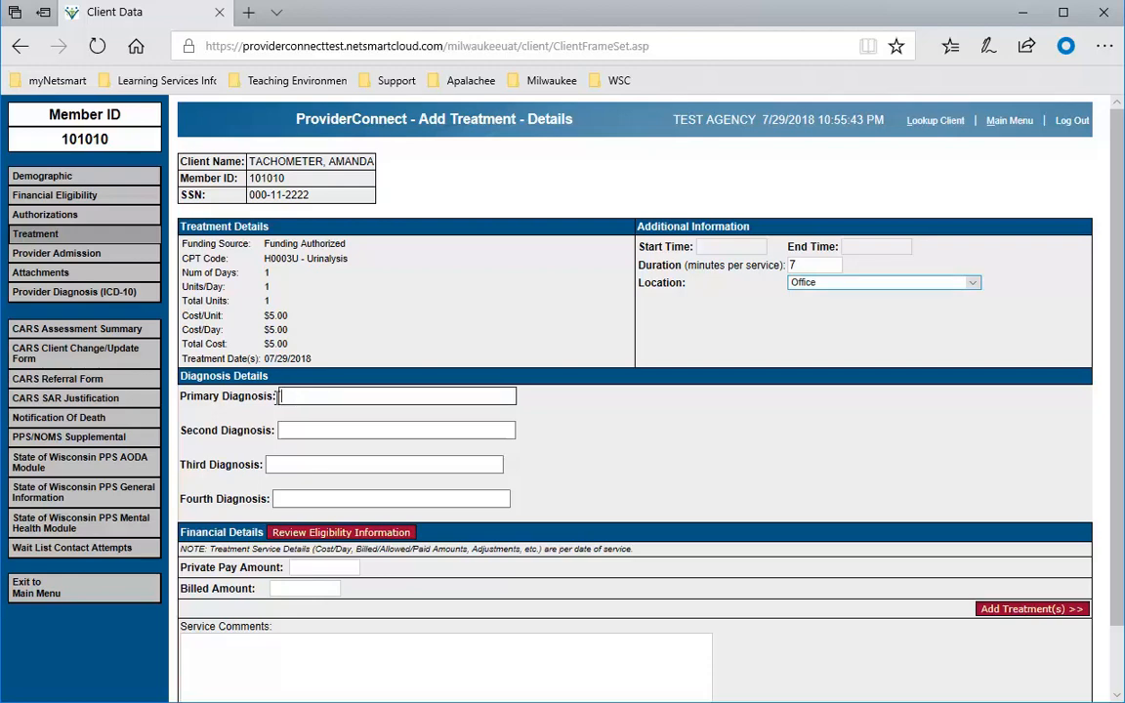
mouse_move(318, 395)
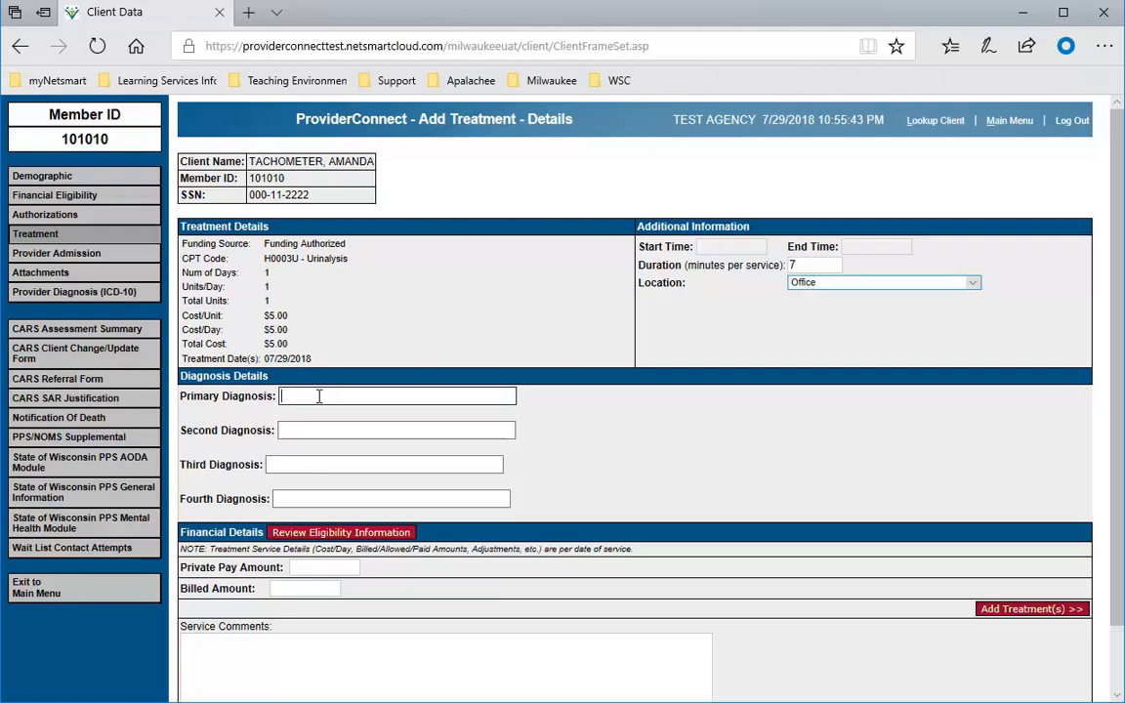
scroll("down", 3)
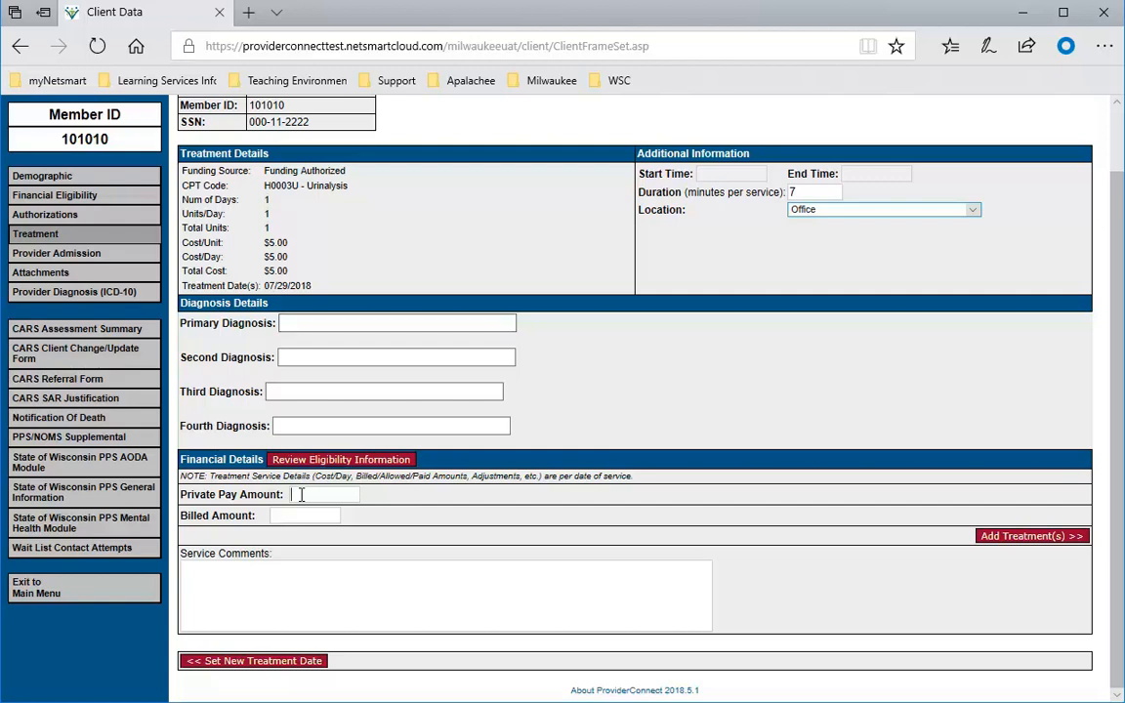
Enter private pay 0 and comment 'Random UA', then submit the treatment
type("0")
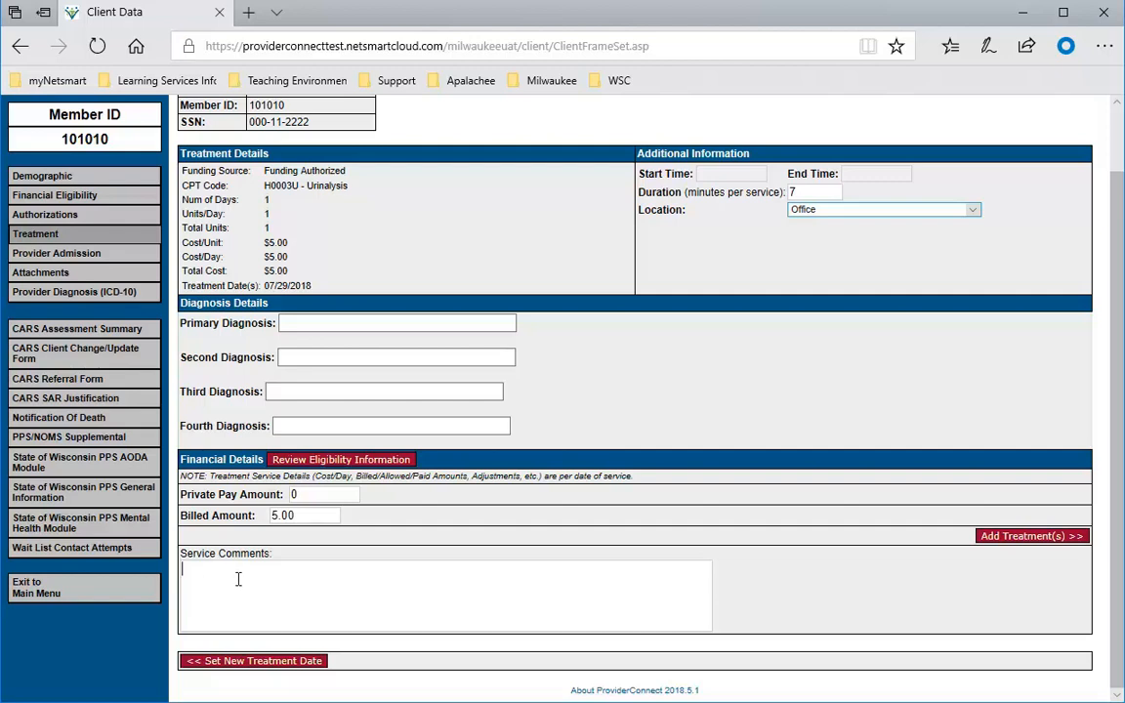
type("R")
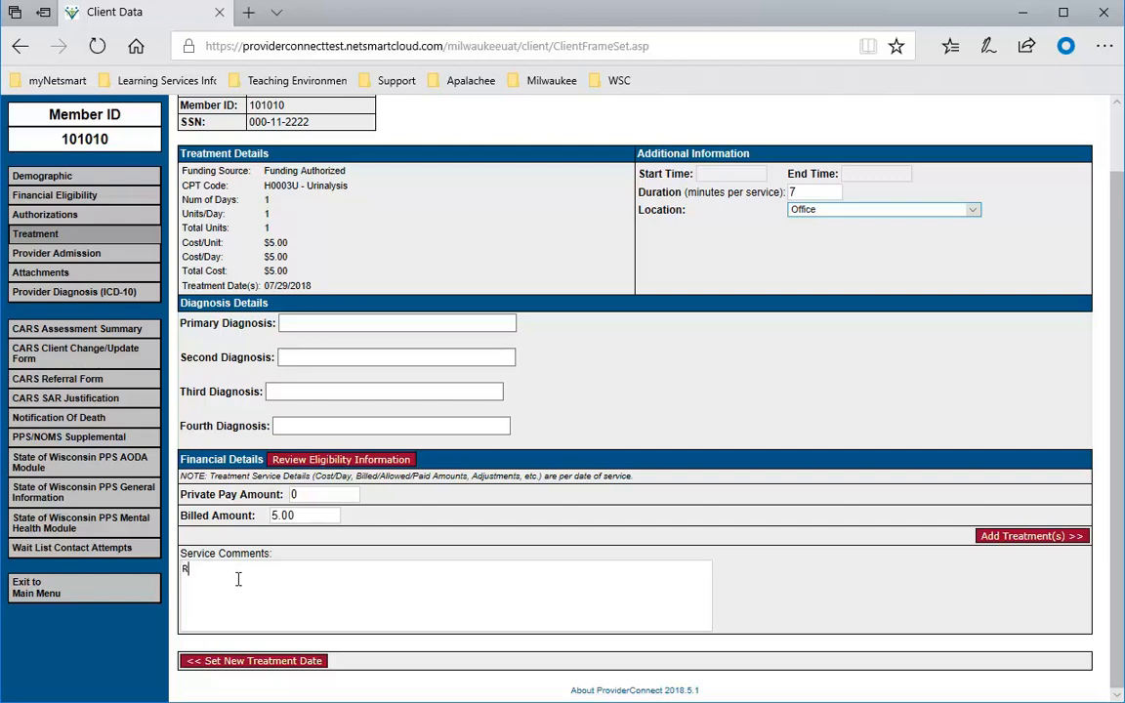
type("andom UA")
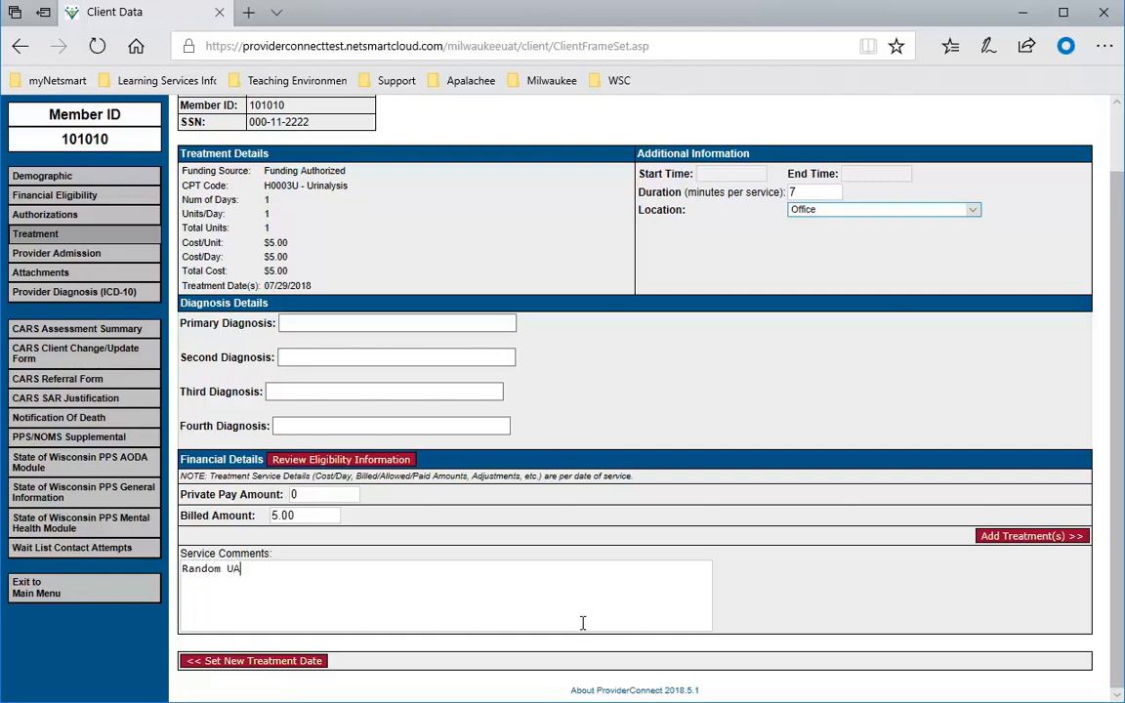
mouse_move(1028, 545)
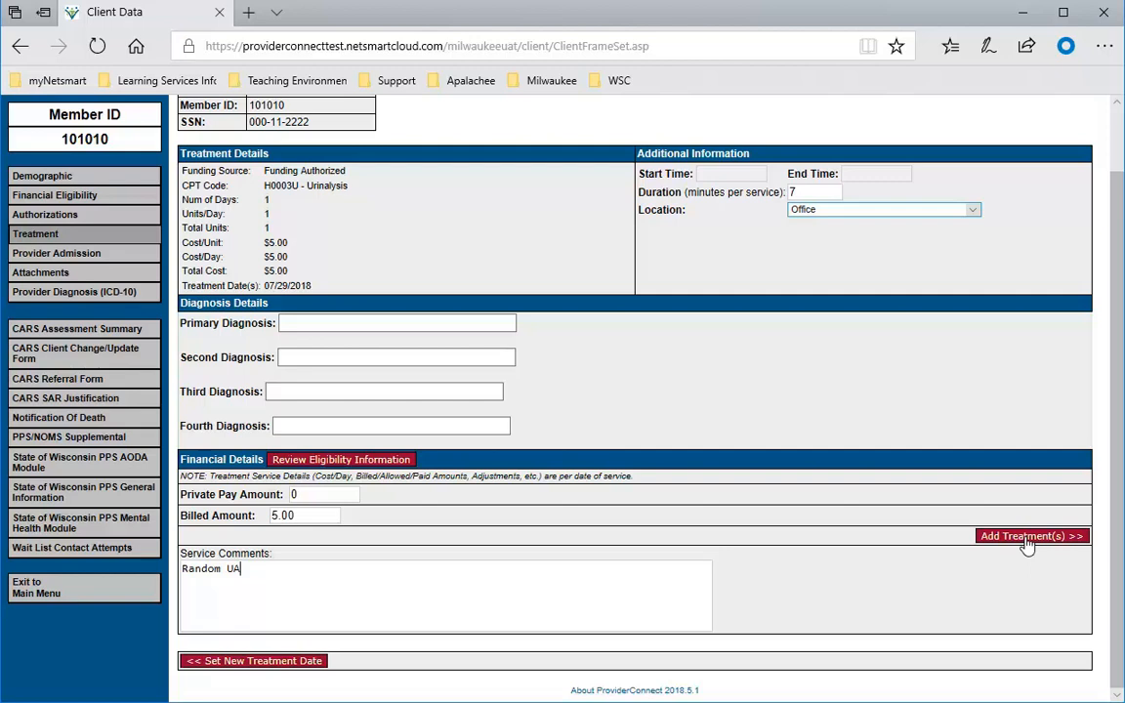
left_click(1031, 535)
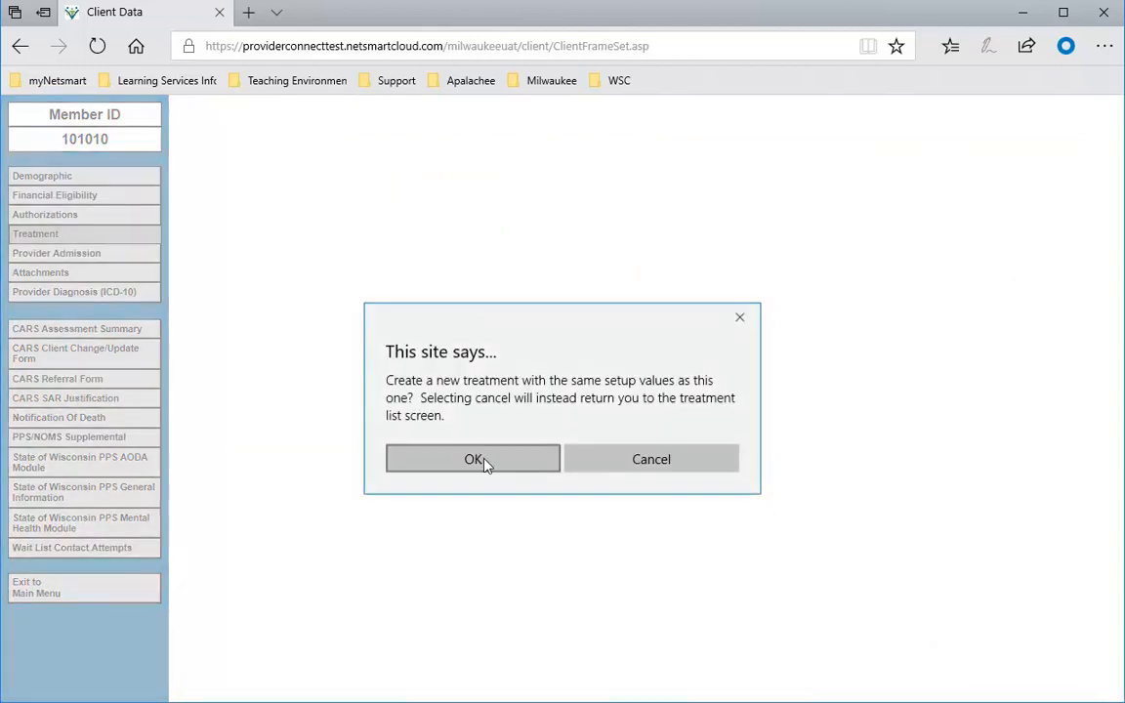
Confirm starting another treatment with the same setup, then return to Treatment history
left_click(471, 459)
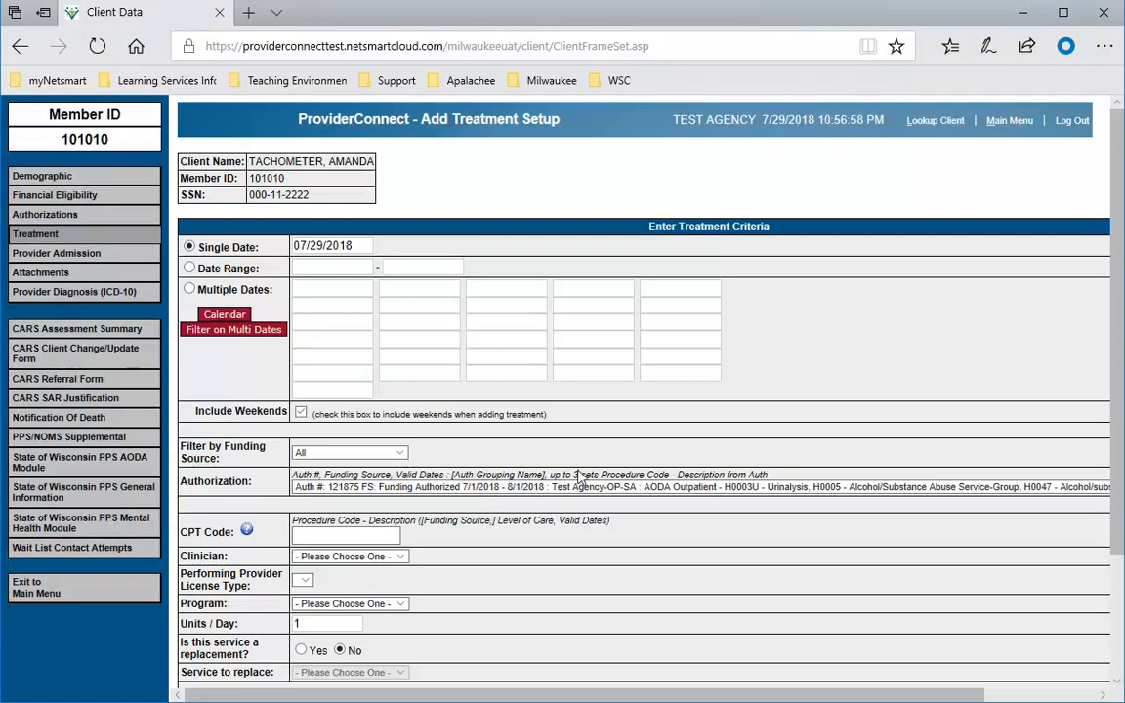
mouse_move(810, 229)
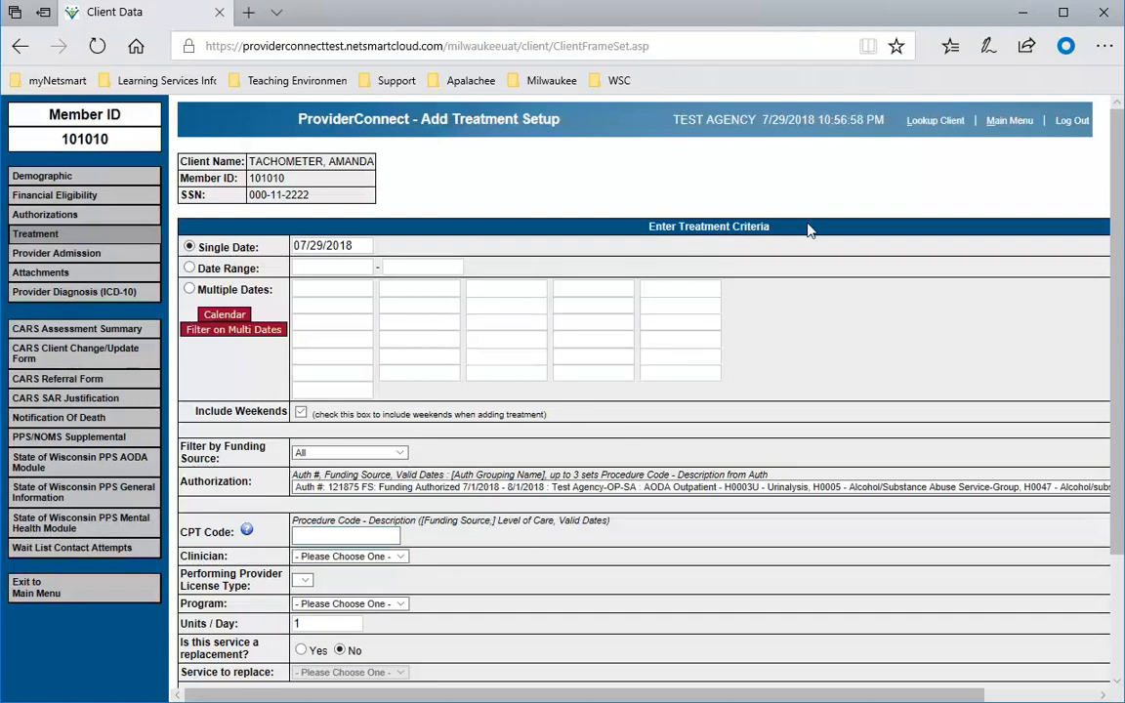
mouse_move(734, 232)
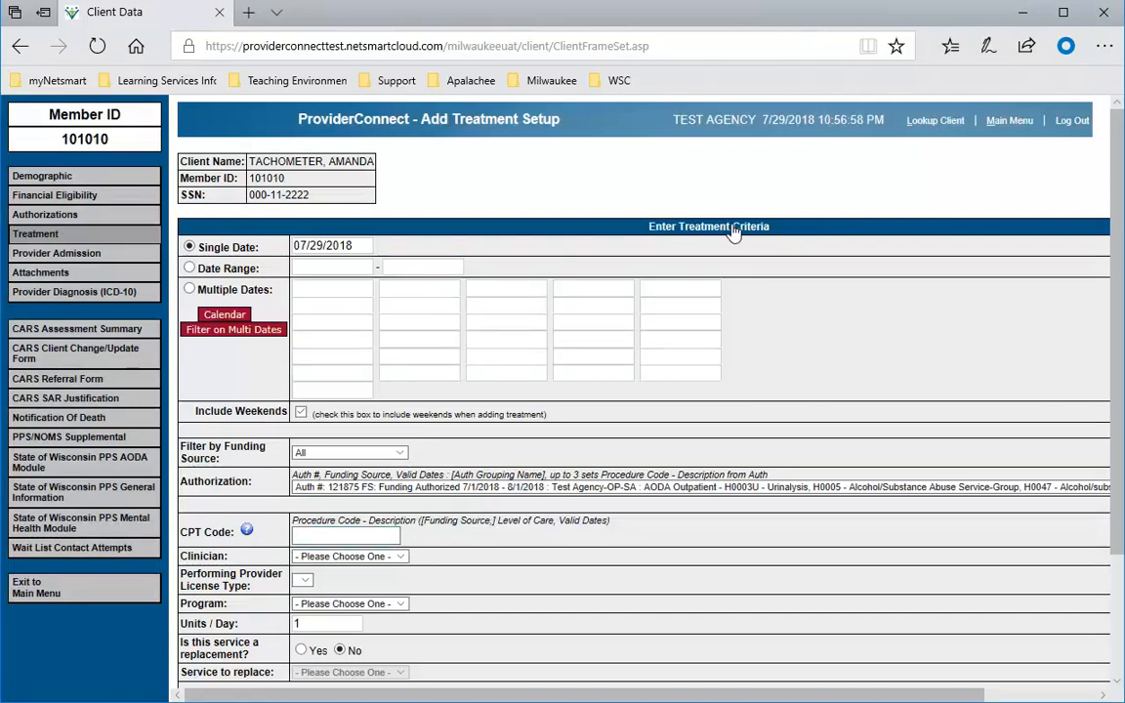
mouse_move(498, 232)
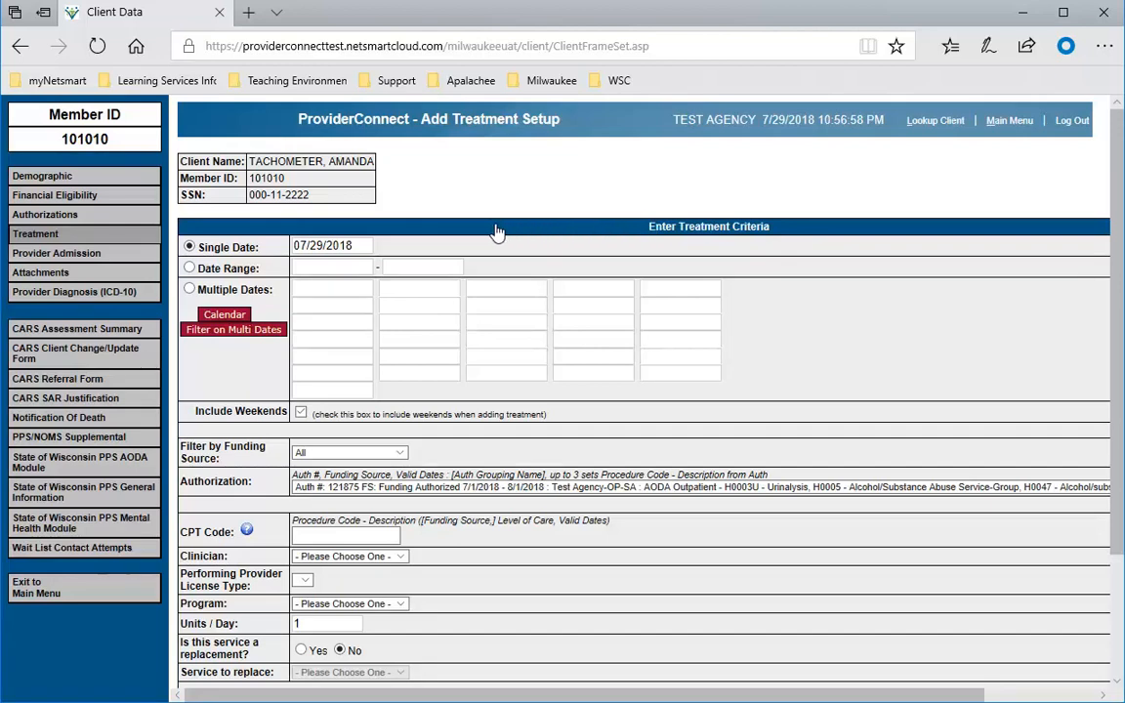
mouse_move(313, 232)
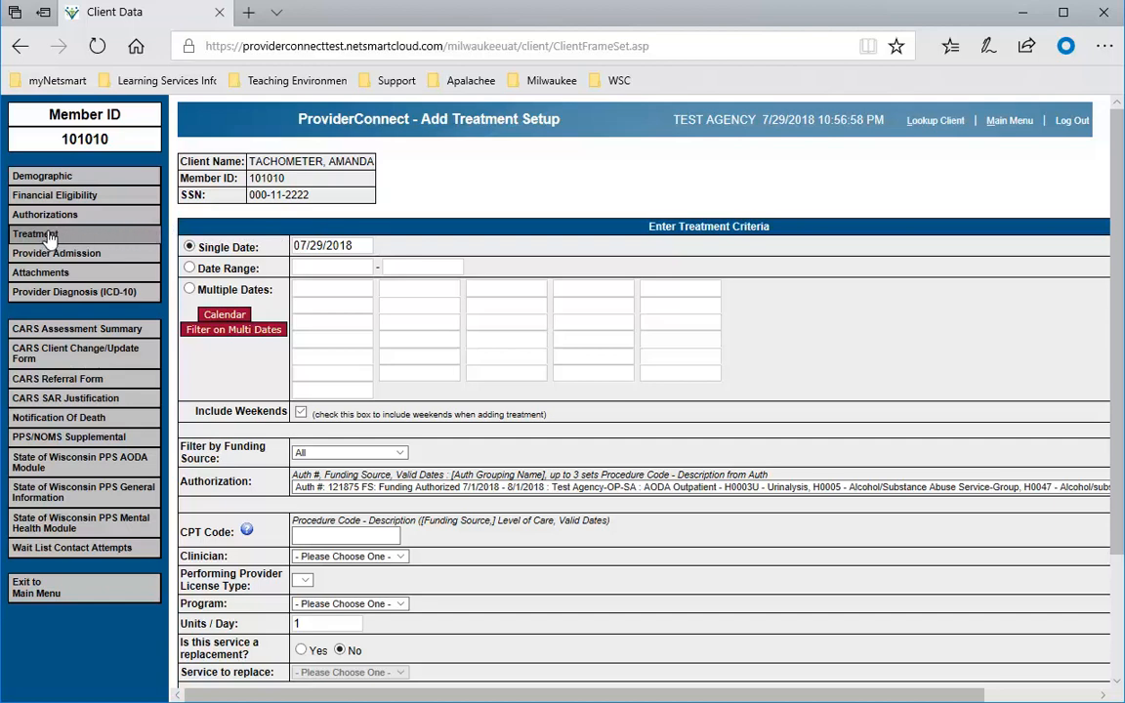
left_click(35, 234)
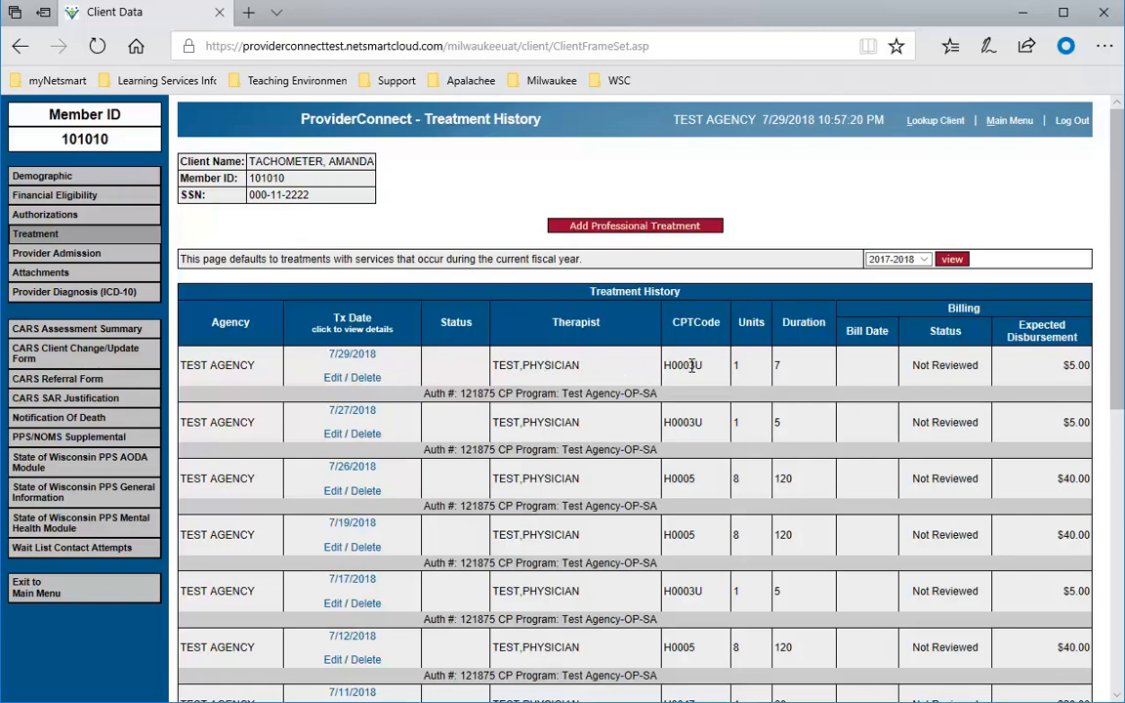
mouse_move(707, 369)
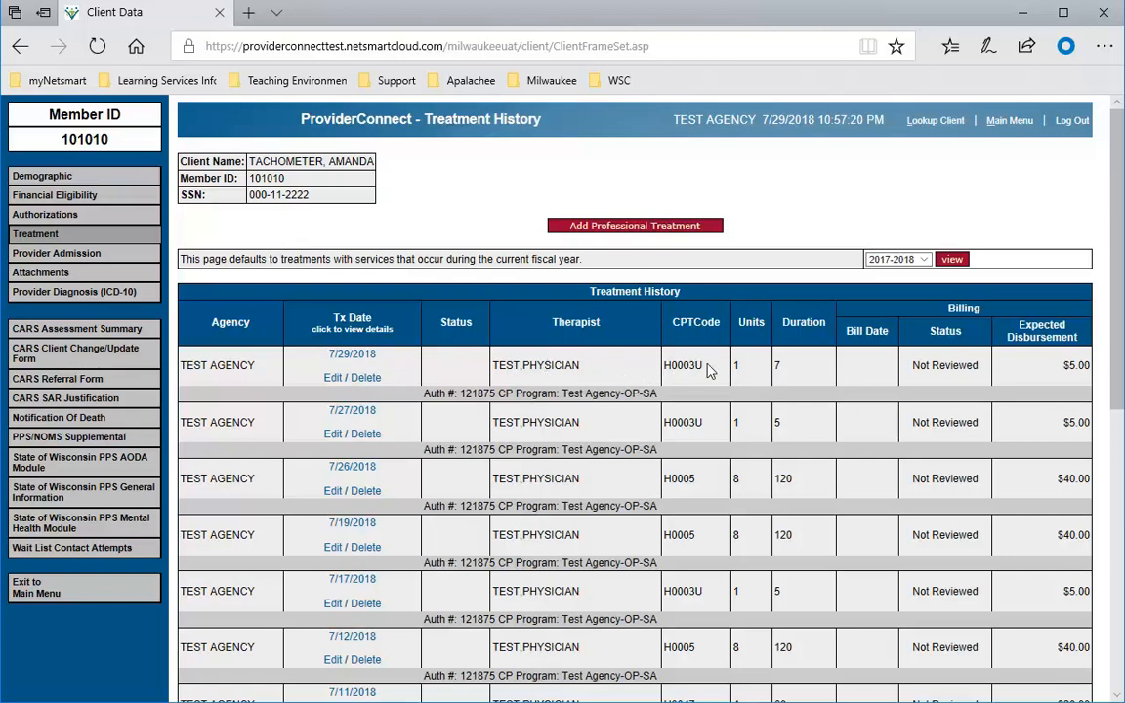
mouse_move(732, 369)
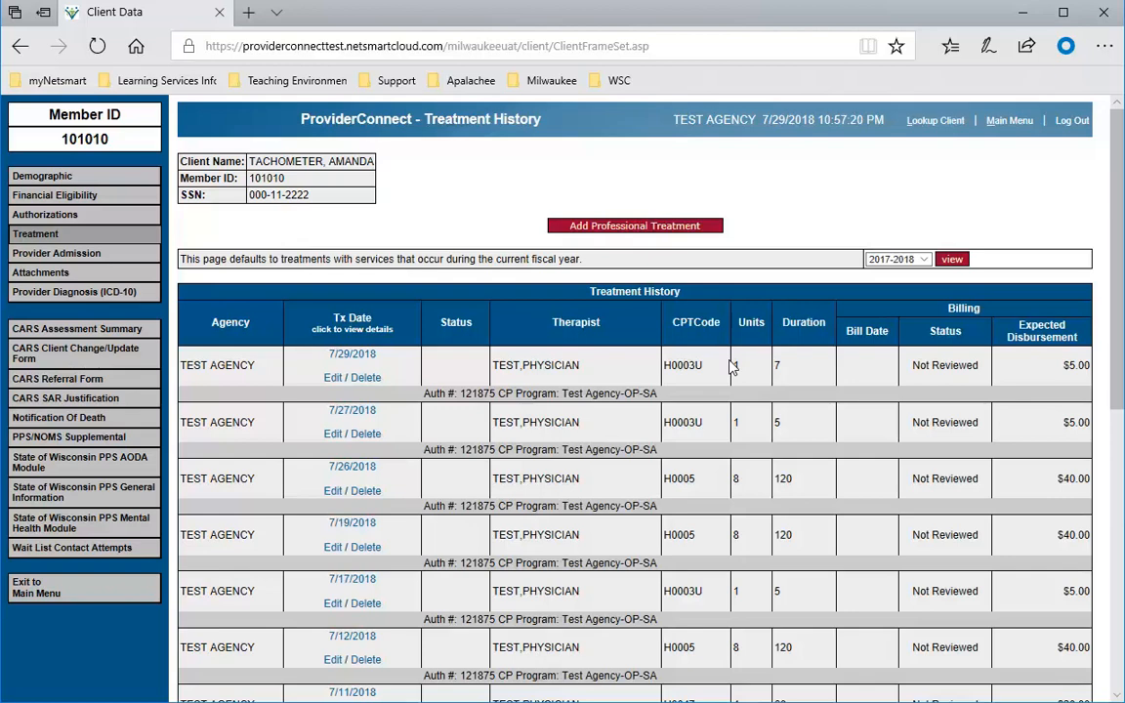
mouse_move(798, 371)
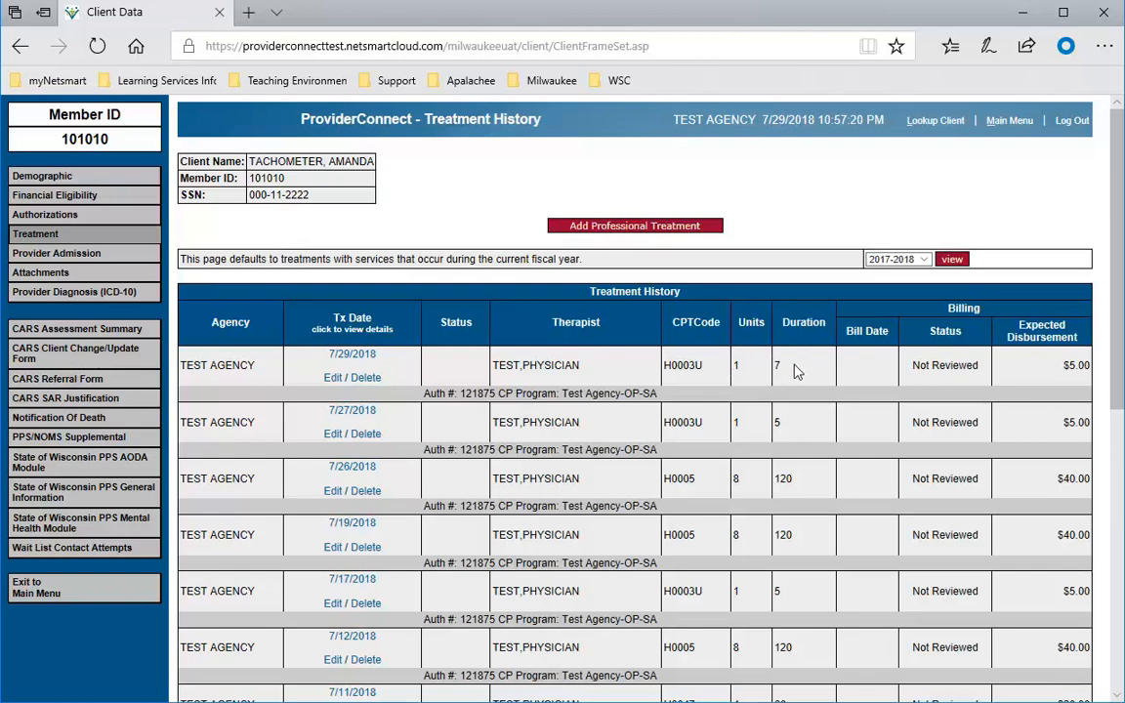
mouse_move(983, 380)
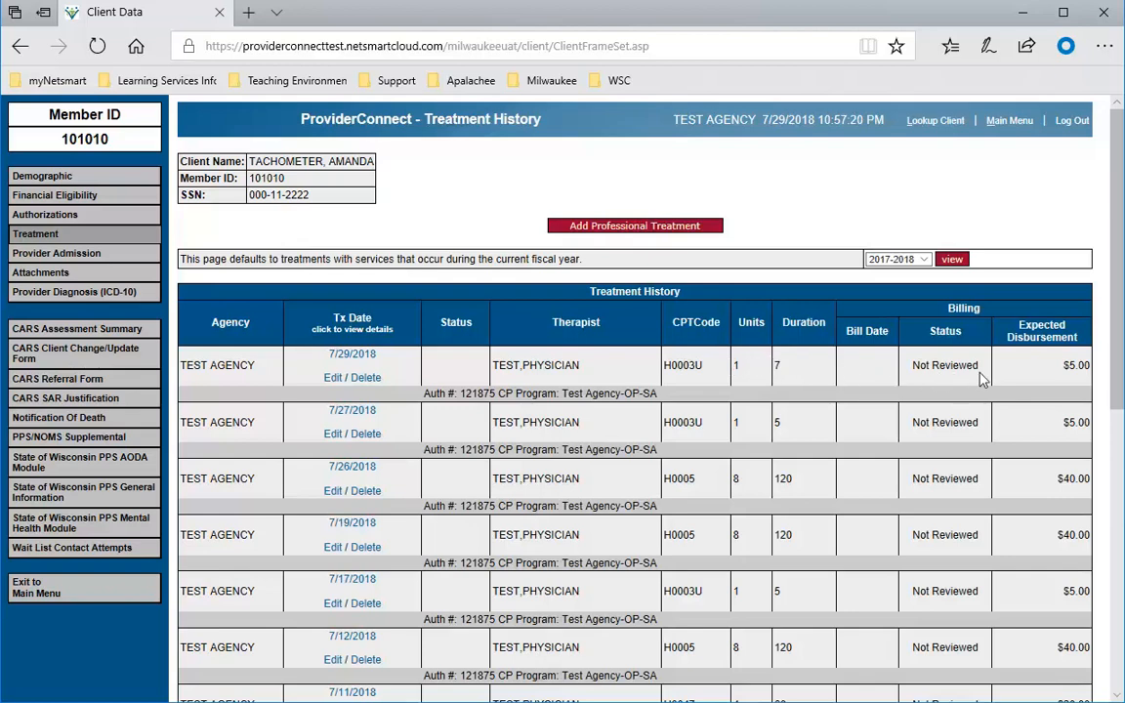
mouse_move(1040, 614)
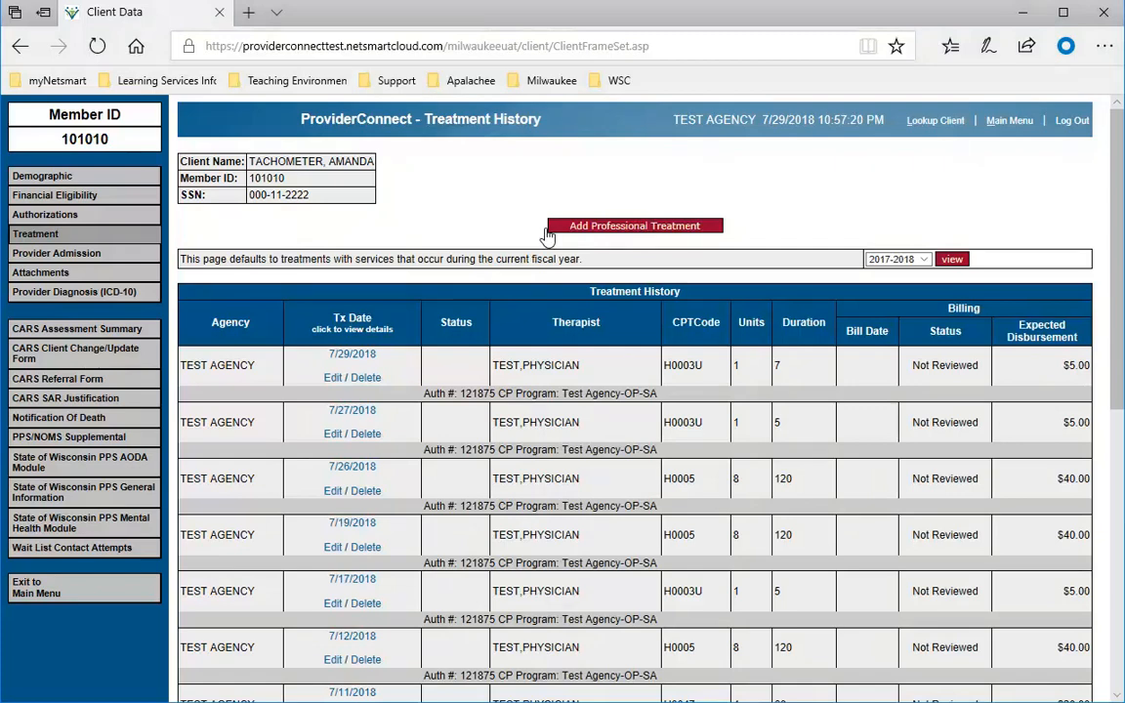
mouse_move(568, 237)
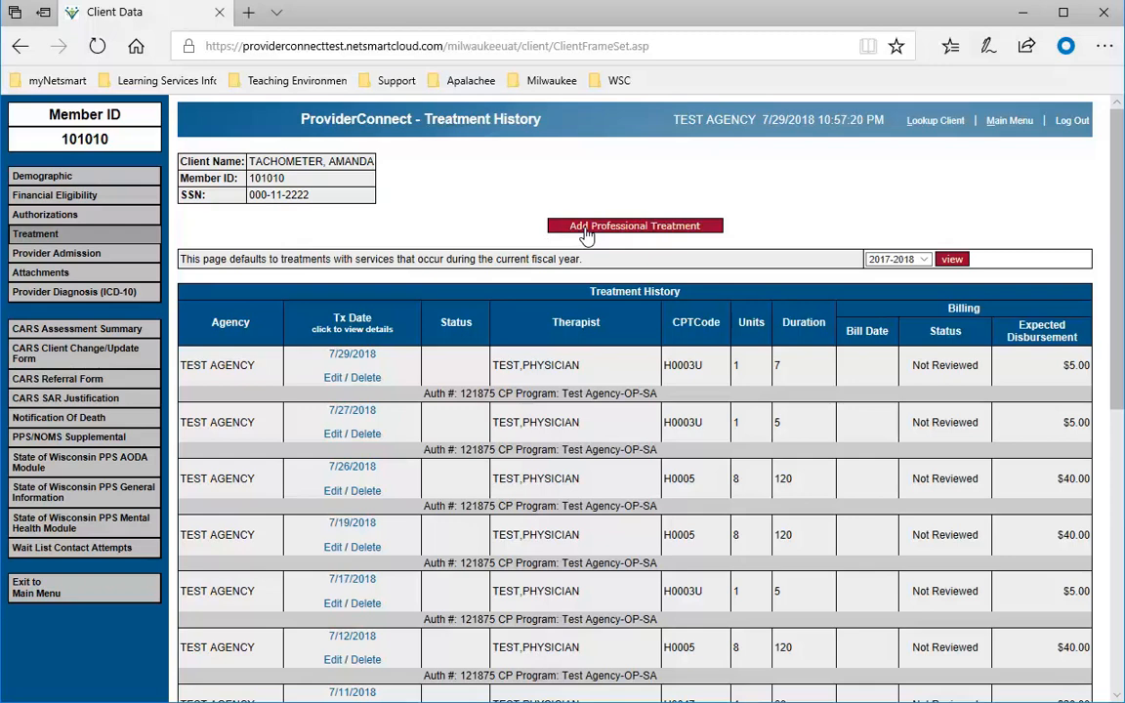
mouse_move(600, 234)
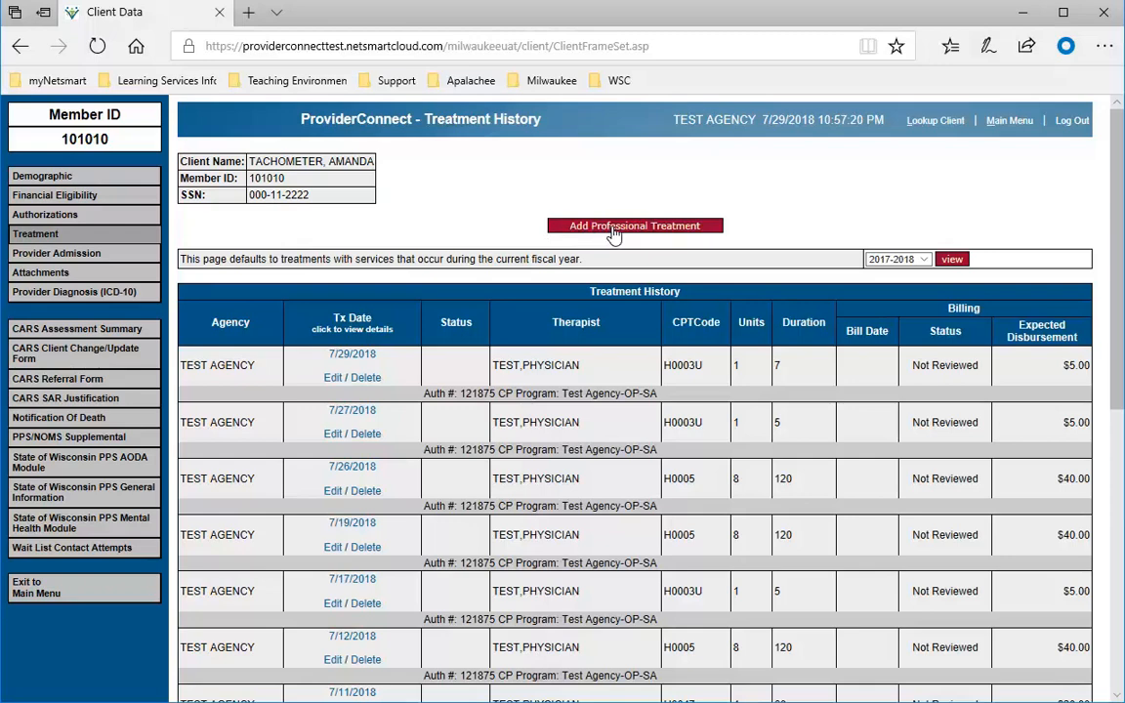
mouse_move(622, 234)
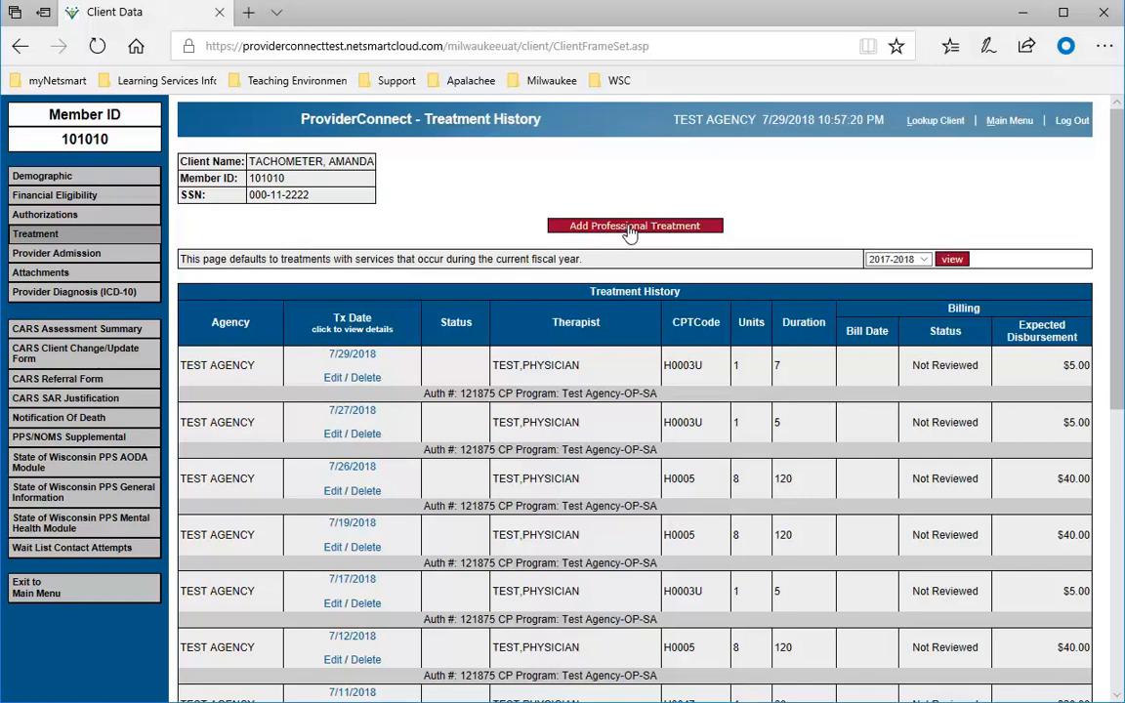
Start another professional treatment entry from the Treatment History page
left_click(634, 226)
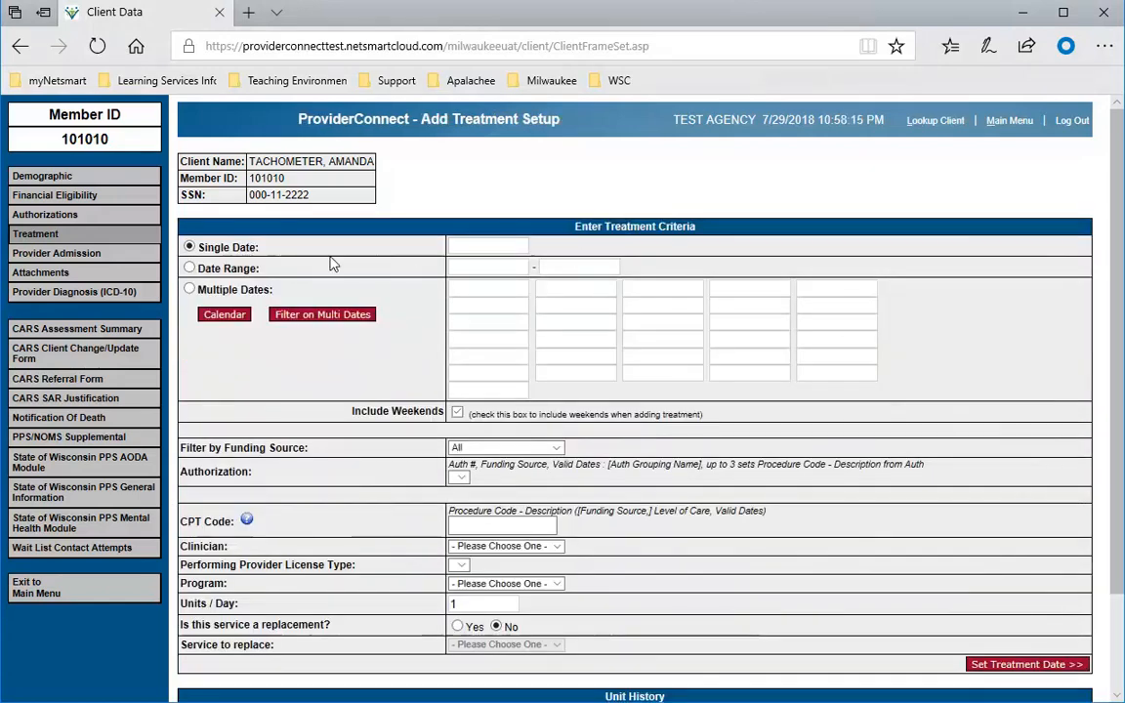
Set the treatment date to 07/27/2018 and choose the funded authorization
left_click(487, 246)
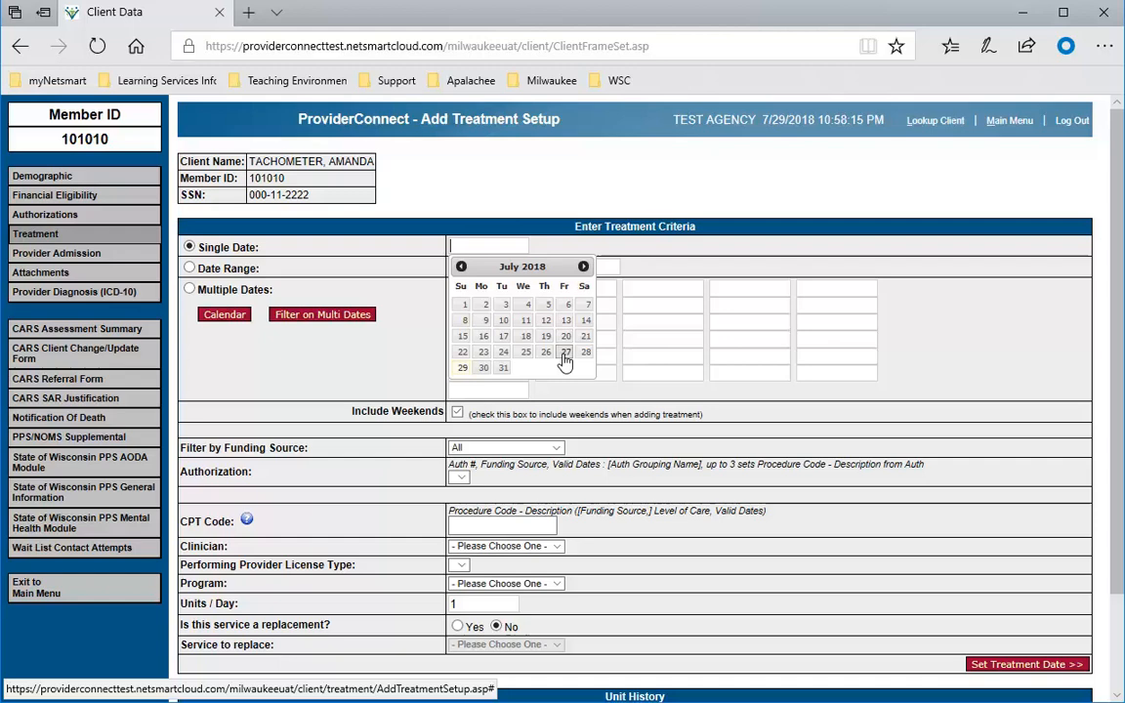
left_click(565, 351)
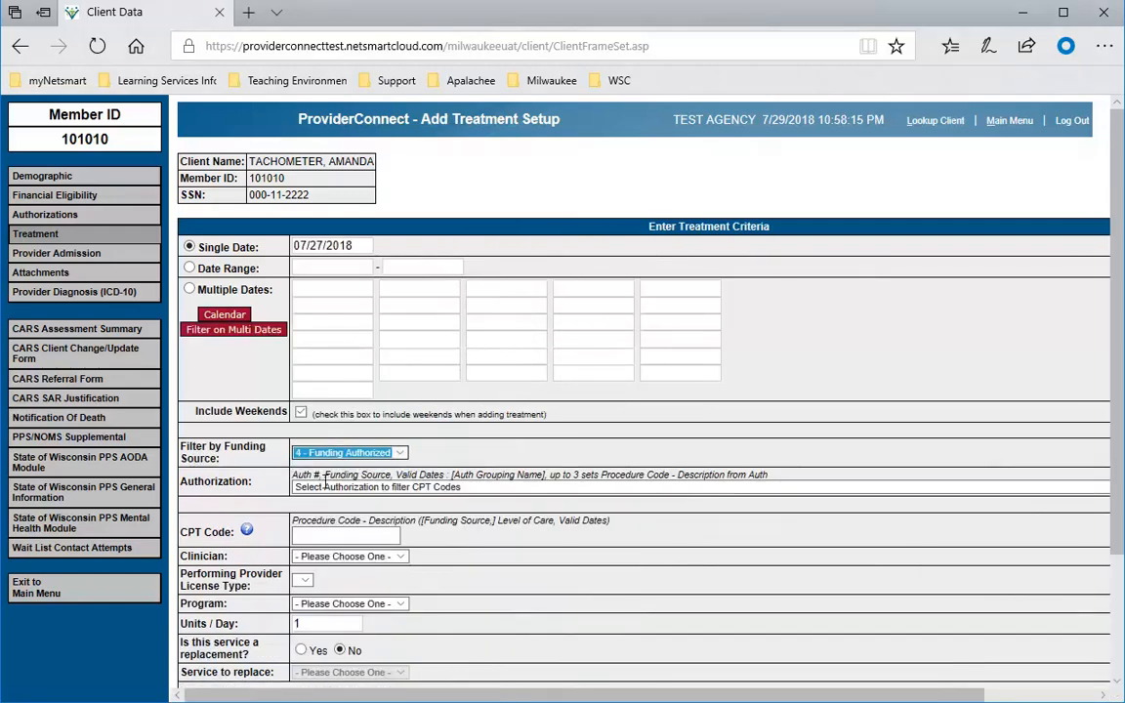
left_click(644, 486)
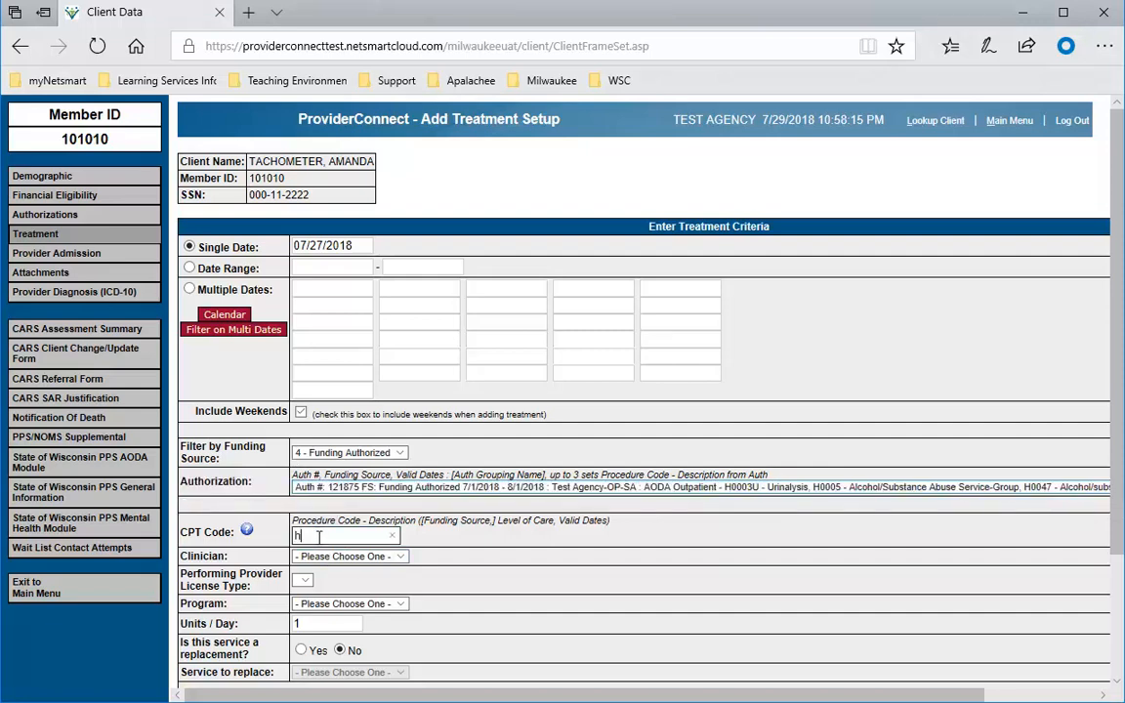
Choose H0047 with TEST,PHYSICIAN as clinician at 4 units per day, then continue to details
type("h")
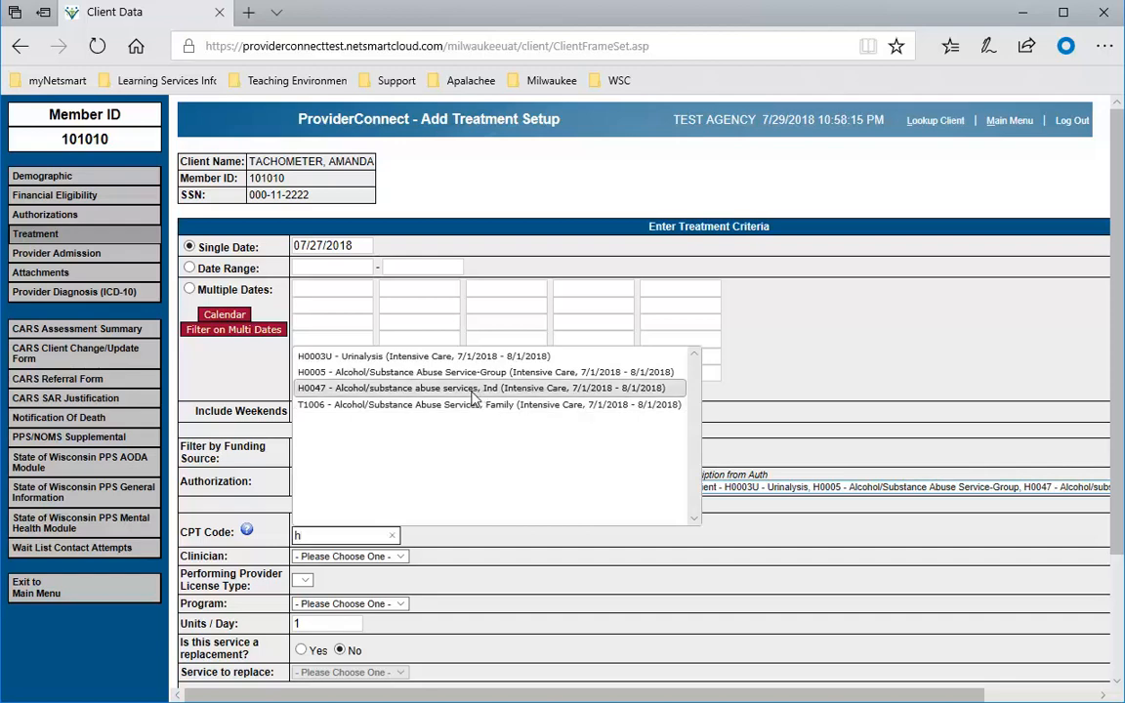
left_click(485, 388)
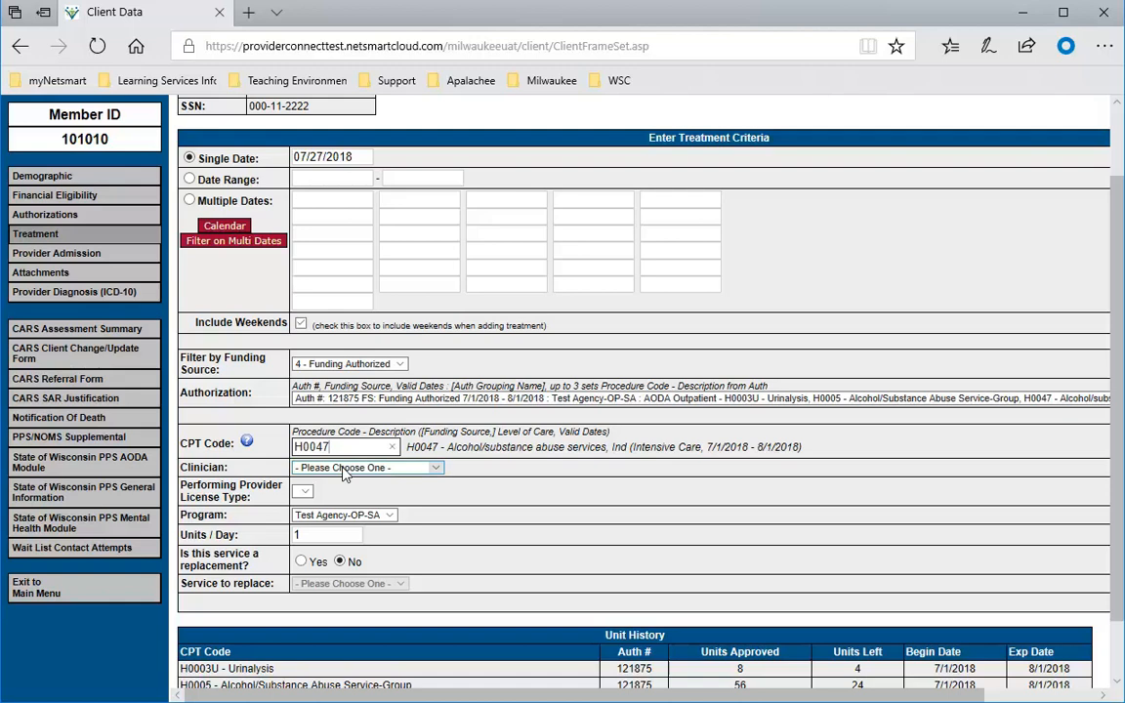
left_click(366, 466)
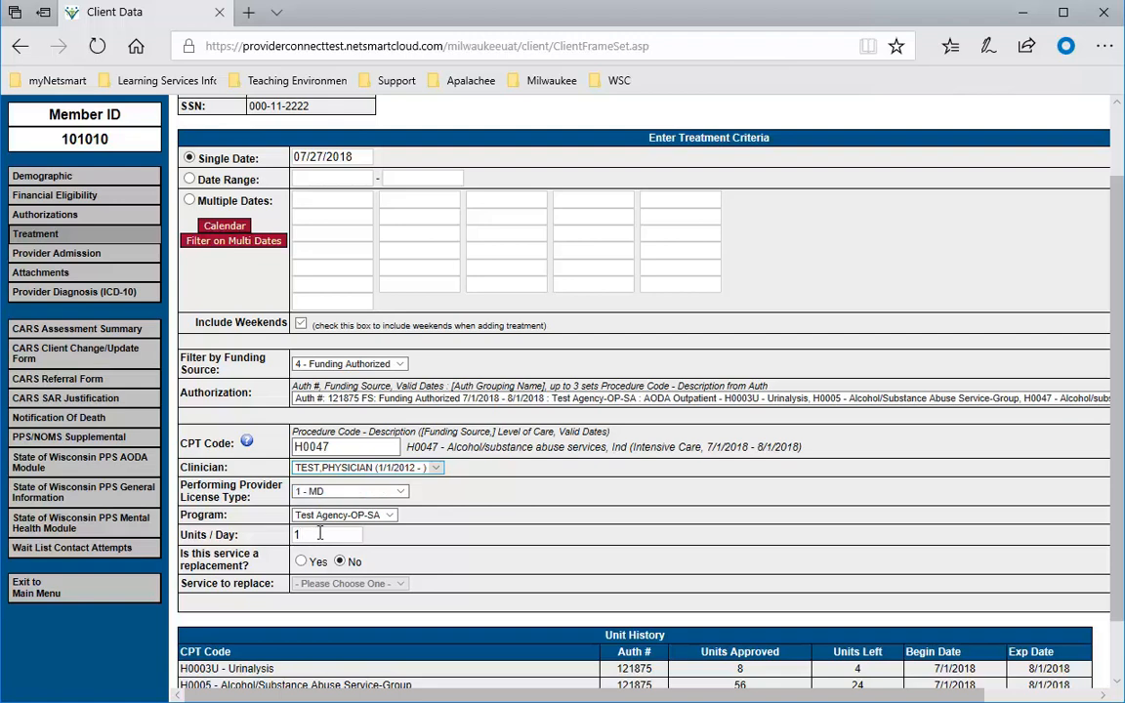
mouse_move(309, 552)
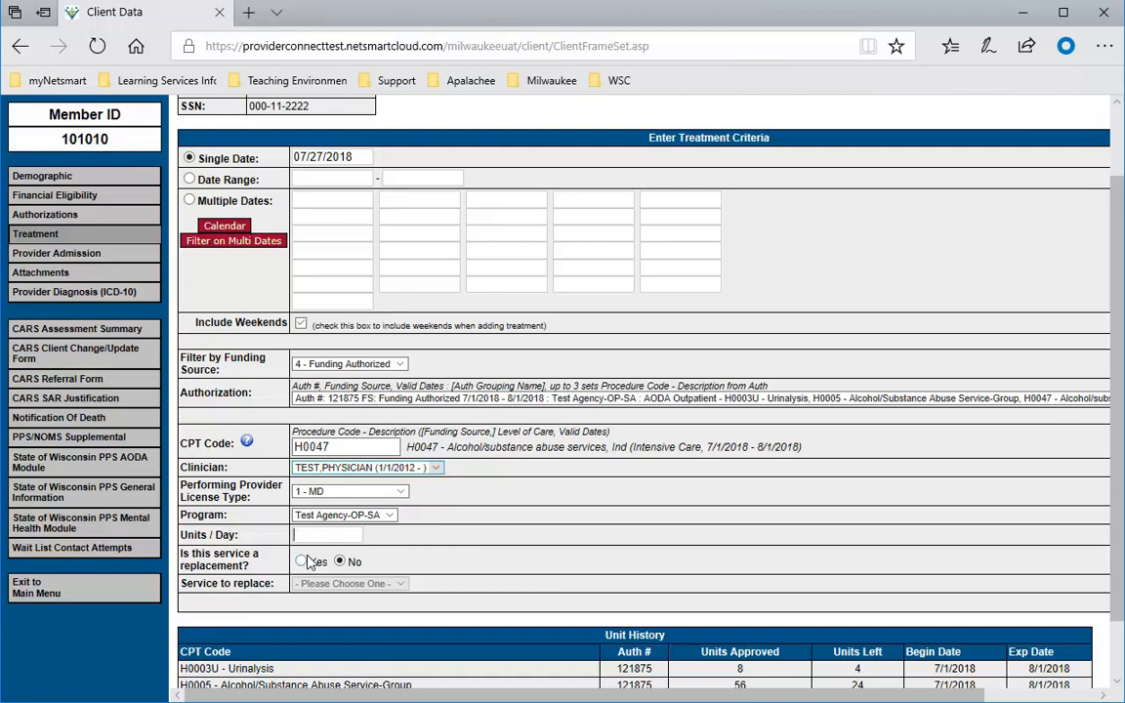
type("4")
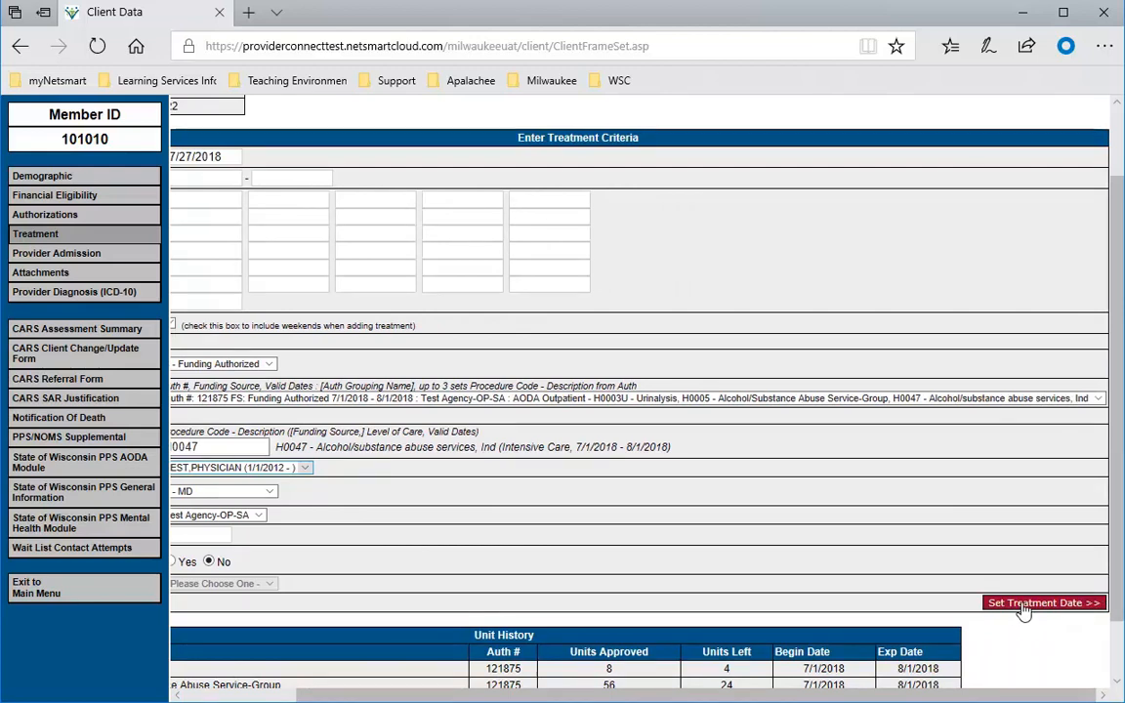
left_click(1043, 602)
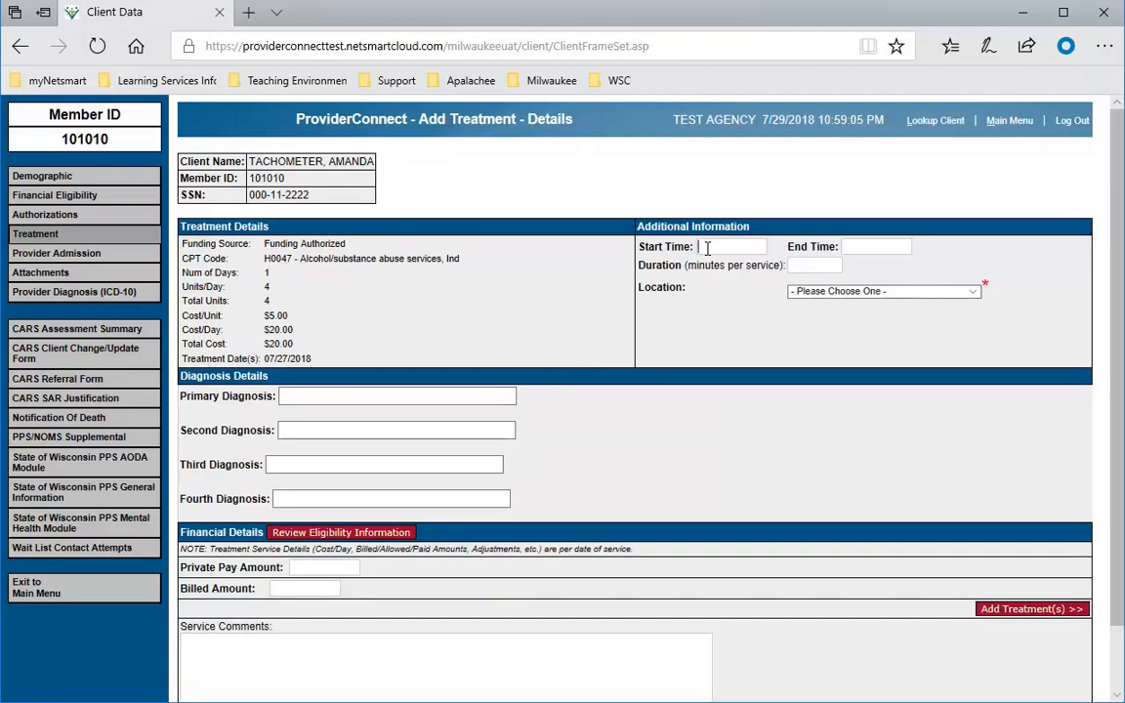
Set the H0047 session to 8:00–9:00 AM at the Office location
type("83")
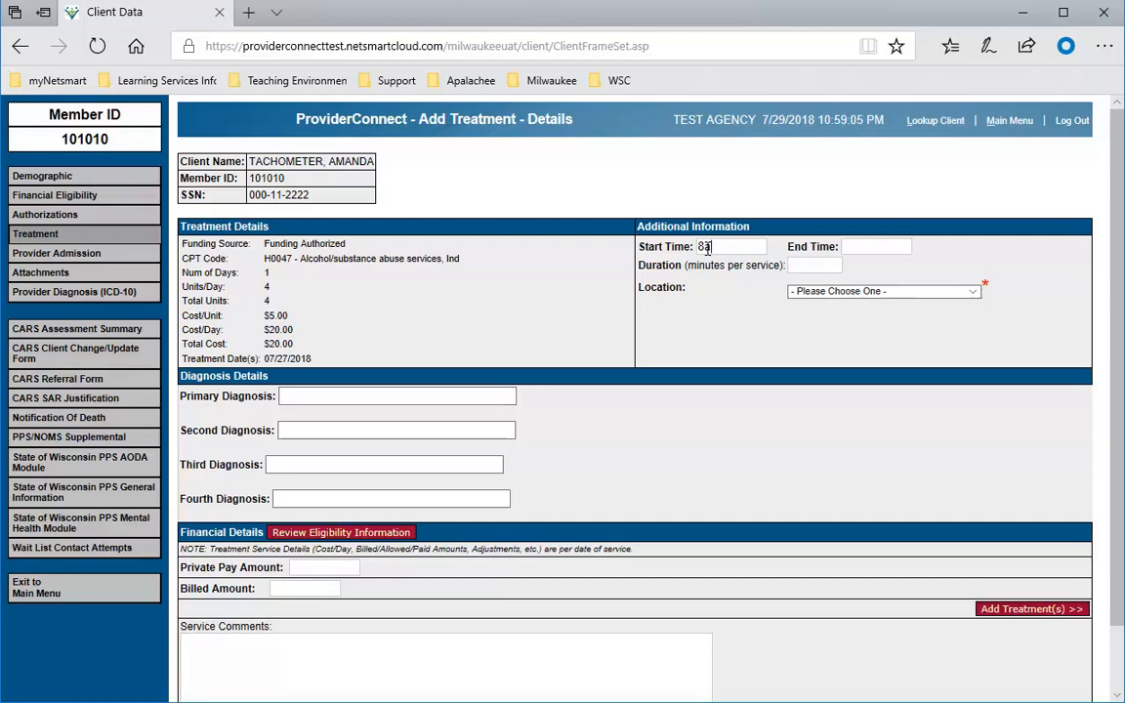
left_click(873, 246)
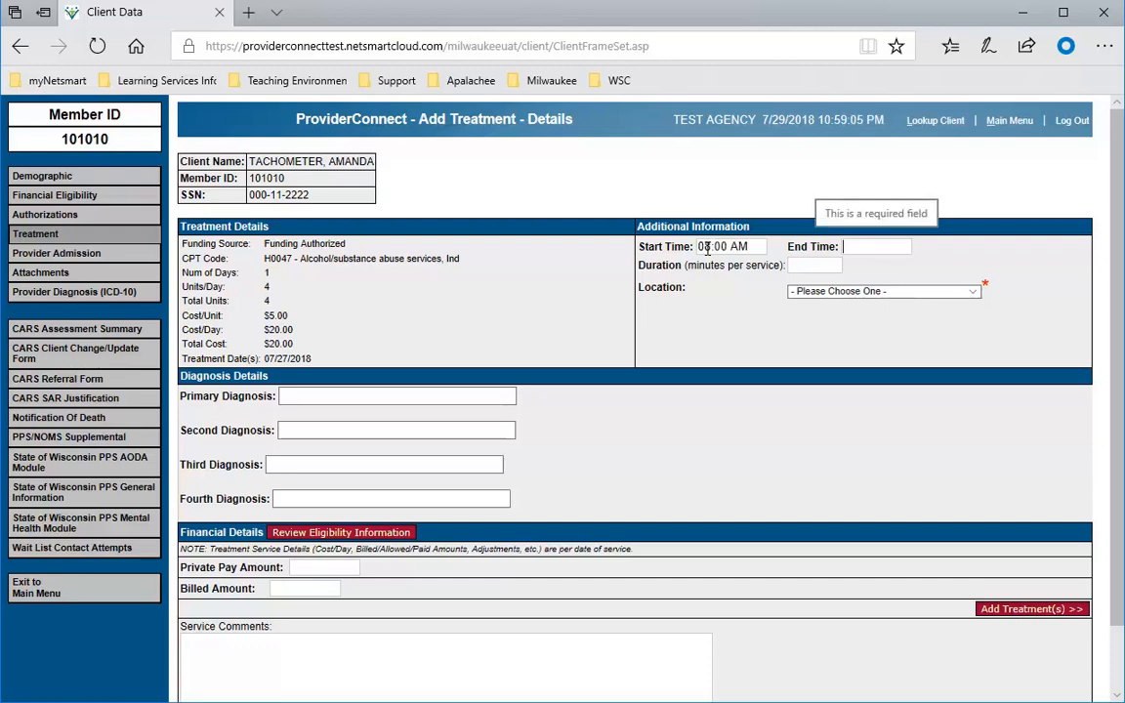
type("09:00 AM")
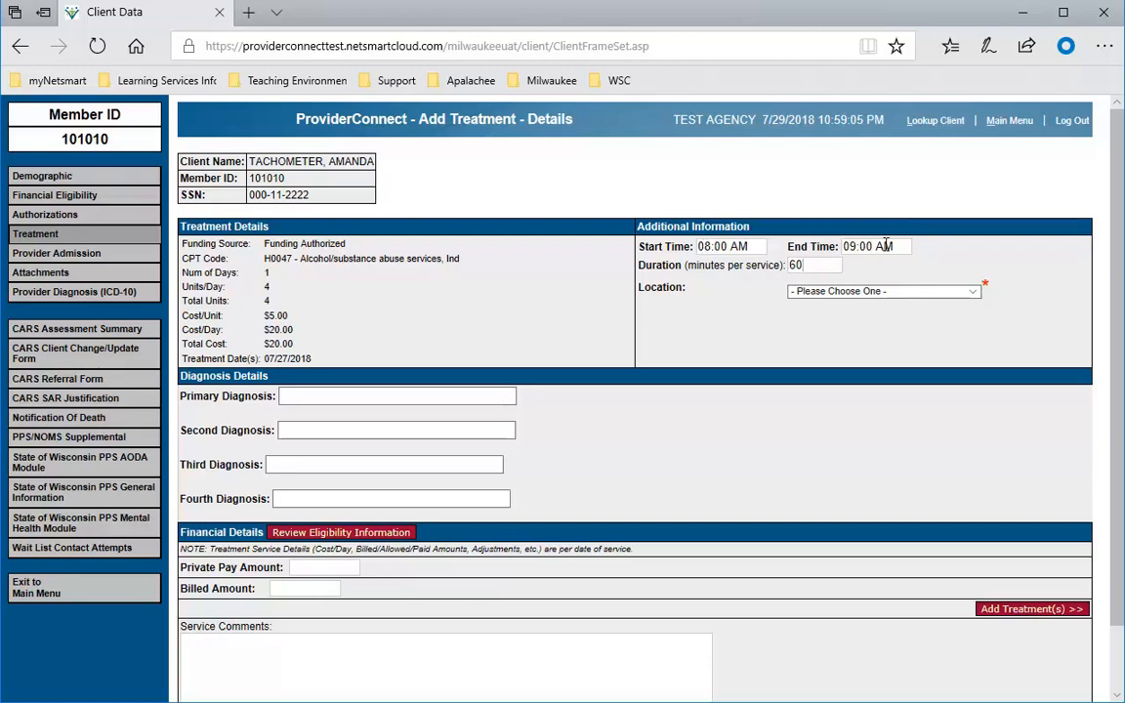
left_click(882, 291)
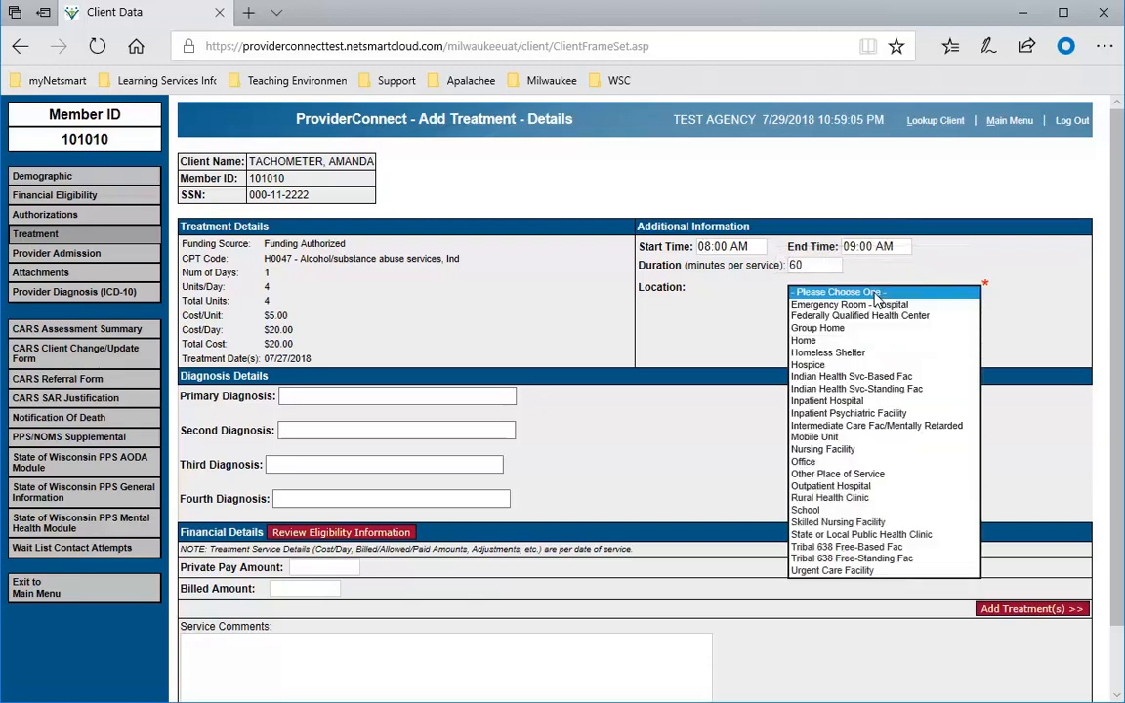
left_click(802, 460)
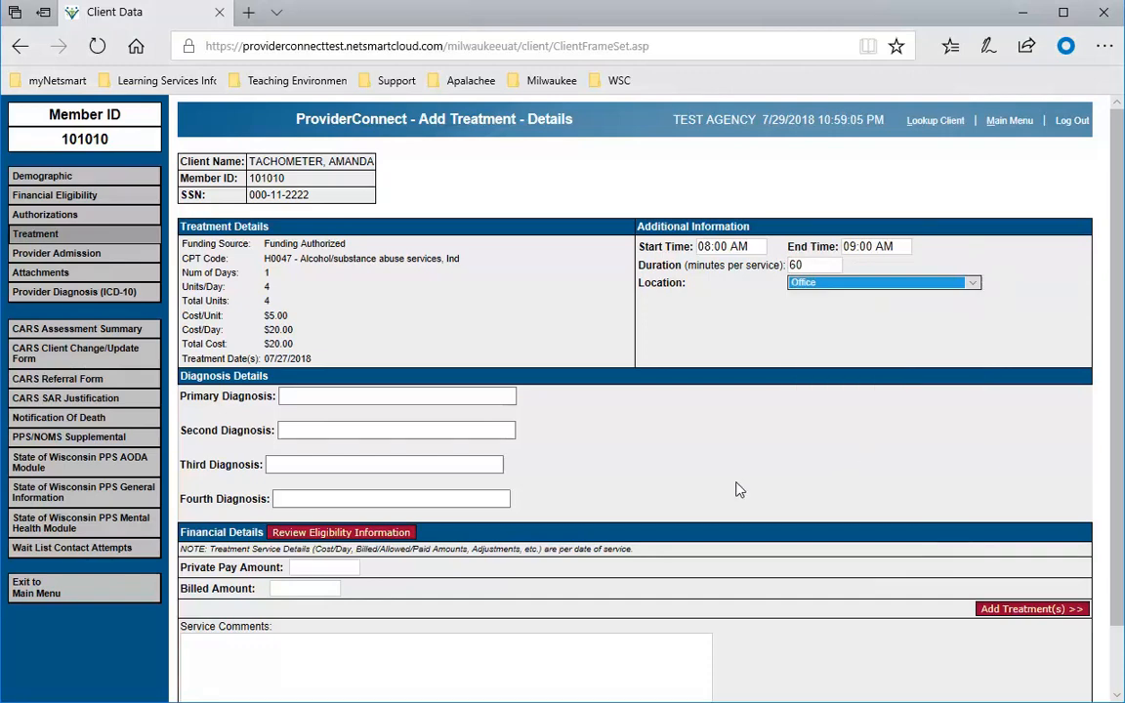
Enter a private pay amount of 0 and the therapy note service comment
left_click(397, 396)
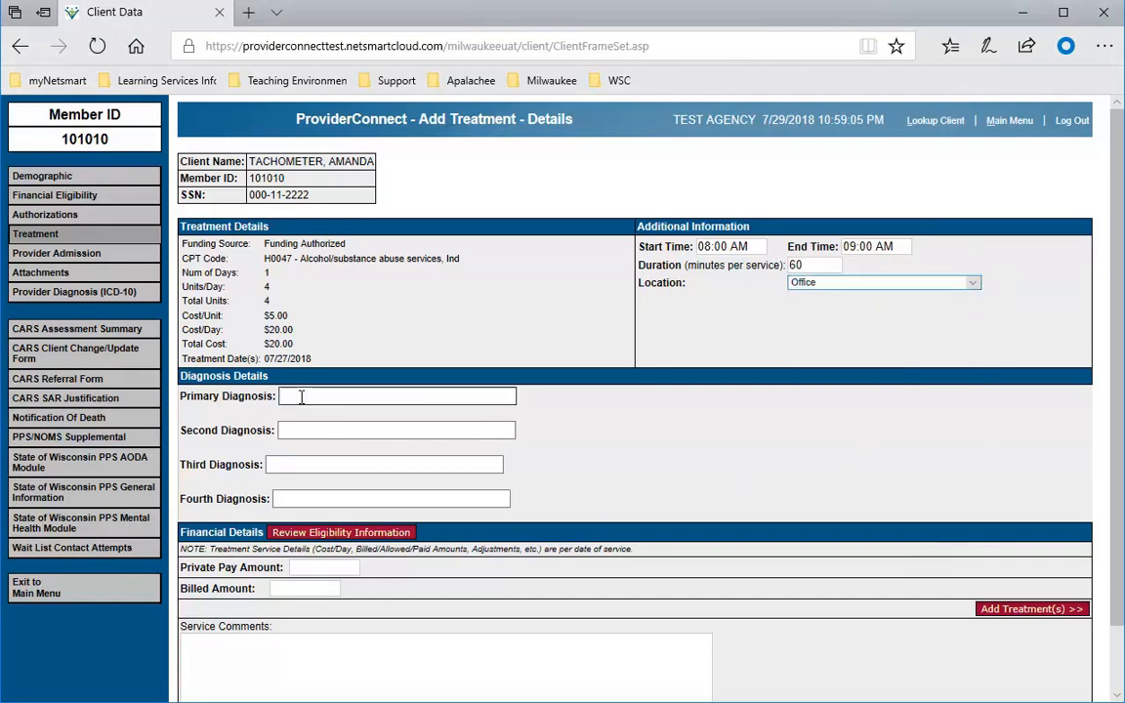
scroll("down", 3)
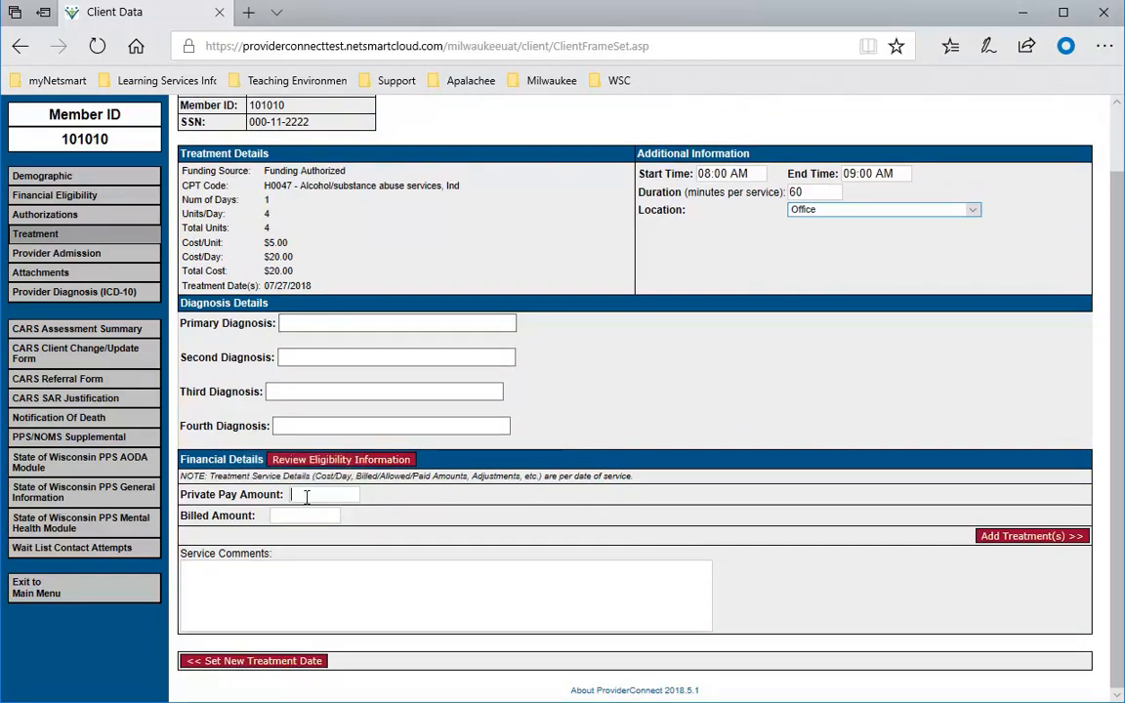
type("0")
left_click(446, 596)
type("The")
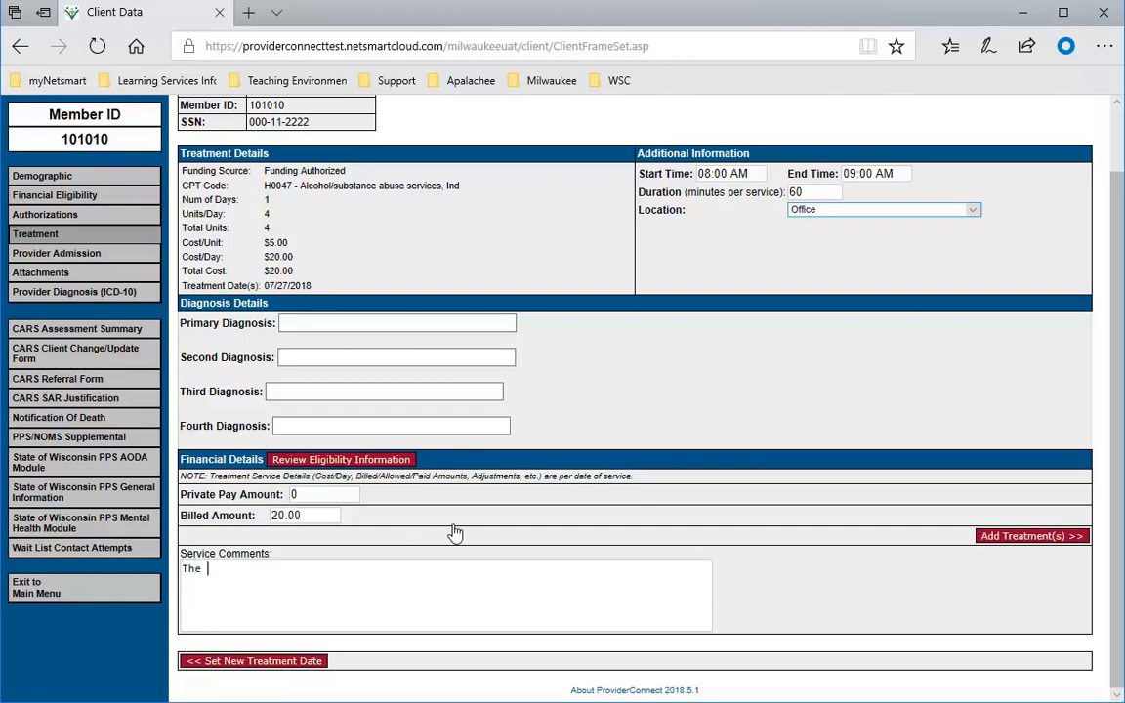
type("is my therapy")
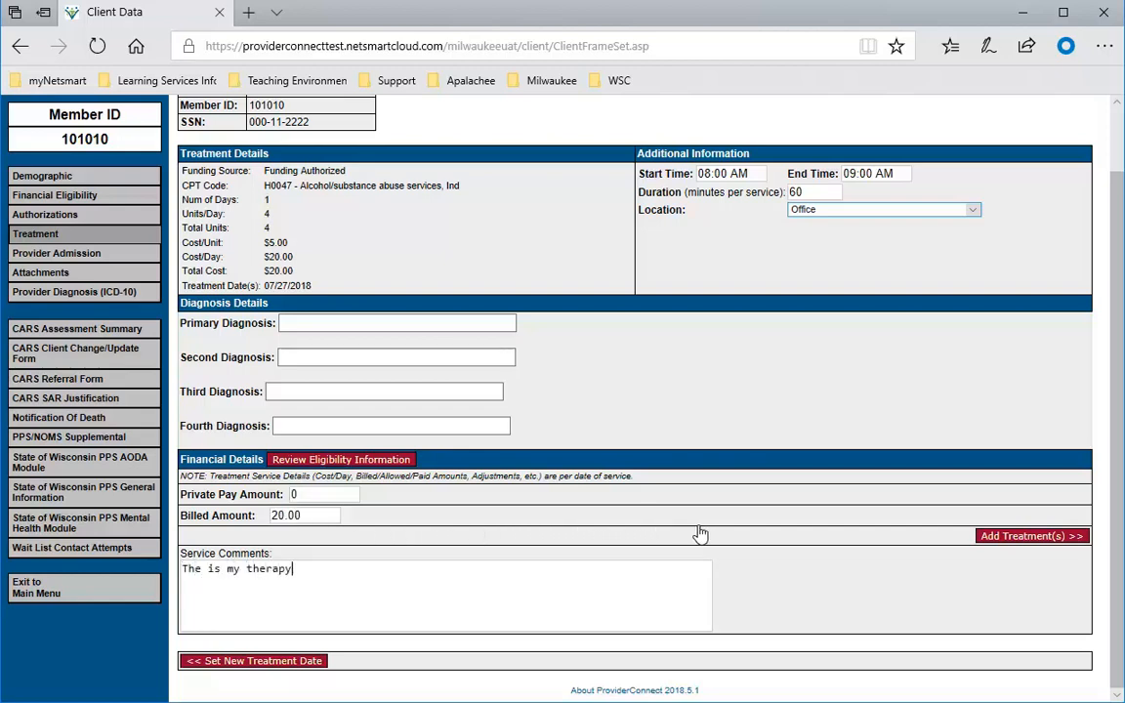
type("note")
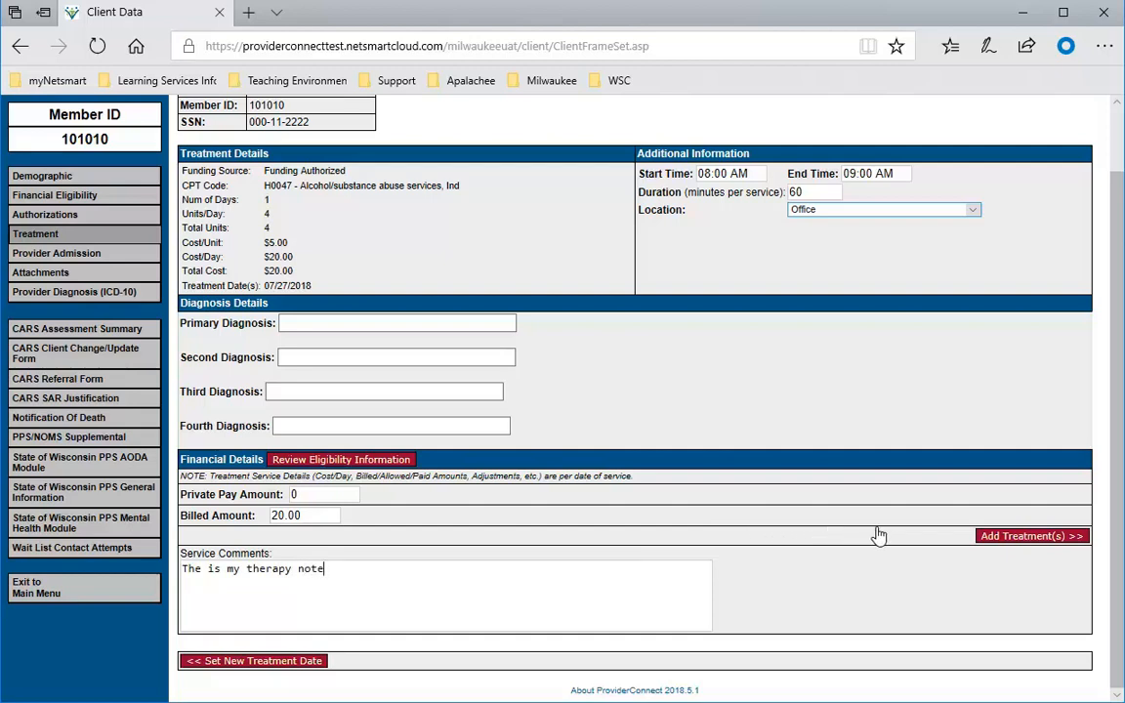
mouse_move(989, 536)
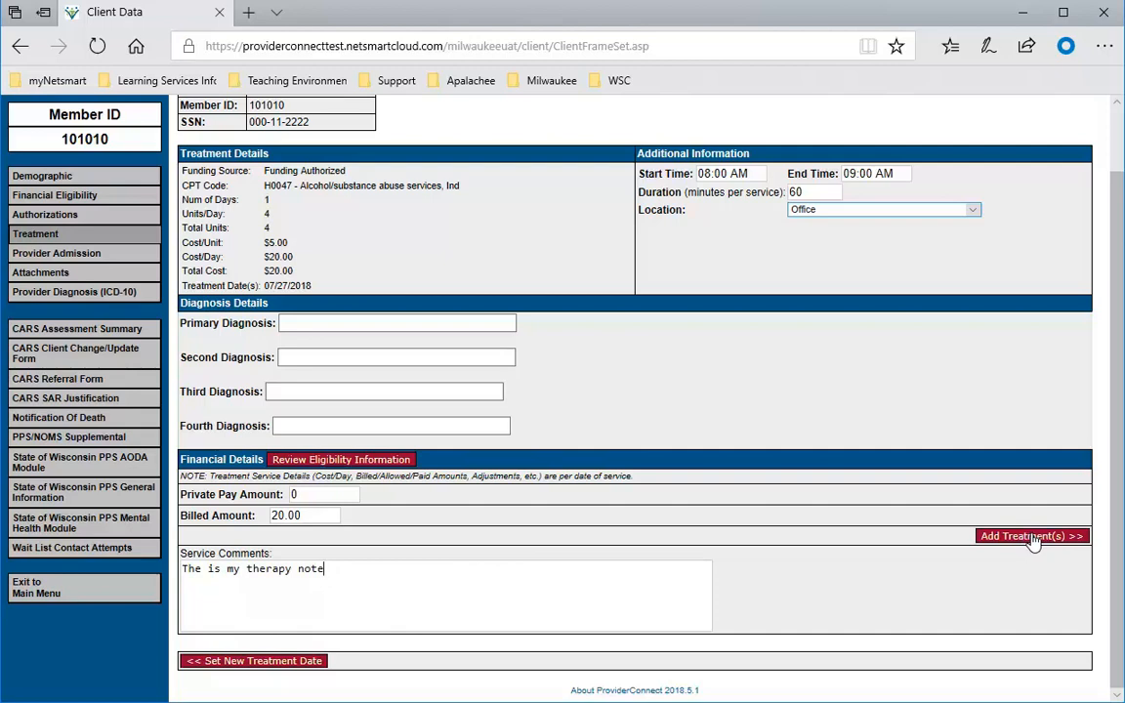
Save the H0047 treatment and pick H0005 group service for the new entry
left_click(1031, 535)
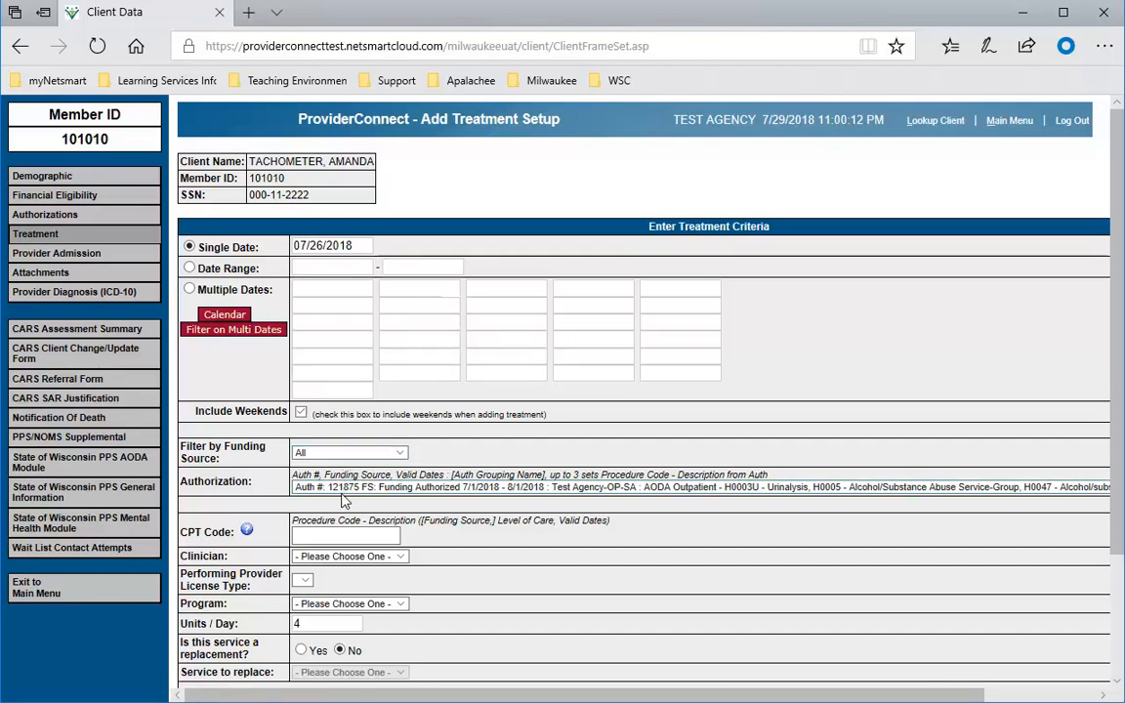
left_click(345, 535)
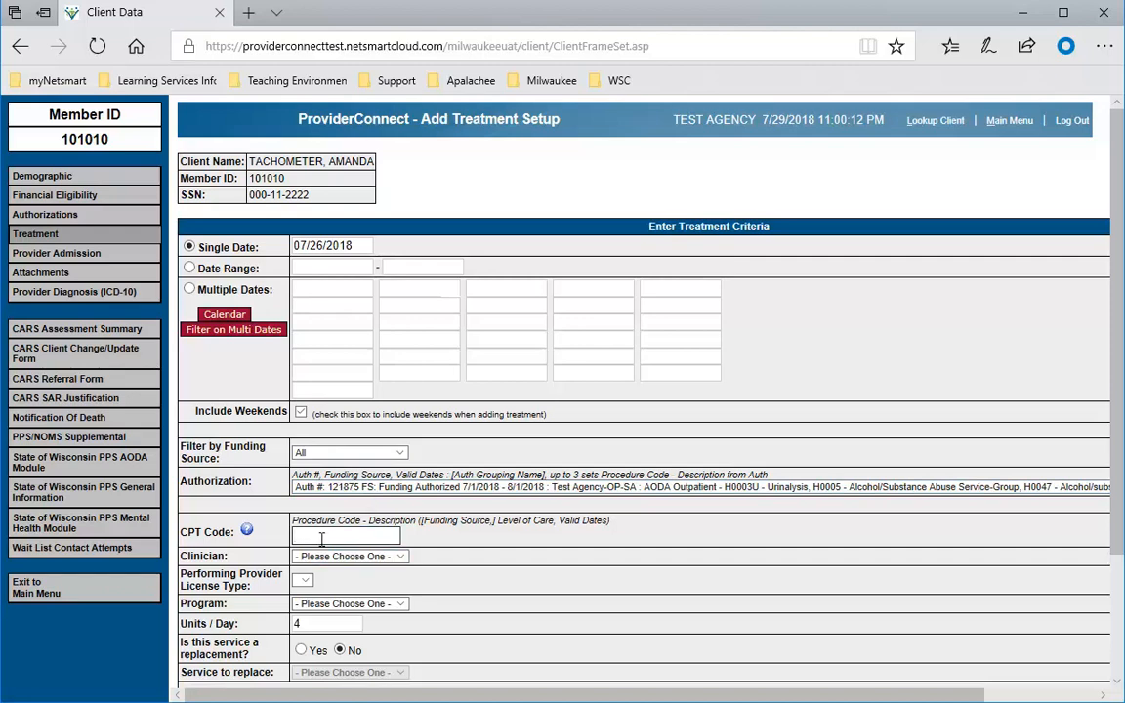
type("h")
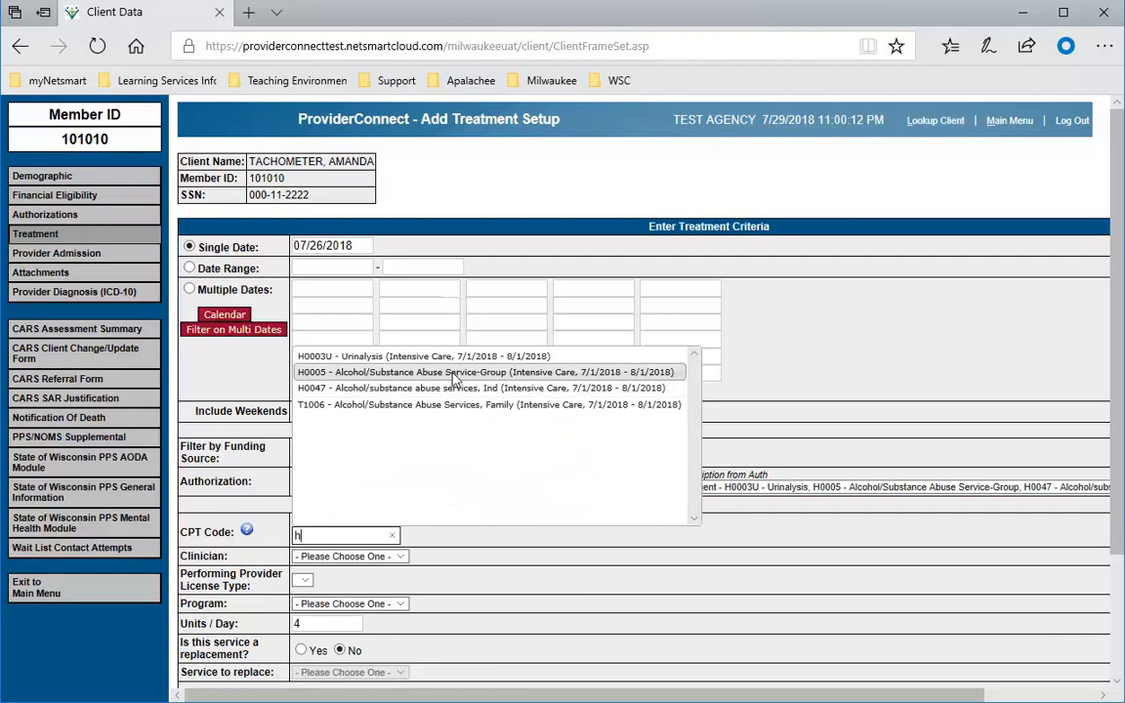
left_click(452, 372)
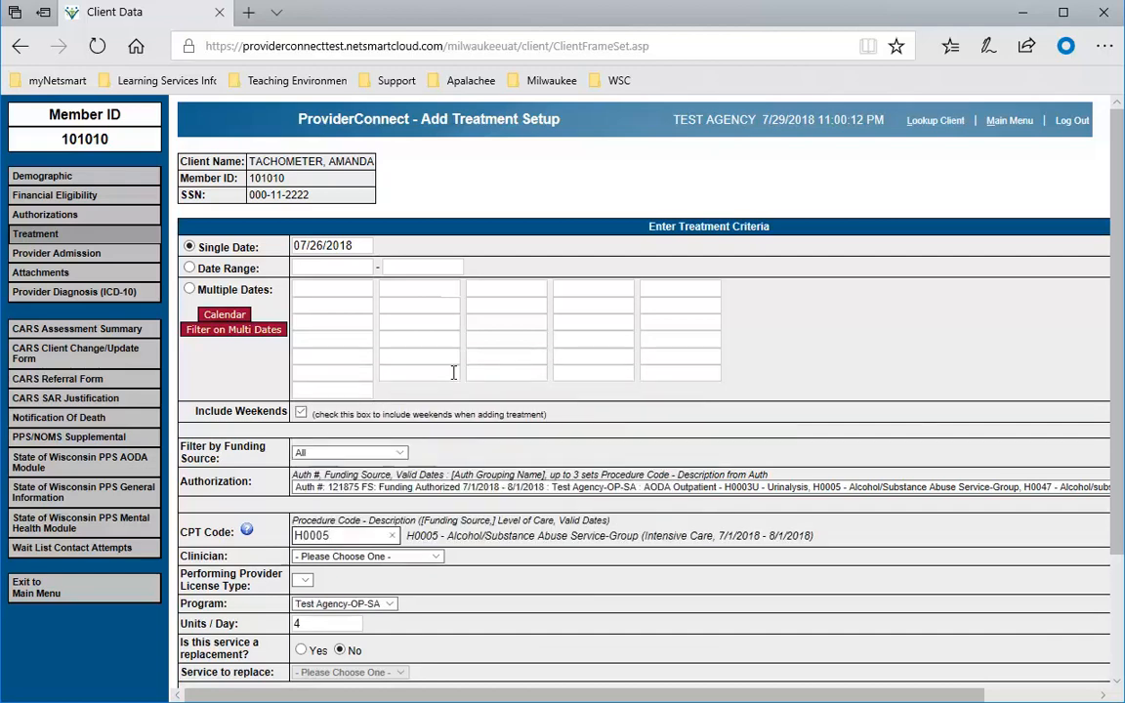
Assign TEST,PHYSICIAN as the clinician for the H0005 group service
left_click(366, 556)
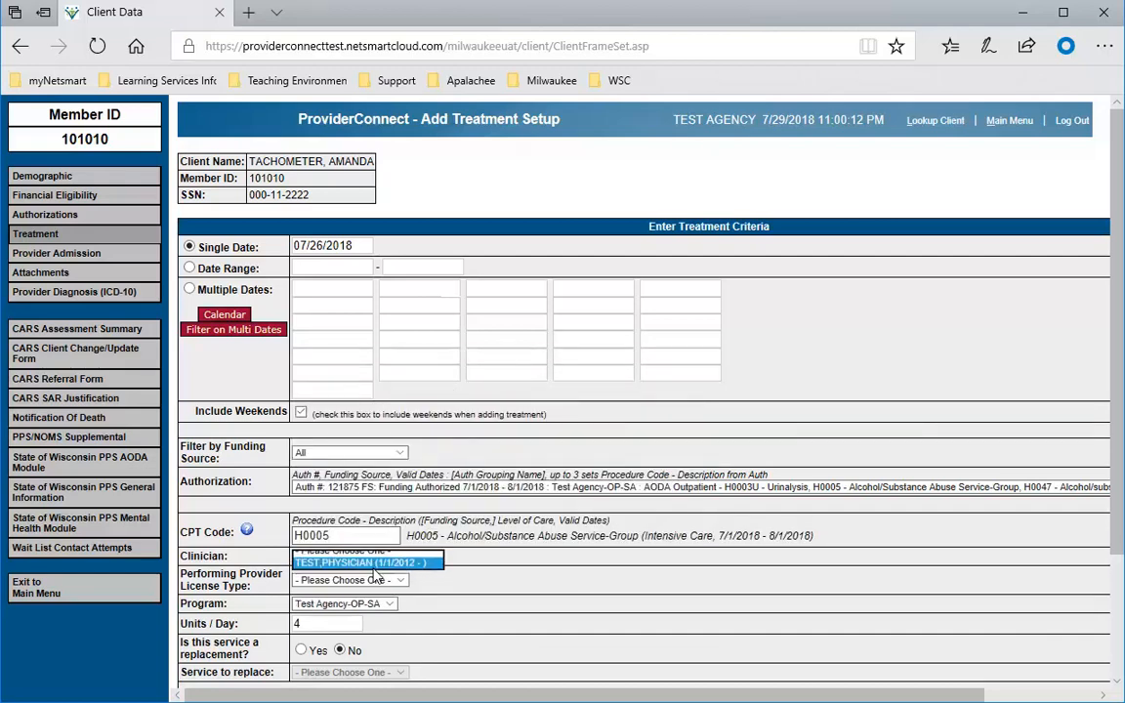
left_click(366, 556)
type("8")
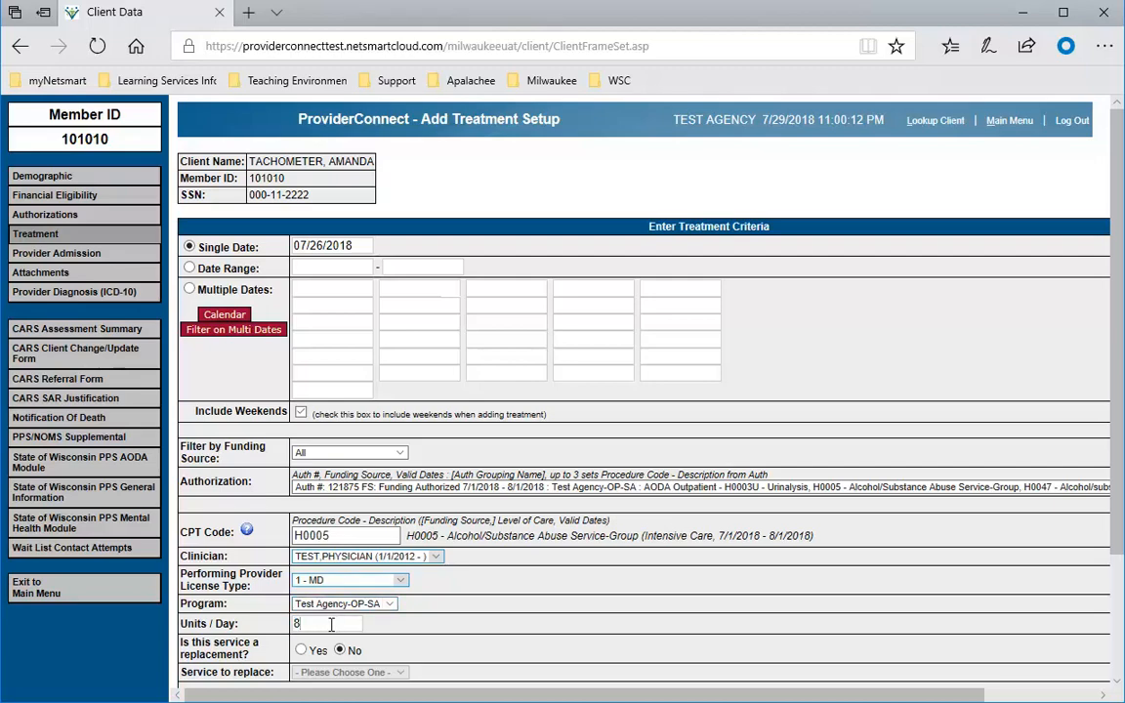
scroll("down", 3)
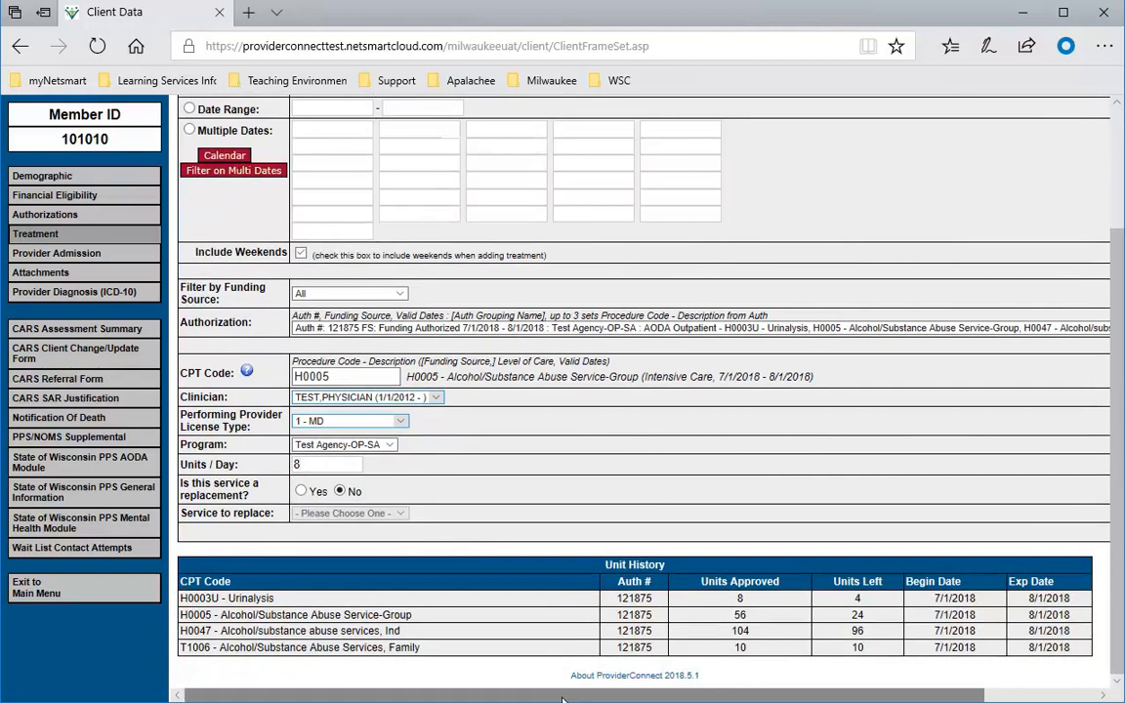
scroll("right", 3)
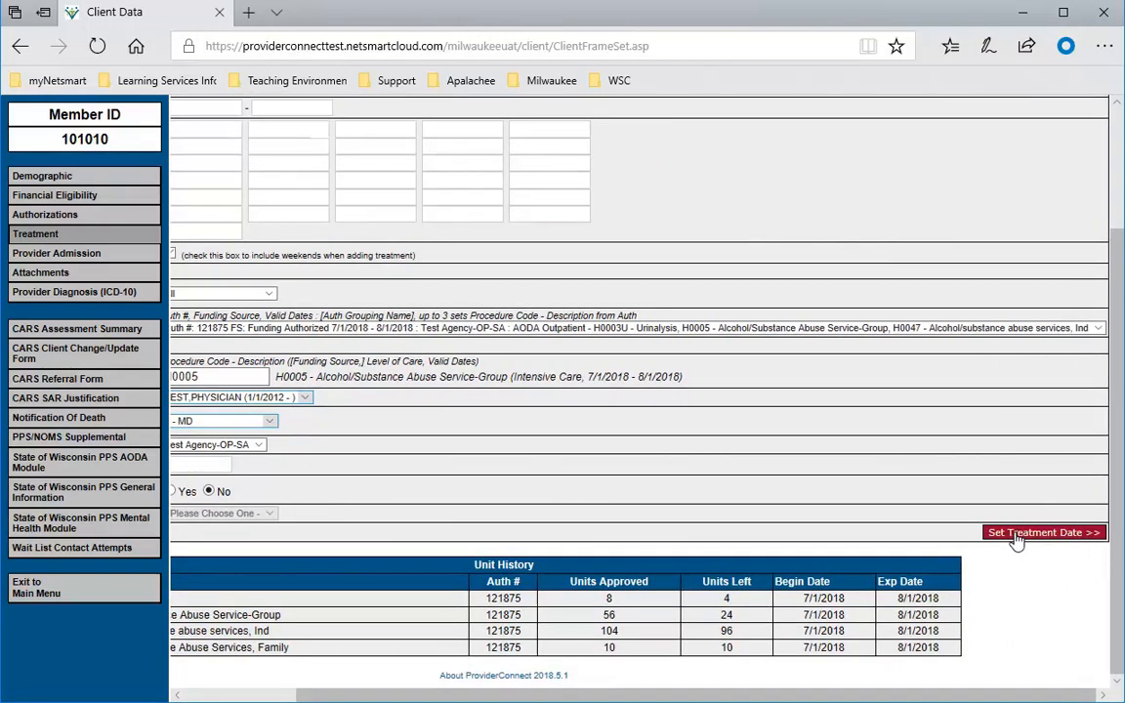
Give the group service a 12:00 PM to 2:00 PM time at Office
left_click(1043, 532)
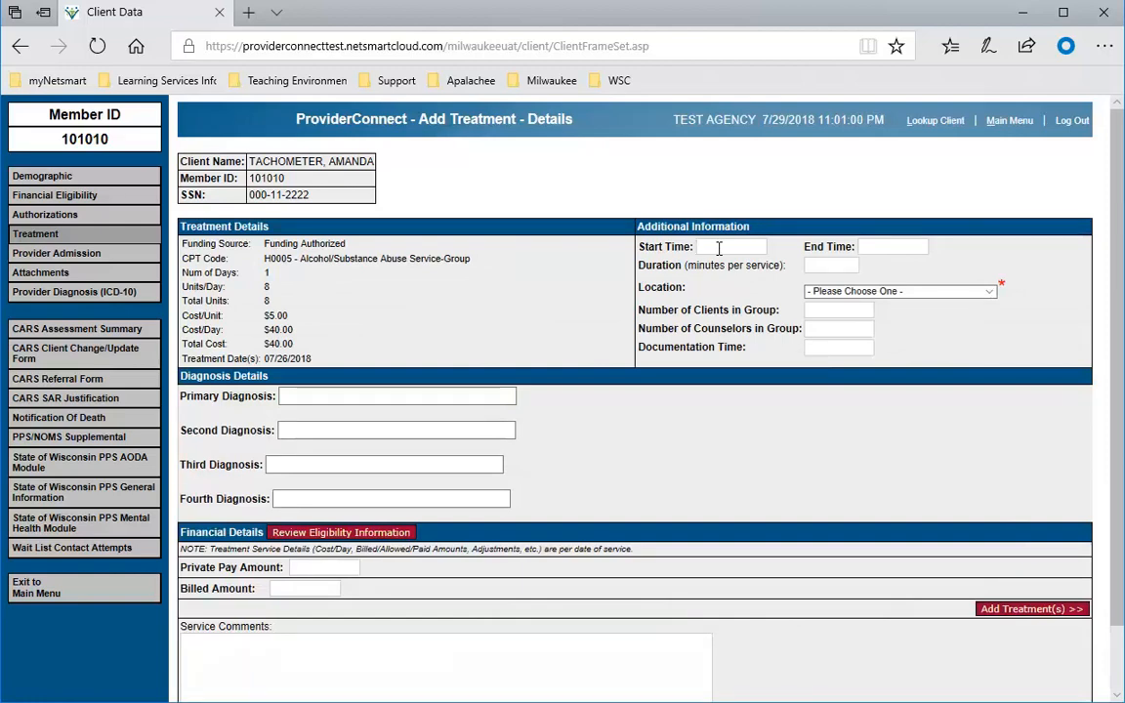
type("12:00 PM")
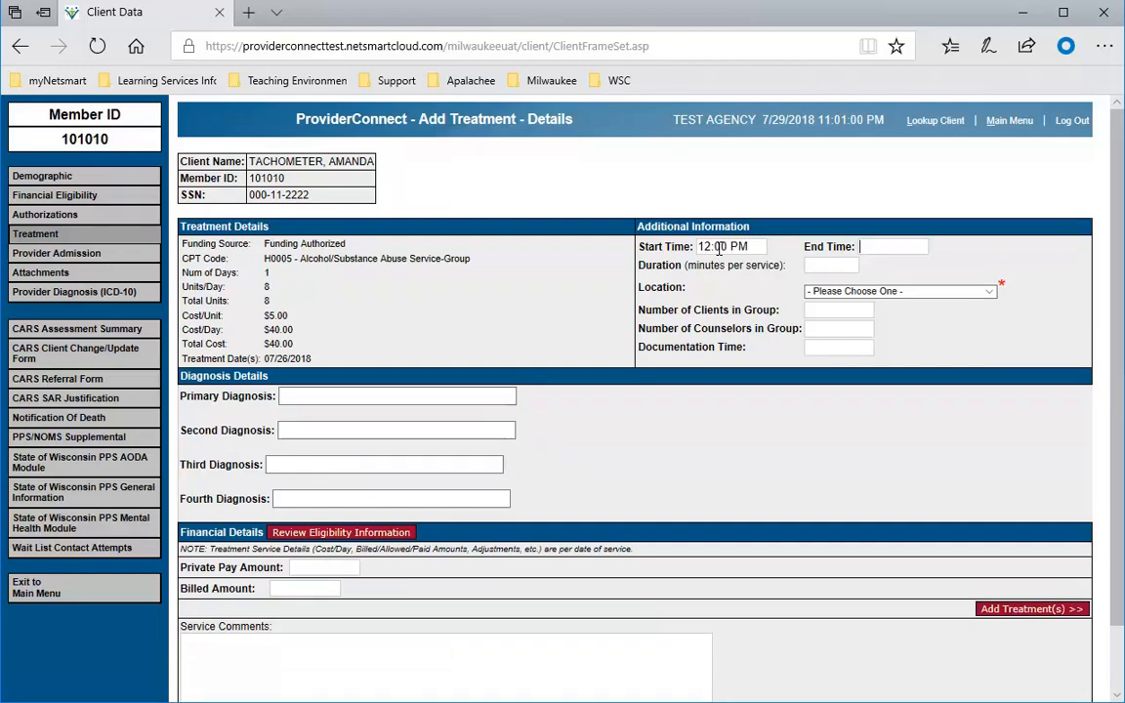
type("2p")
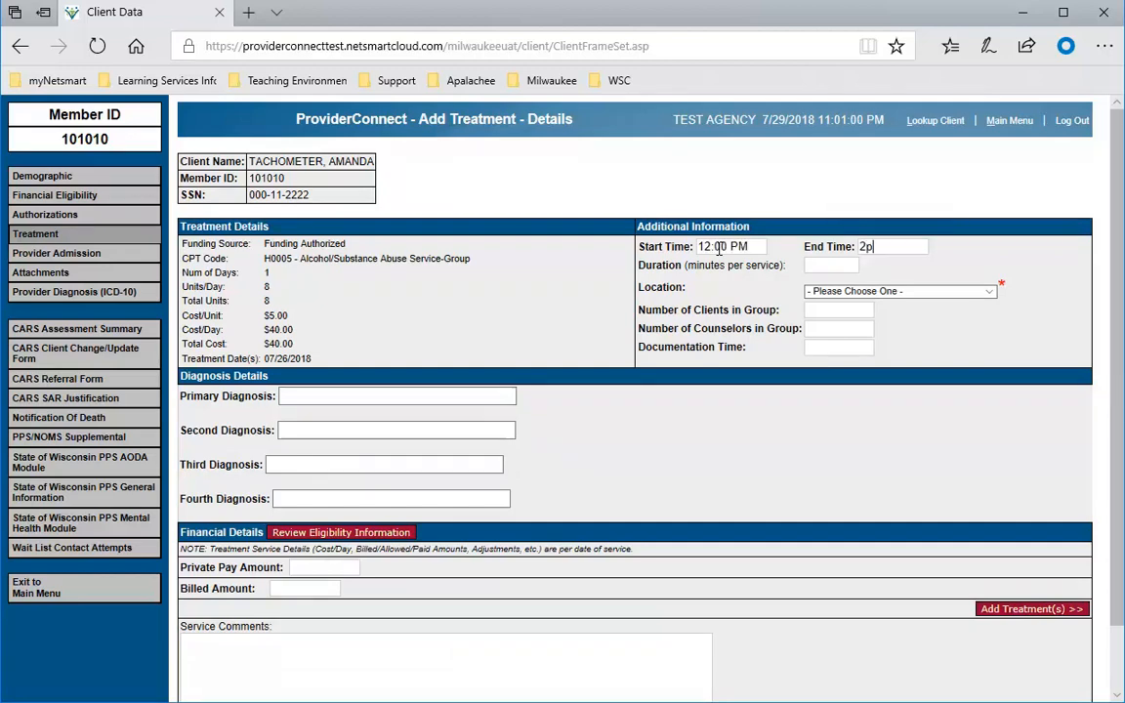
left_click(830, 265)
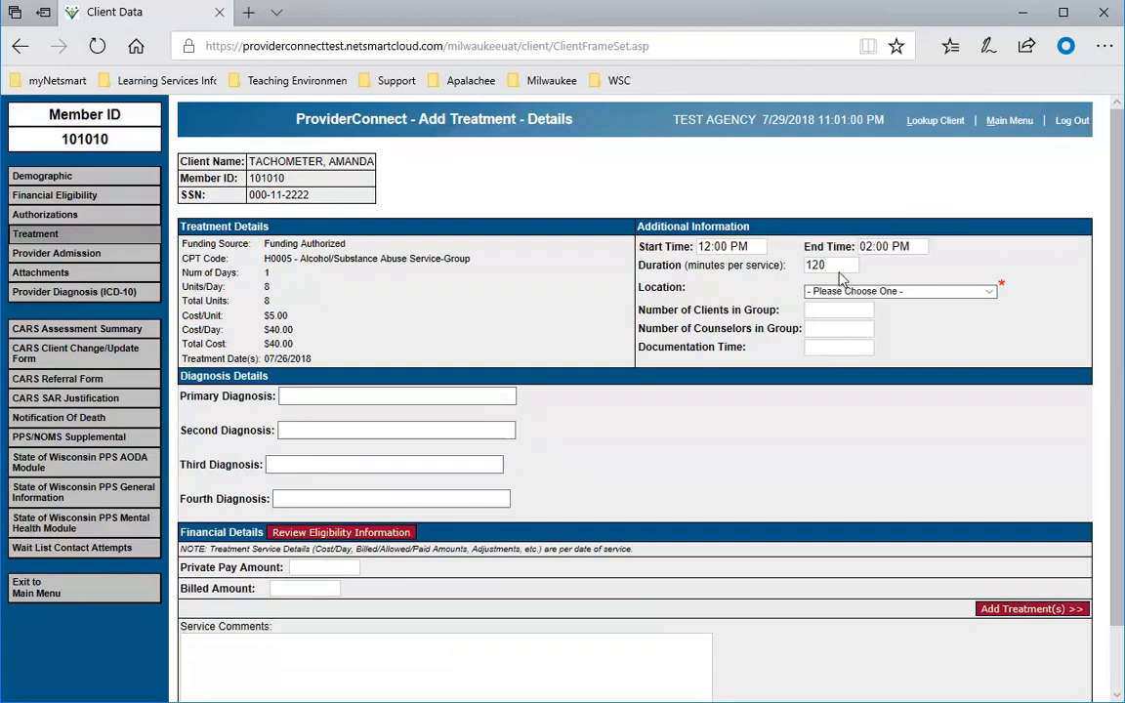
mouse_move(804, 278)
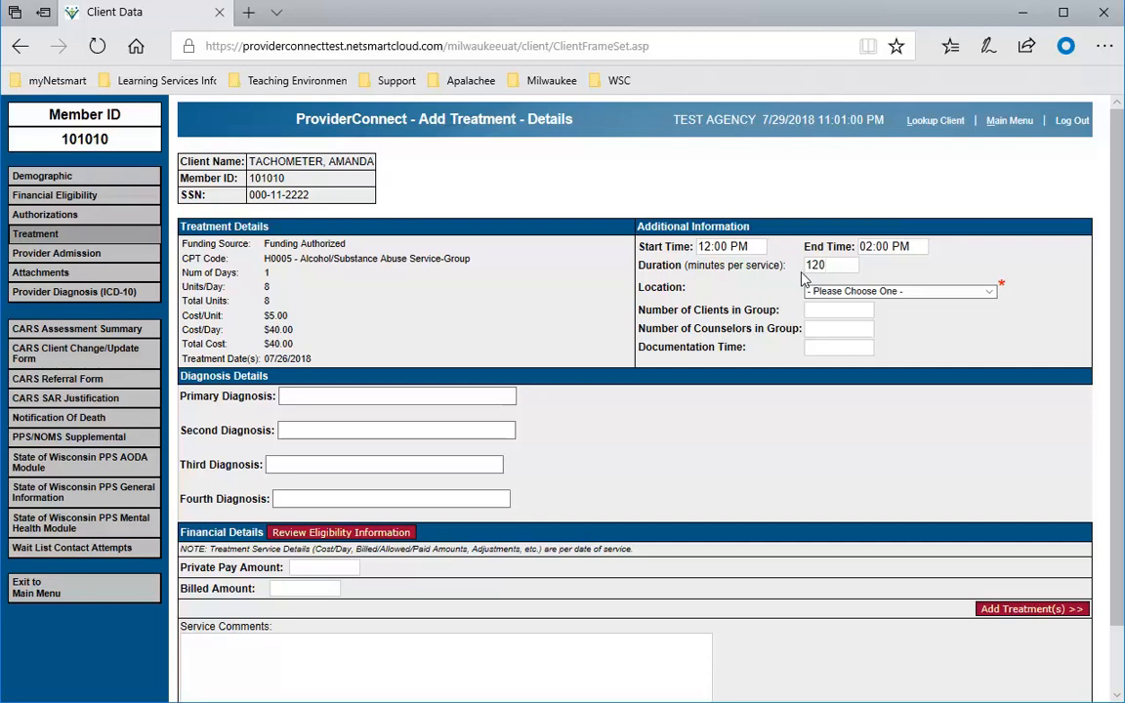
left_click(896, 291)
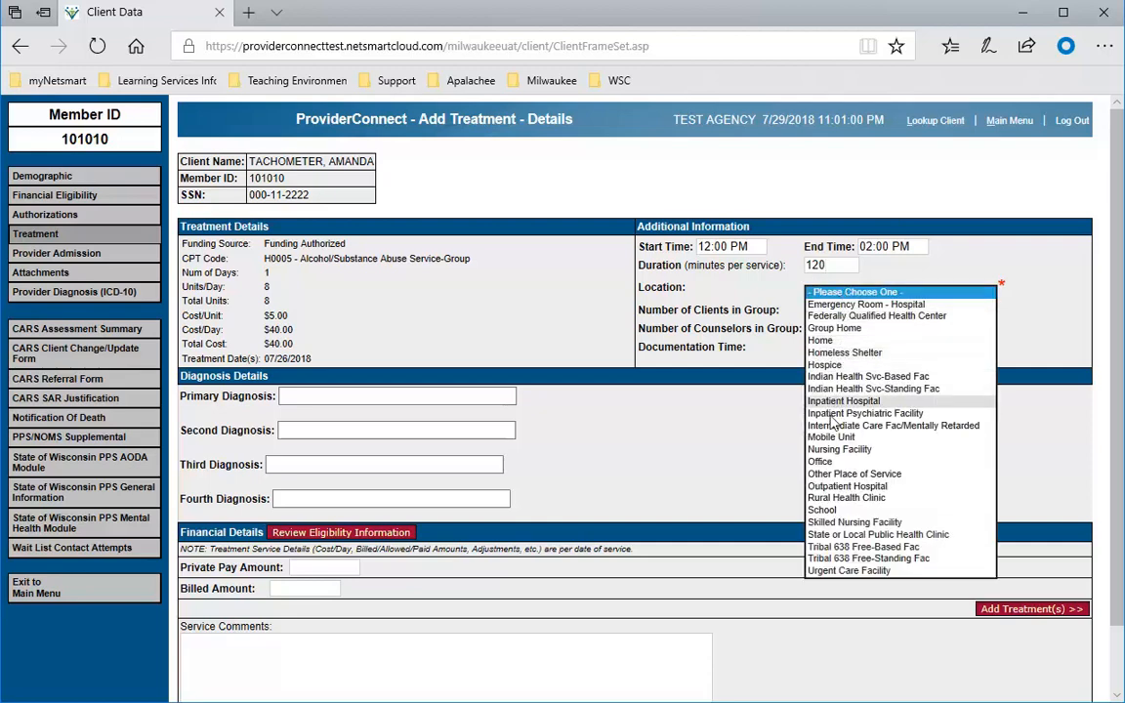
left_click(819, 461)
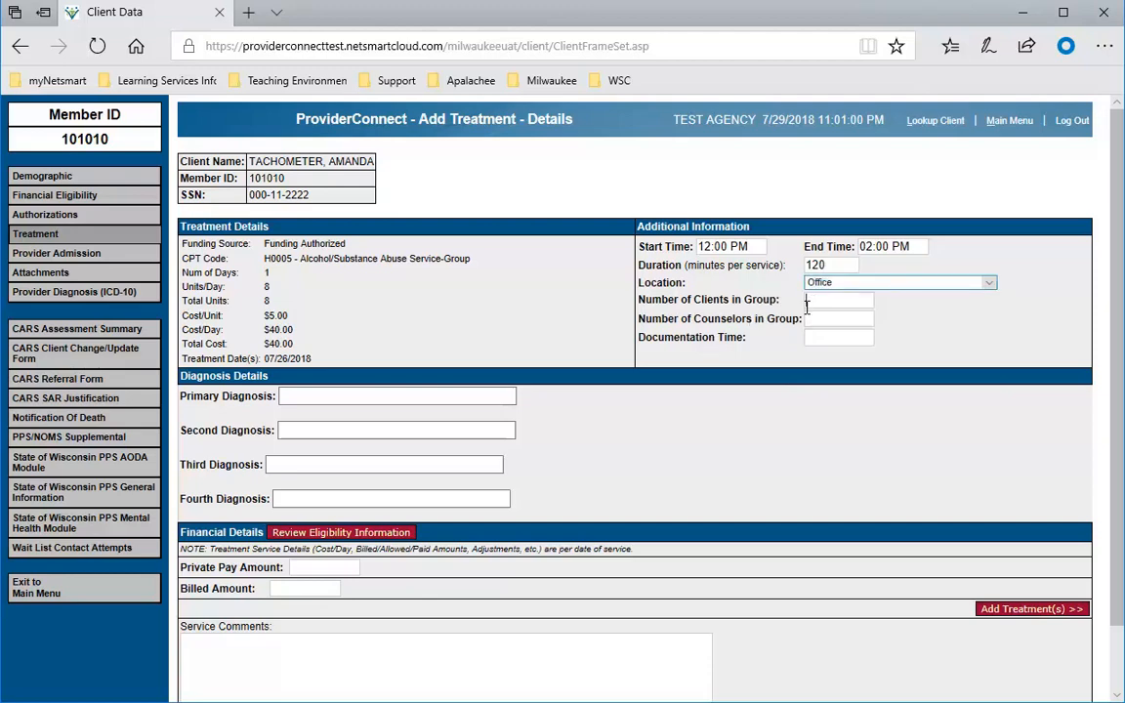
Enter 7 clients, 1 counselor, 15 documentation, private pay 0, and a group note
type("7")
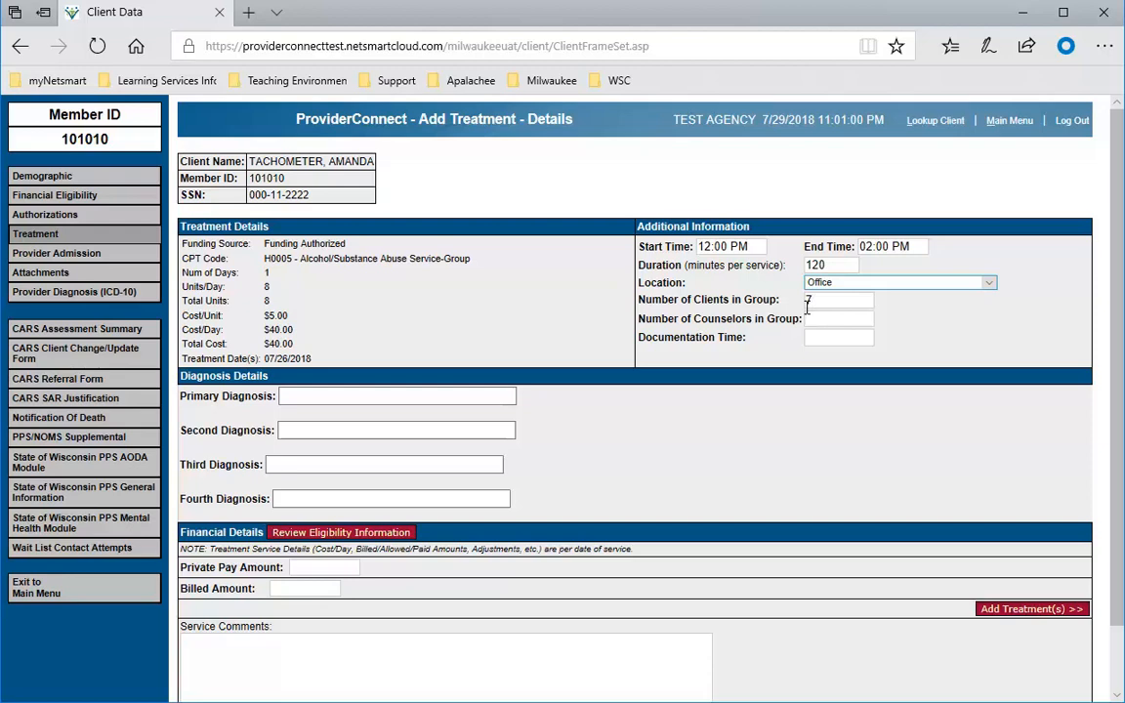
type("1")
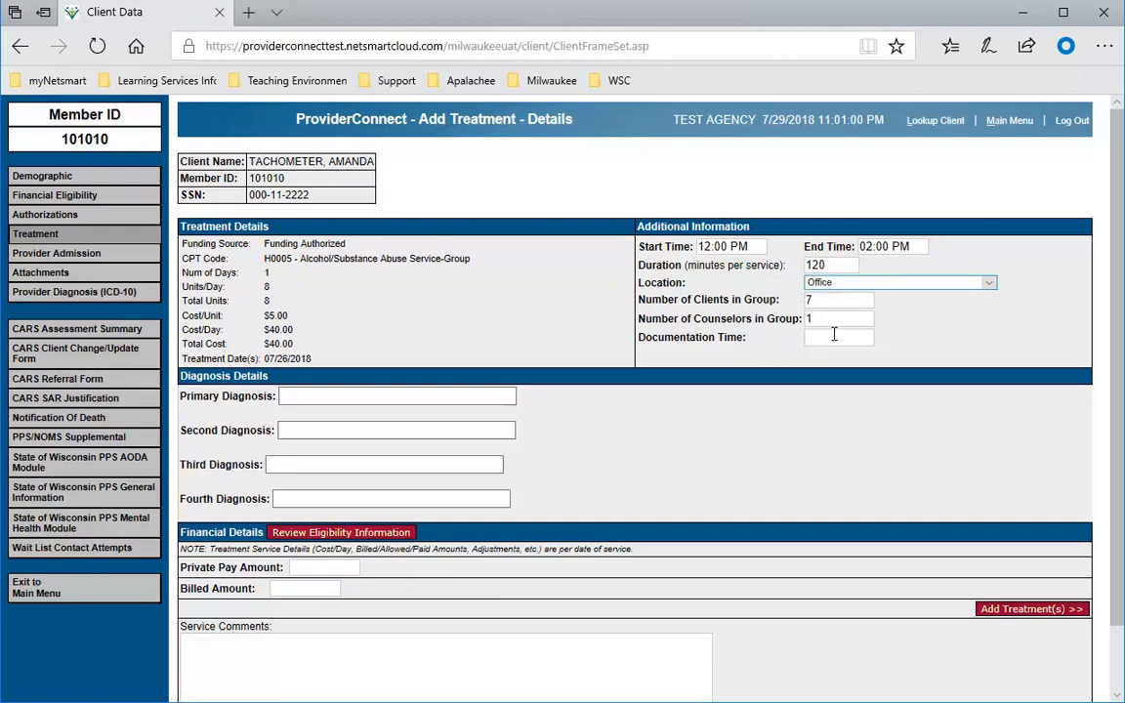
type("15")
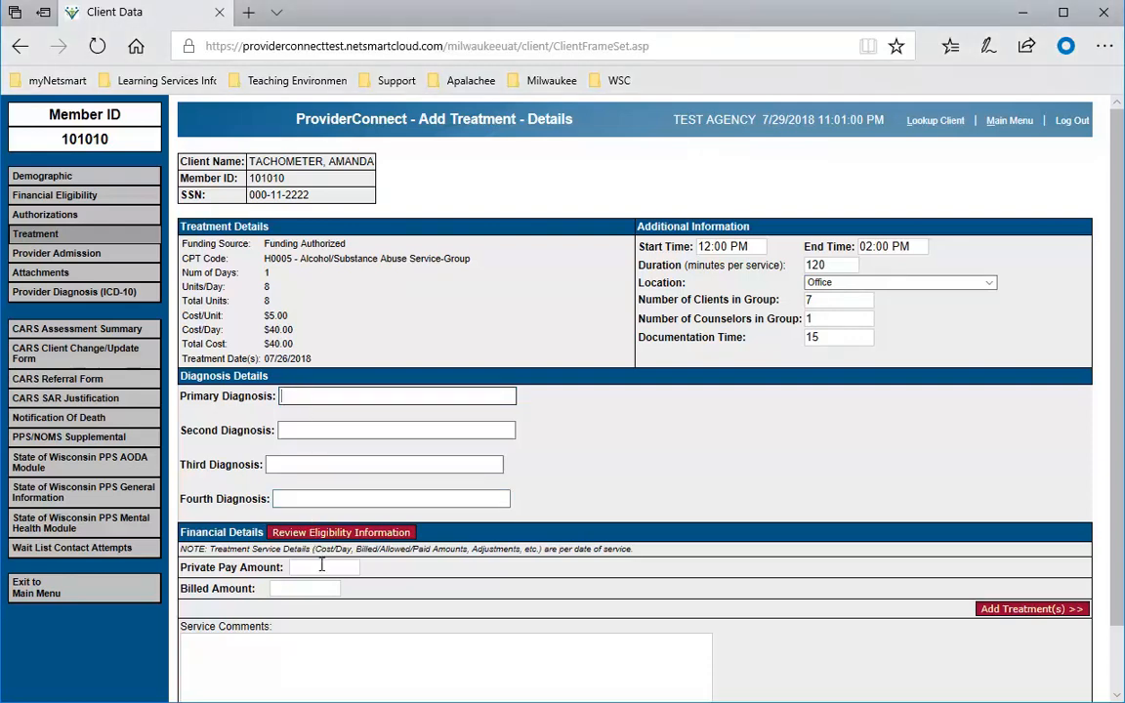
type("0")
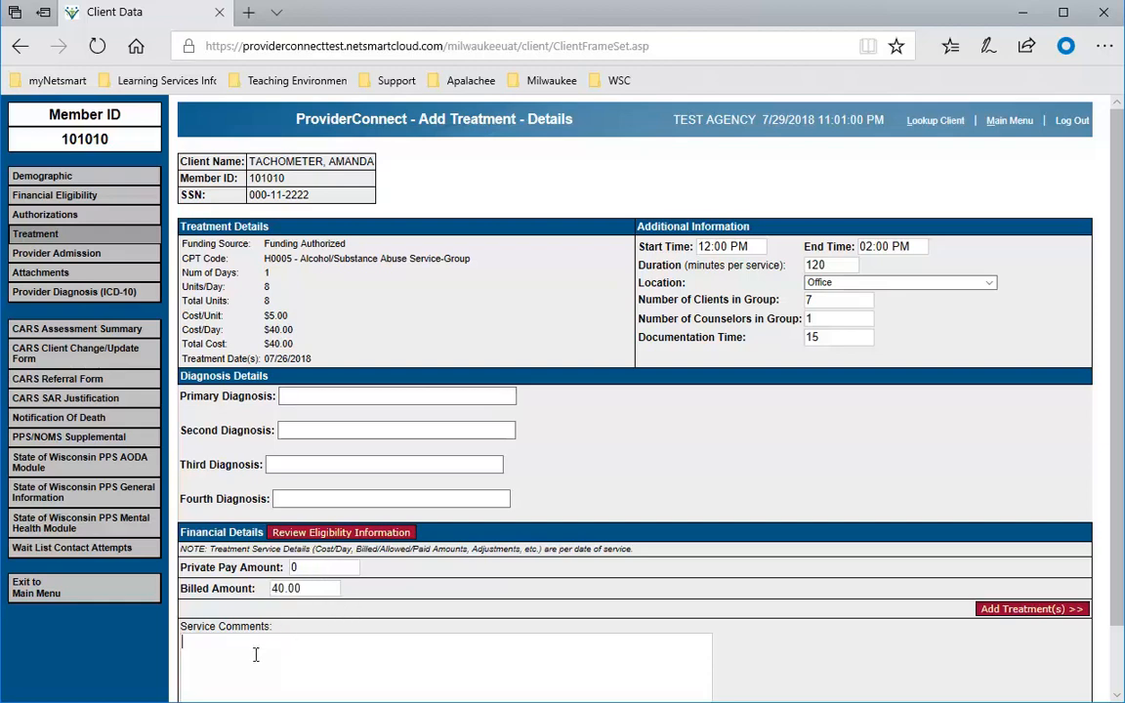
type("Entrer a")
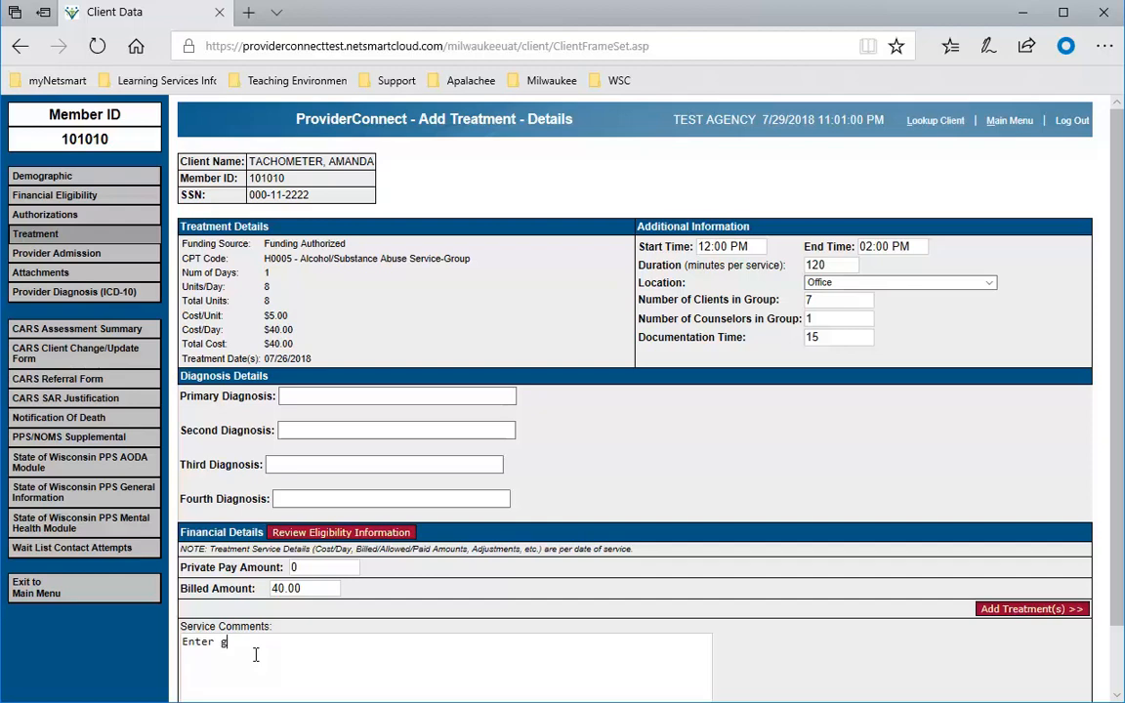
type("roup_note")
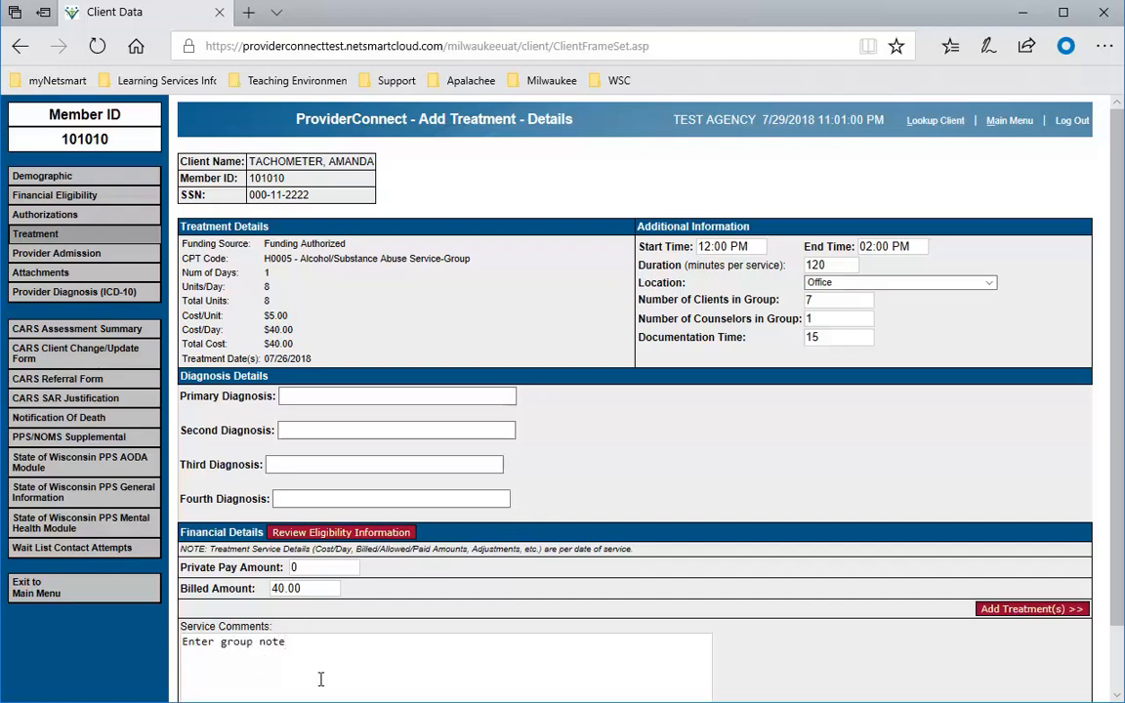
mouse_move(1027, 615)
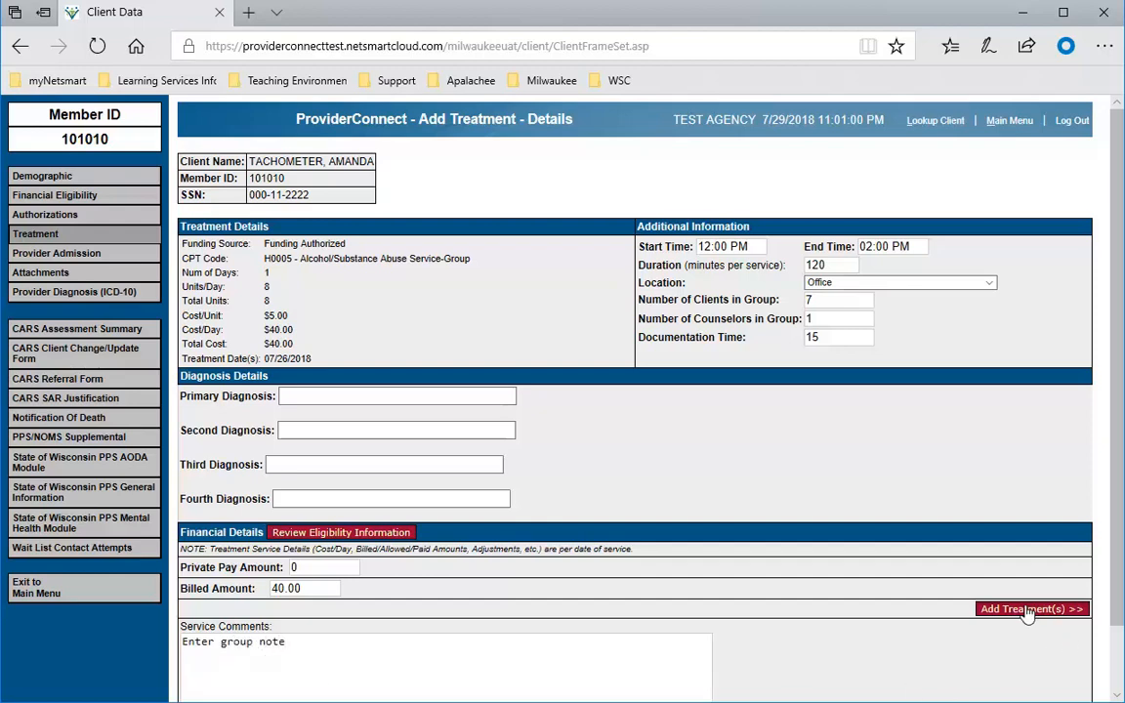
Add the H0005 group entry, confirm the dialog, and return to Treatment History
left_click(1030, 608)
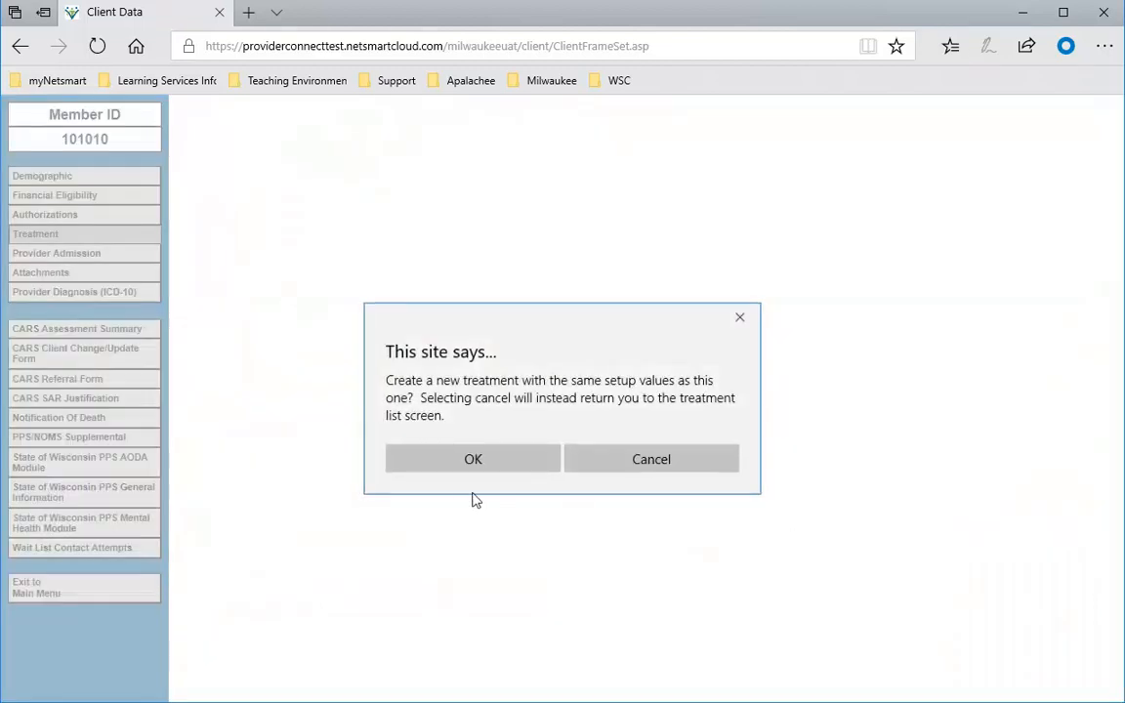
left_click(650, 459)
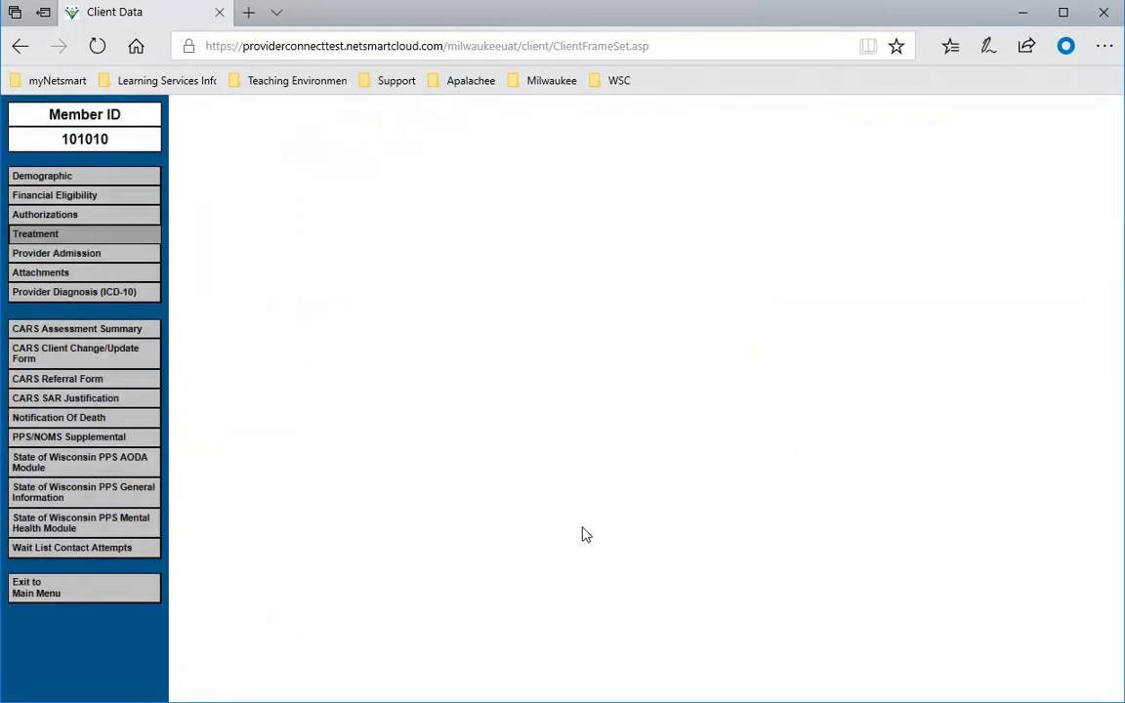
left_click(35, 233)
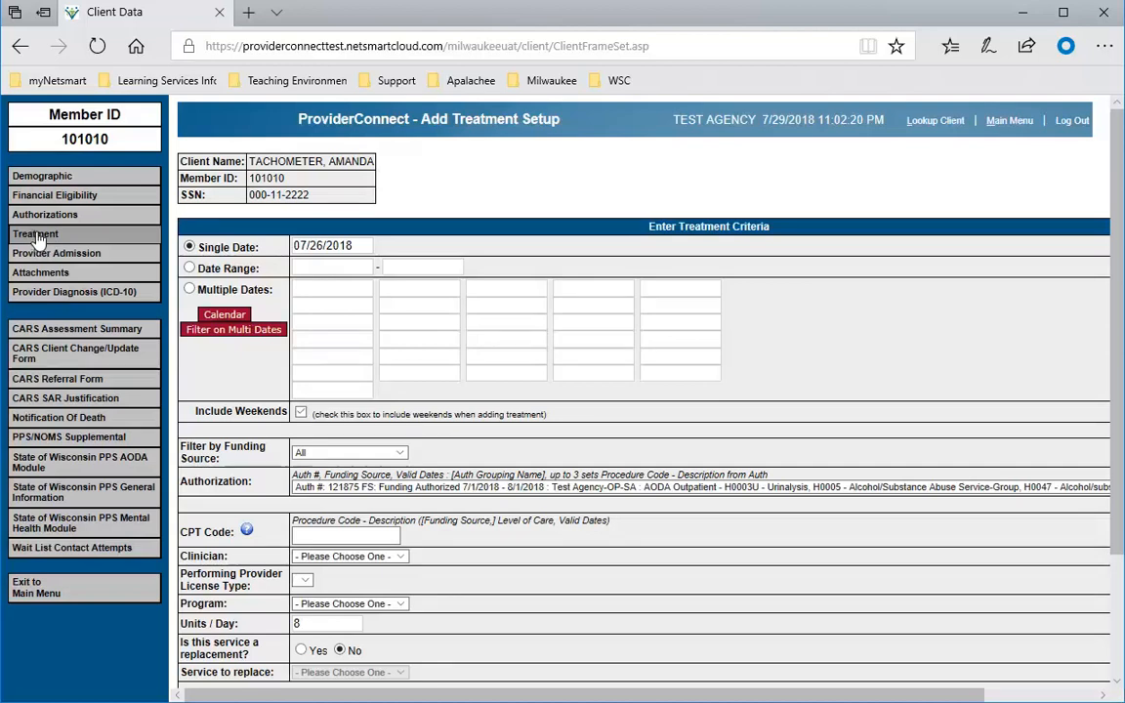
left_click(36, 233)
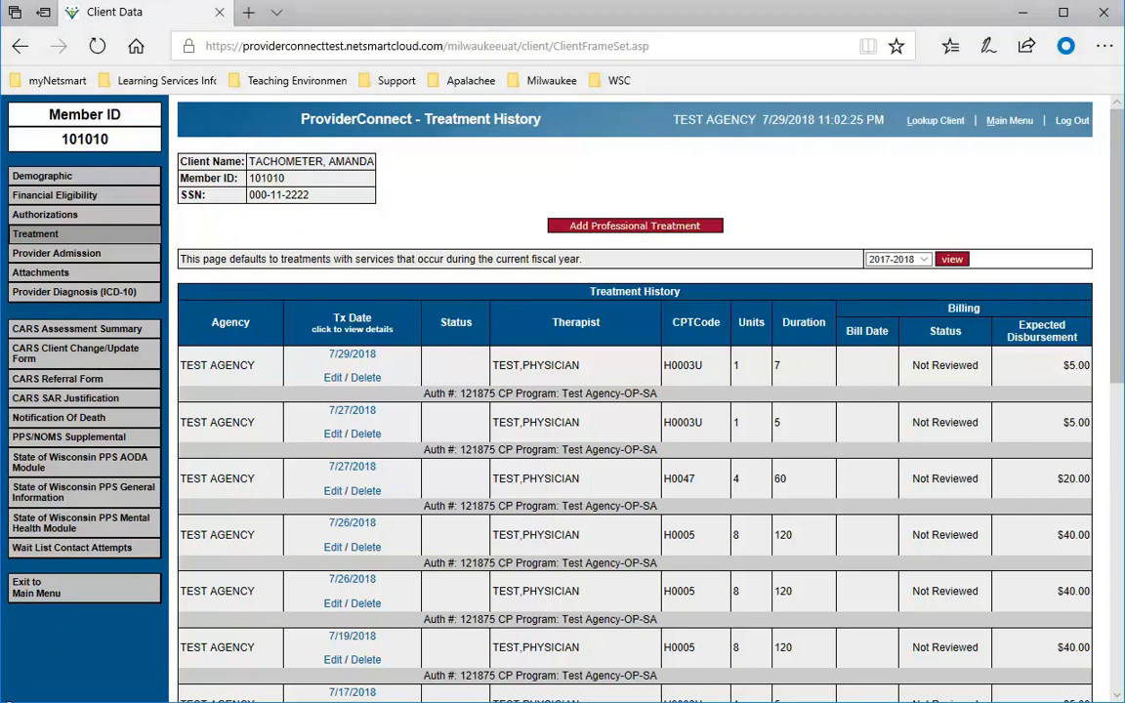
mouse_move(332, 378)
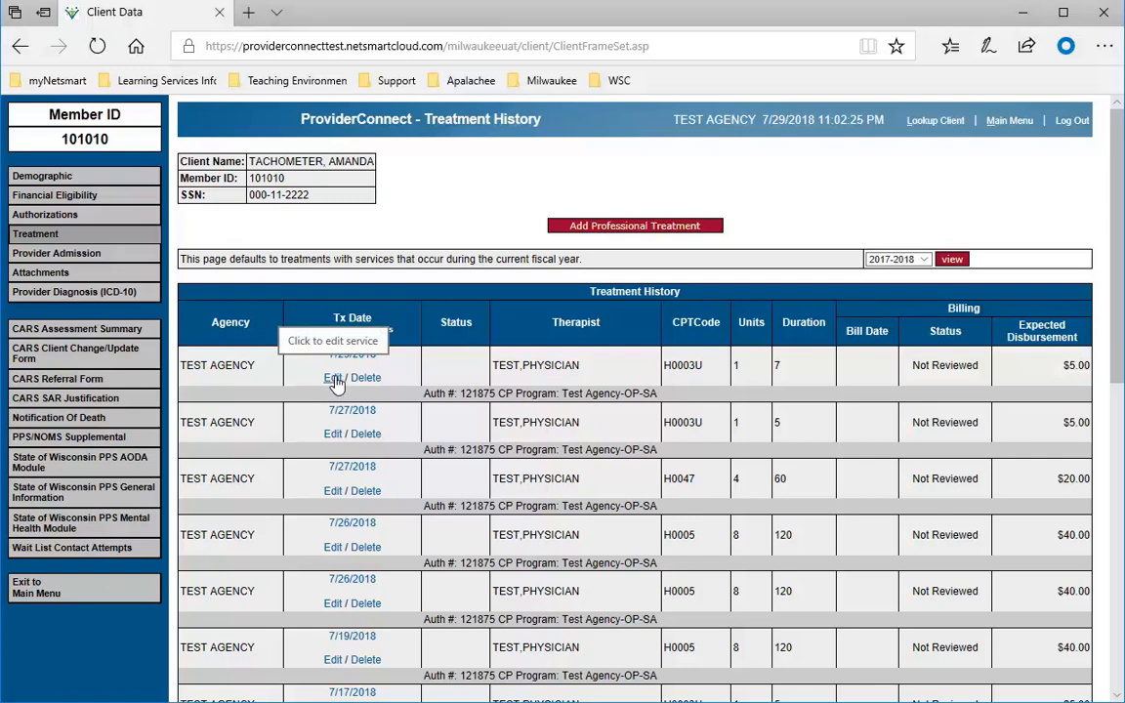
Reopen the 7/29/2018 urinalysis entry's details and update it unchanged
left_click(333, 378)
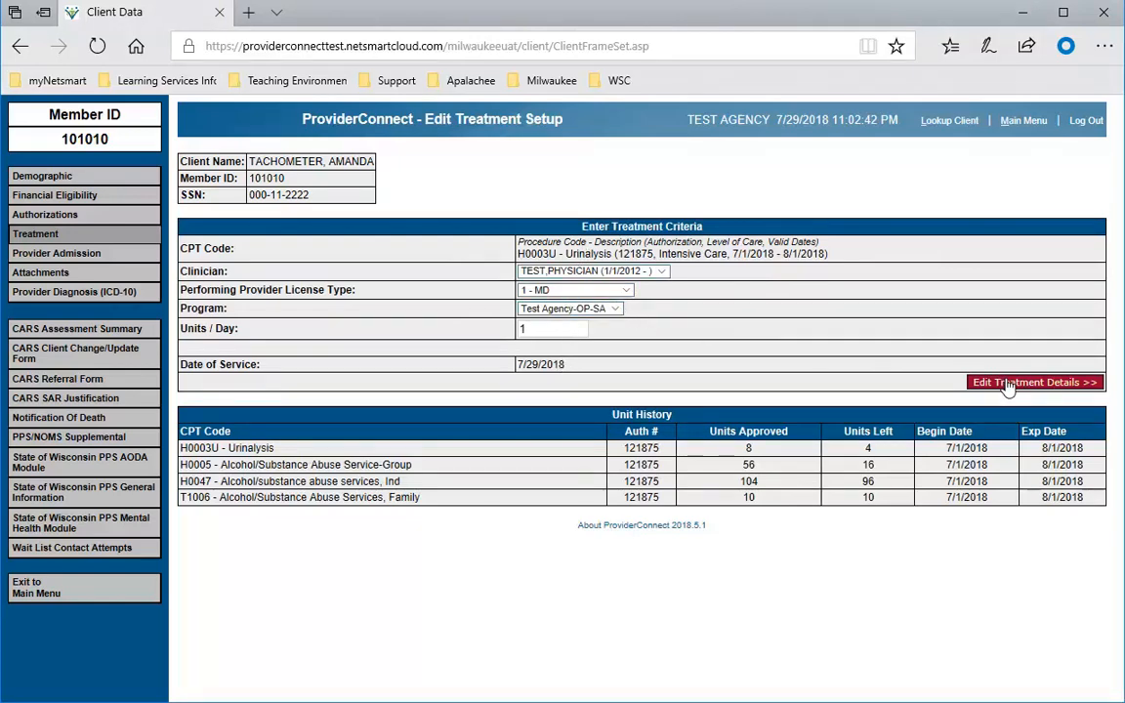
left_click(1033, 382)
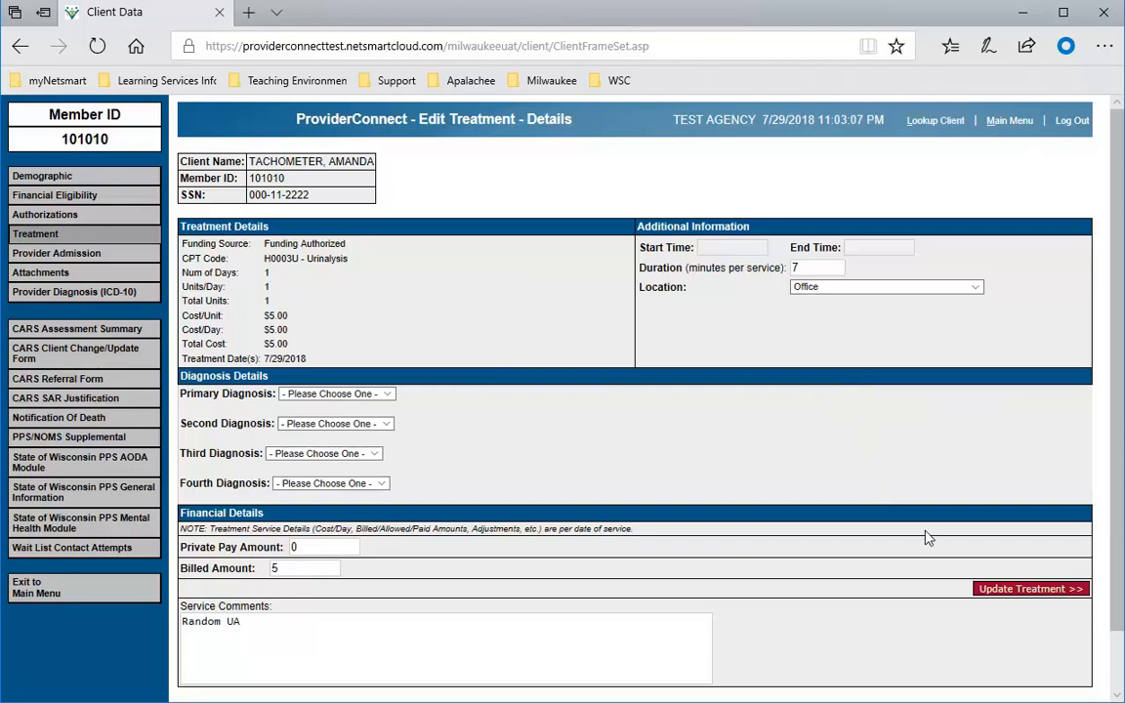
mouse_move(1025, 592)
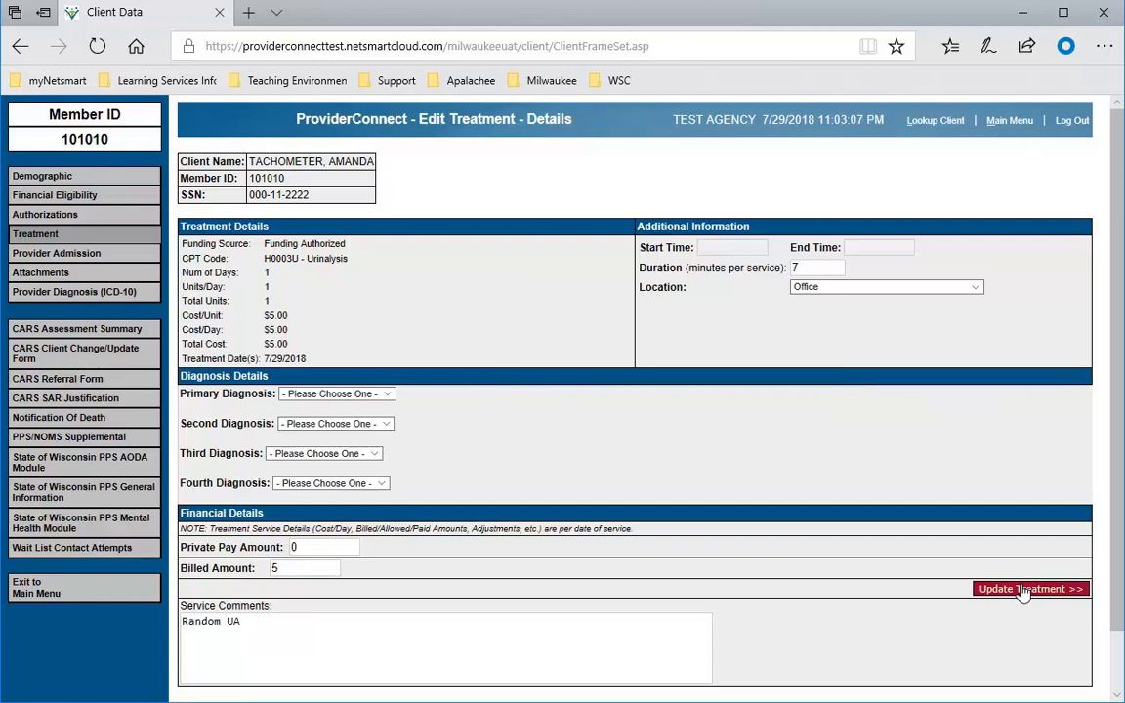
left_click(1028, 587)
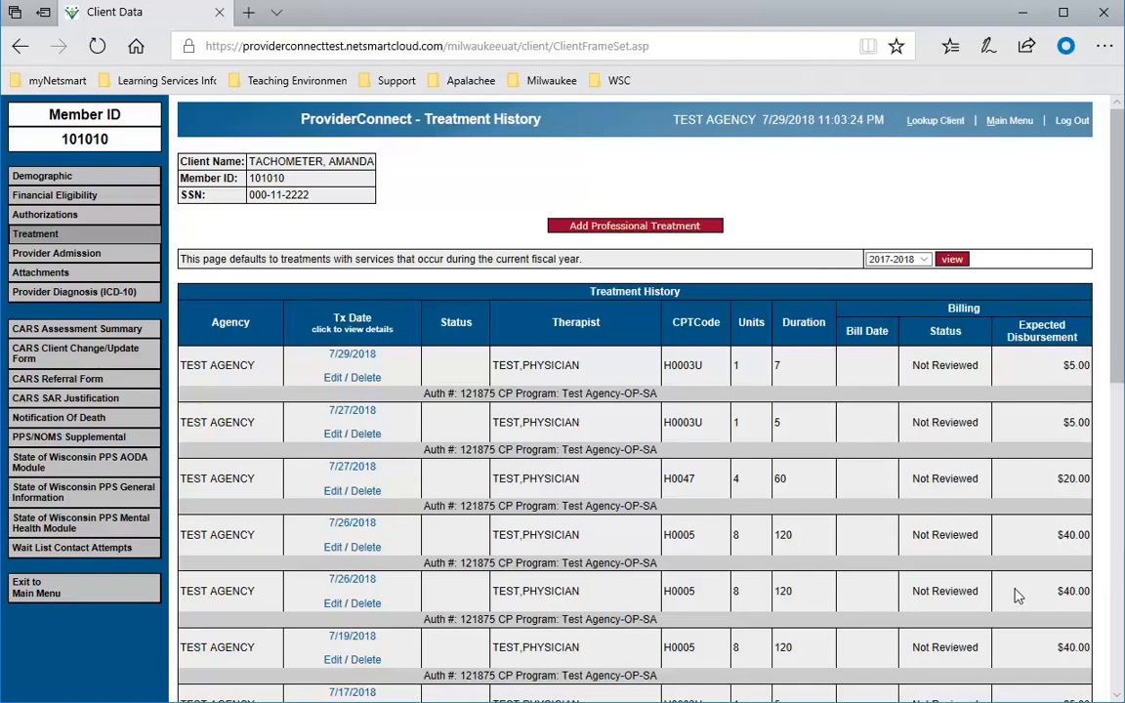
mouse_move(365, 378)
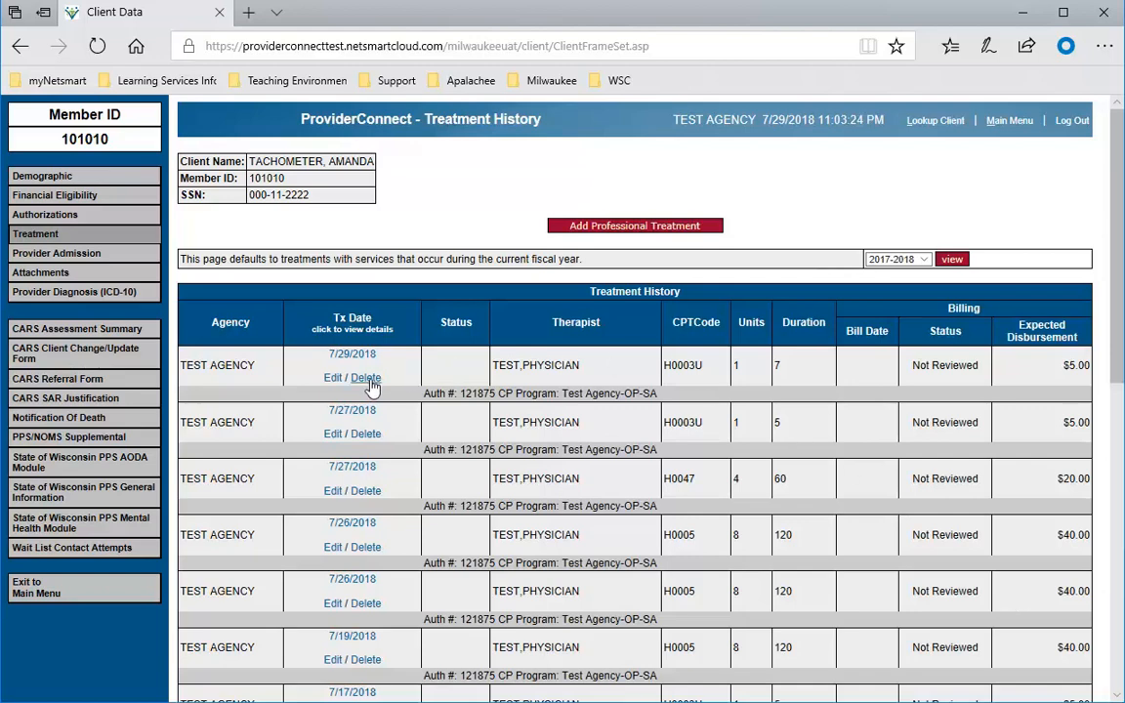
Delete the 7/29/2018 urinalysis row and confirm the deletion
left_click(368, 378)
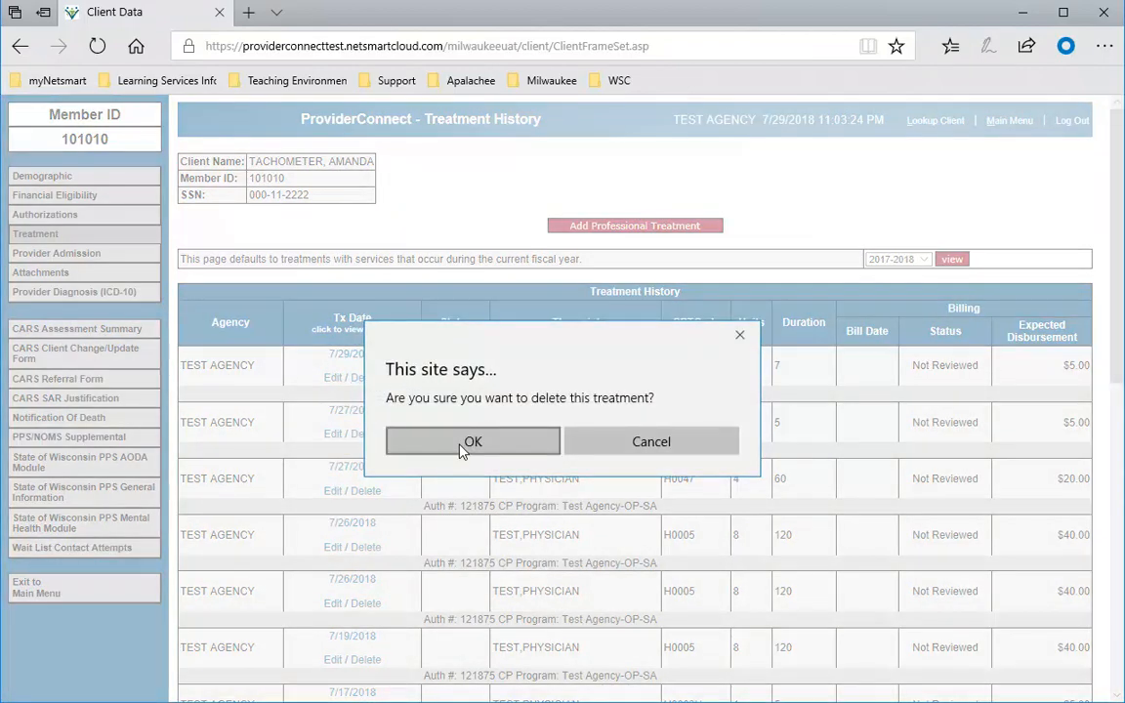
left_click(472, 441)
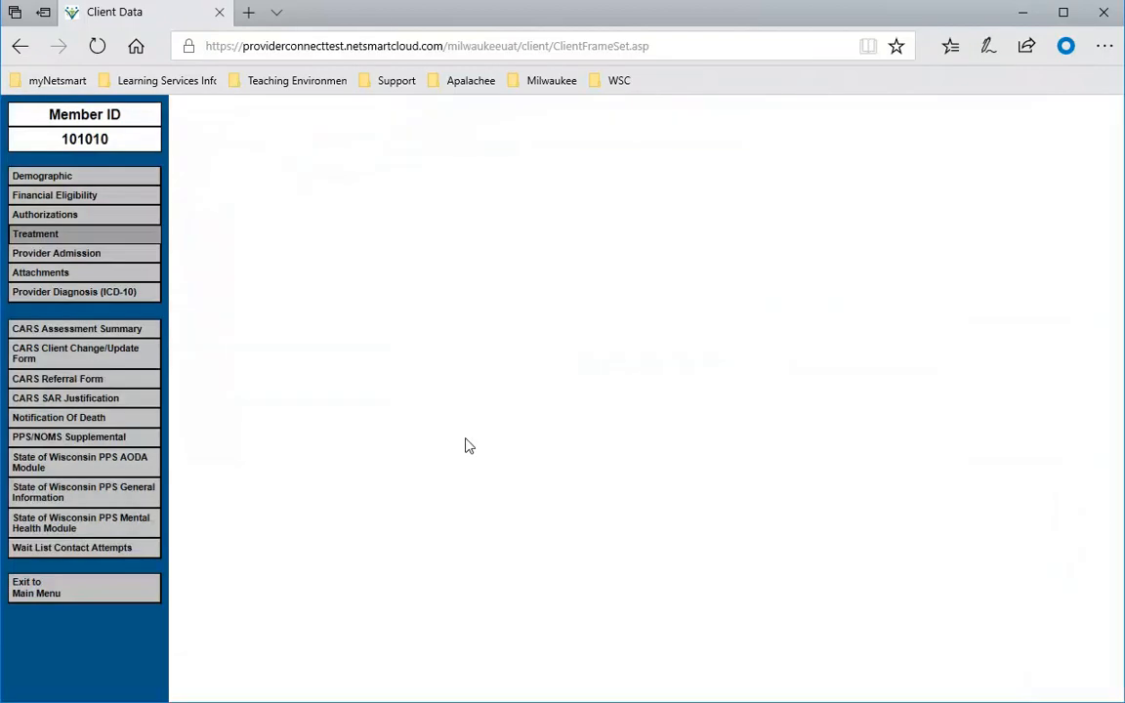
mouse_move(502, 471)
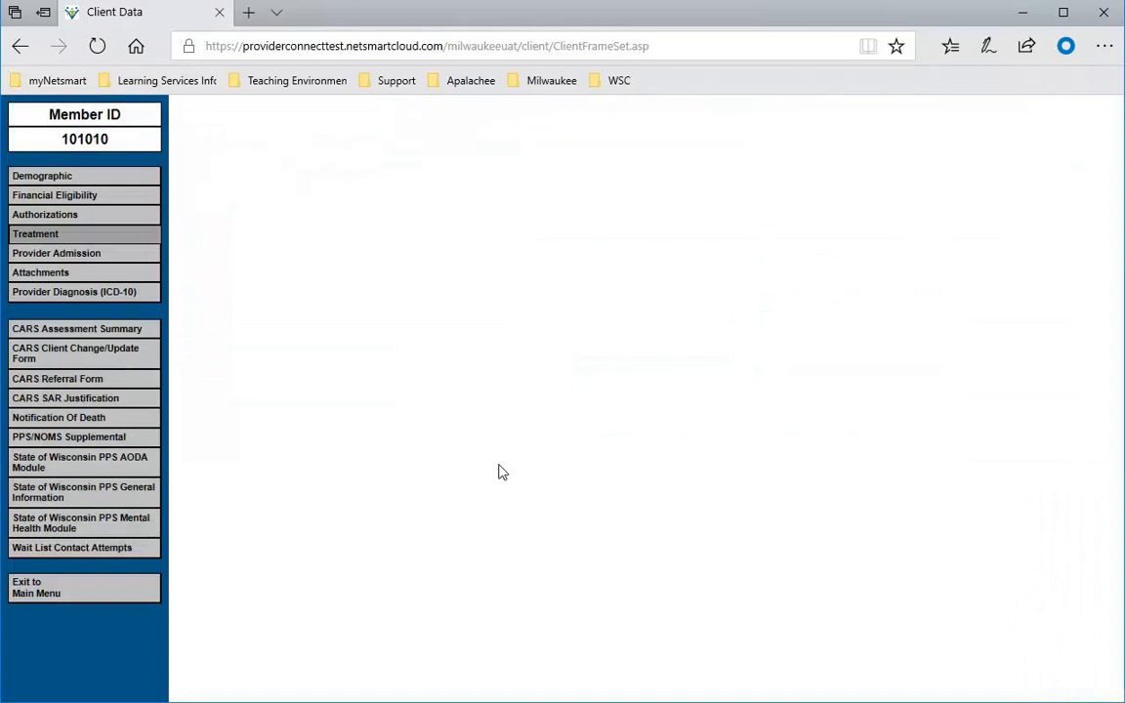